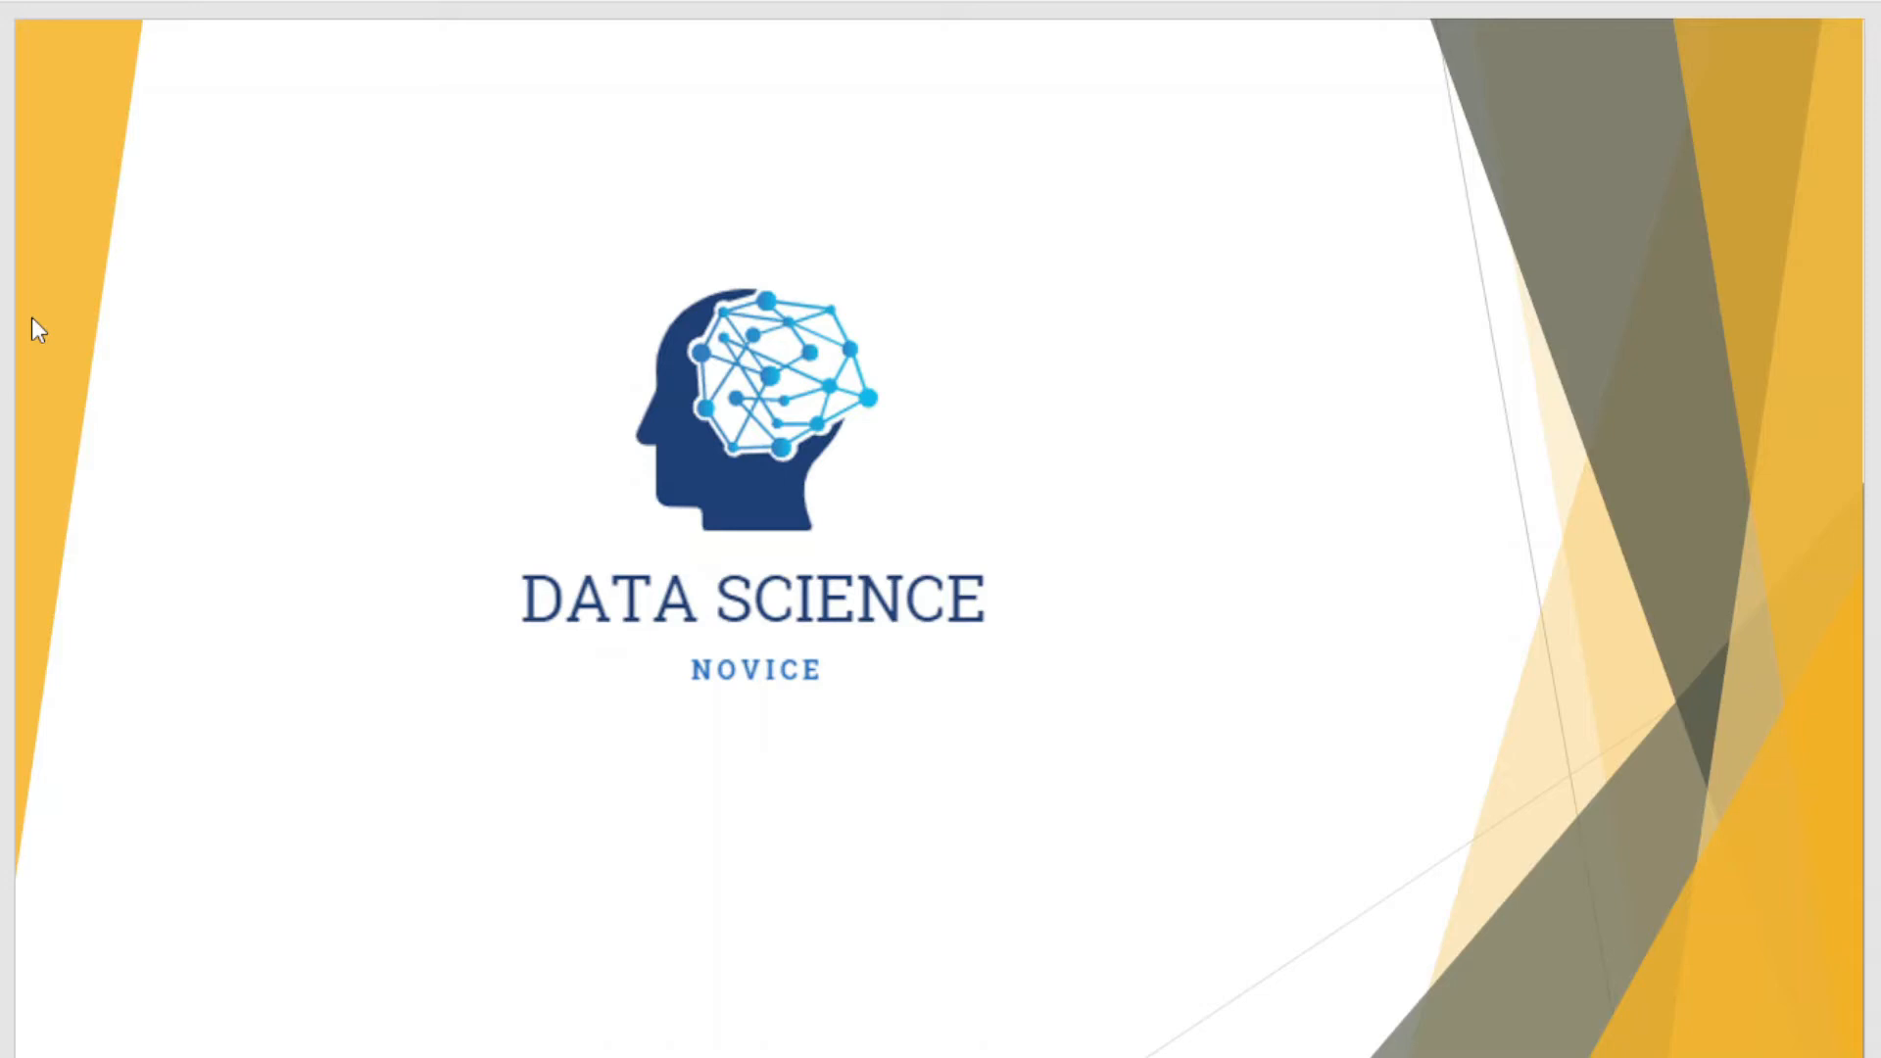
{"action": "mouse_move", "coordinate": [179, 391]}
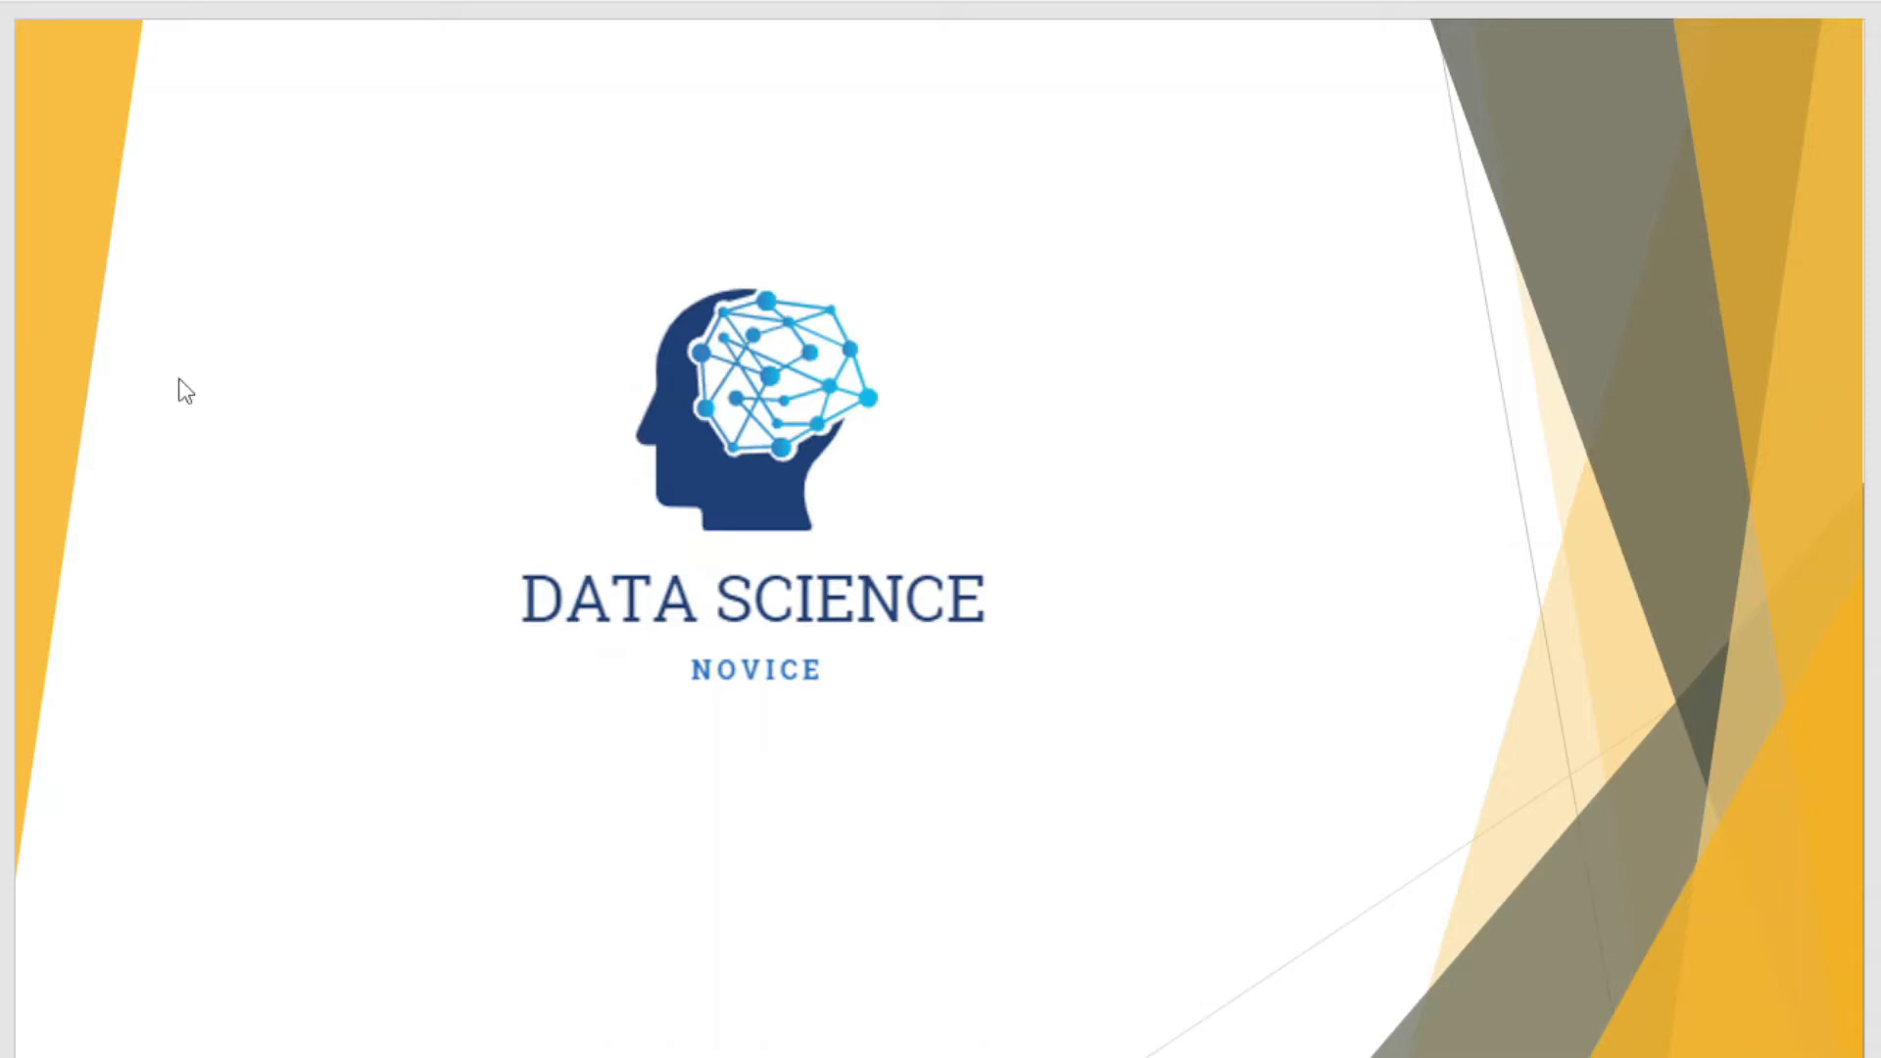
{"action": "mouse_move", "coordinate": [34, 331]}
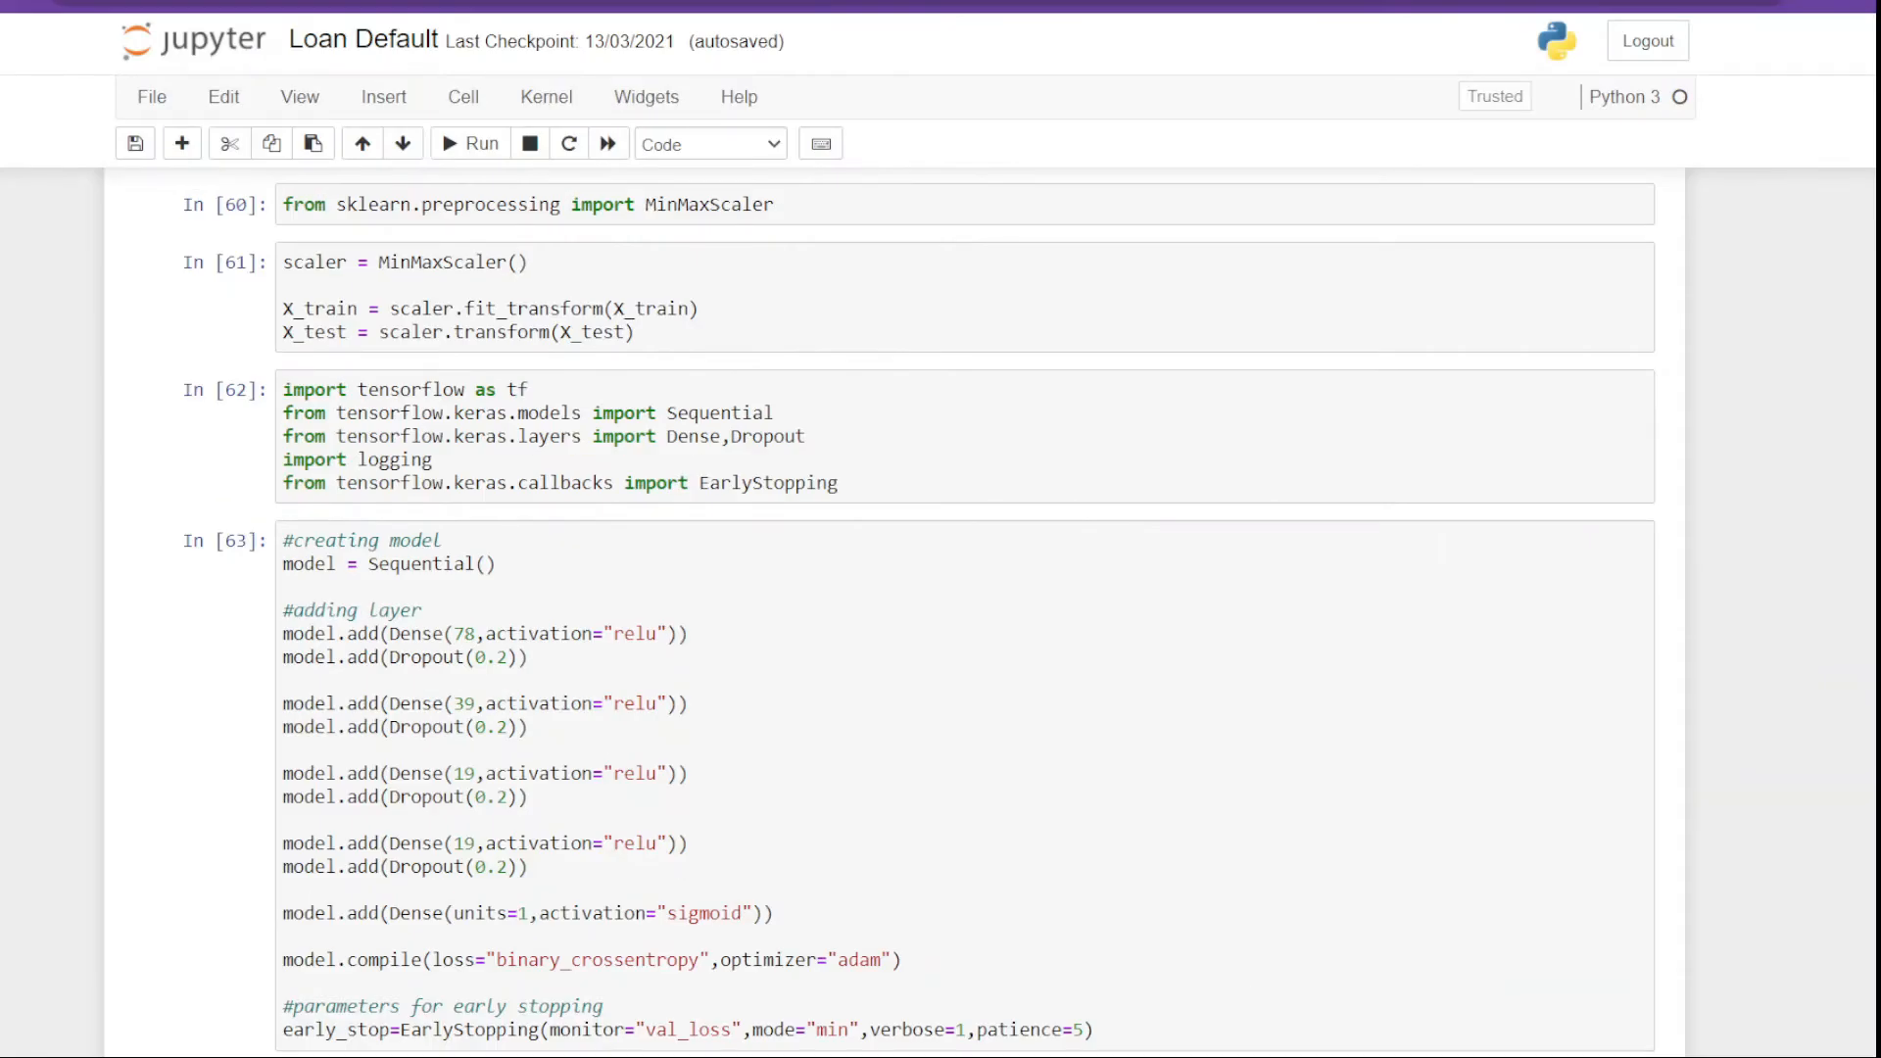
{"action": "mouse_move", "coordinate": [1820, 723]}
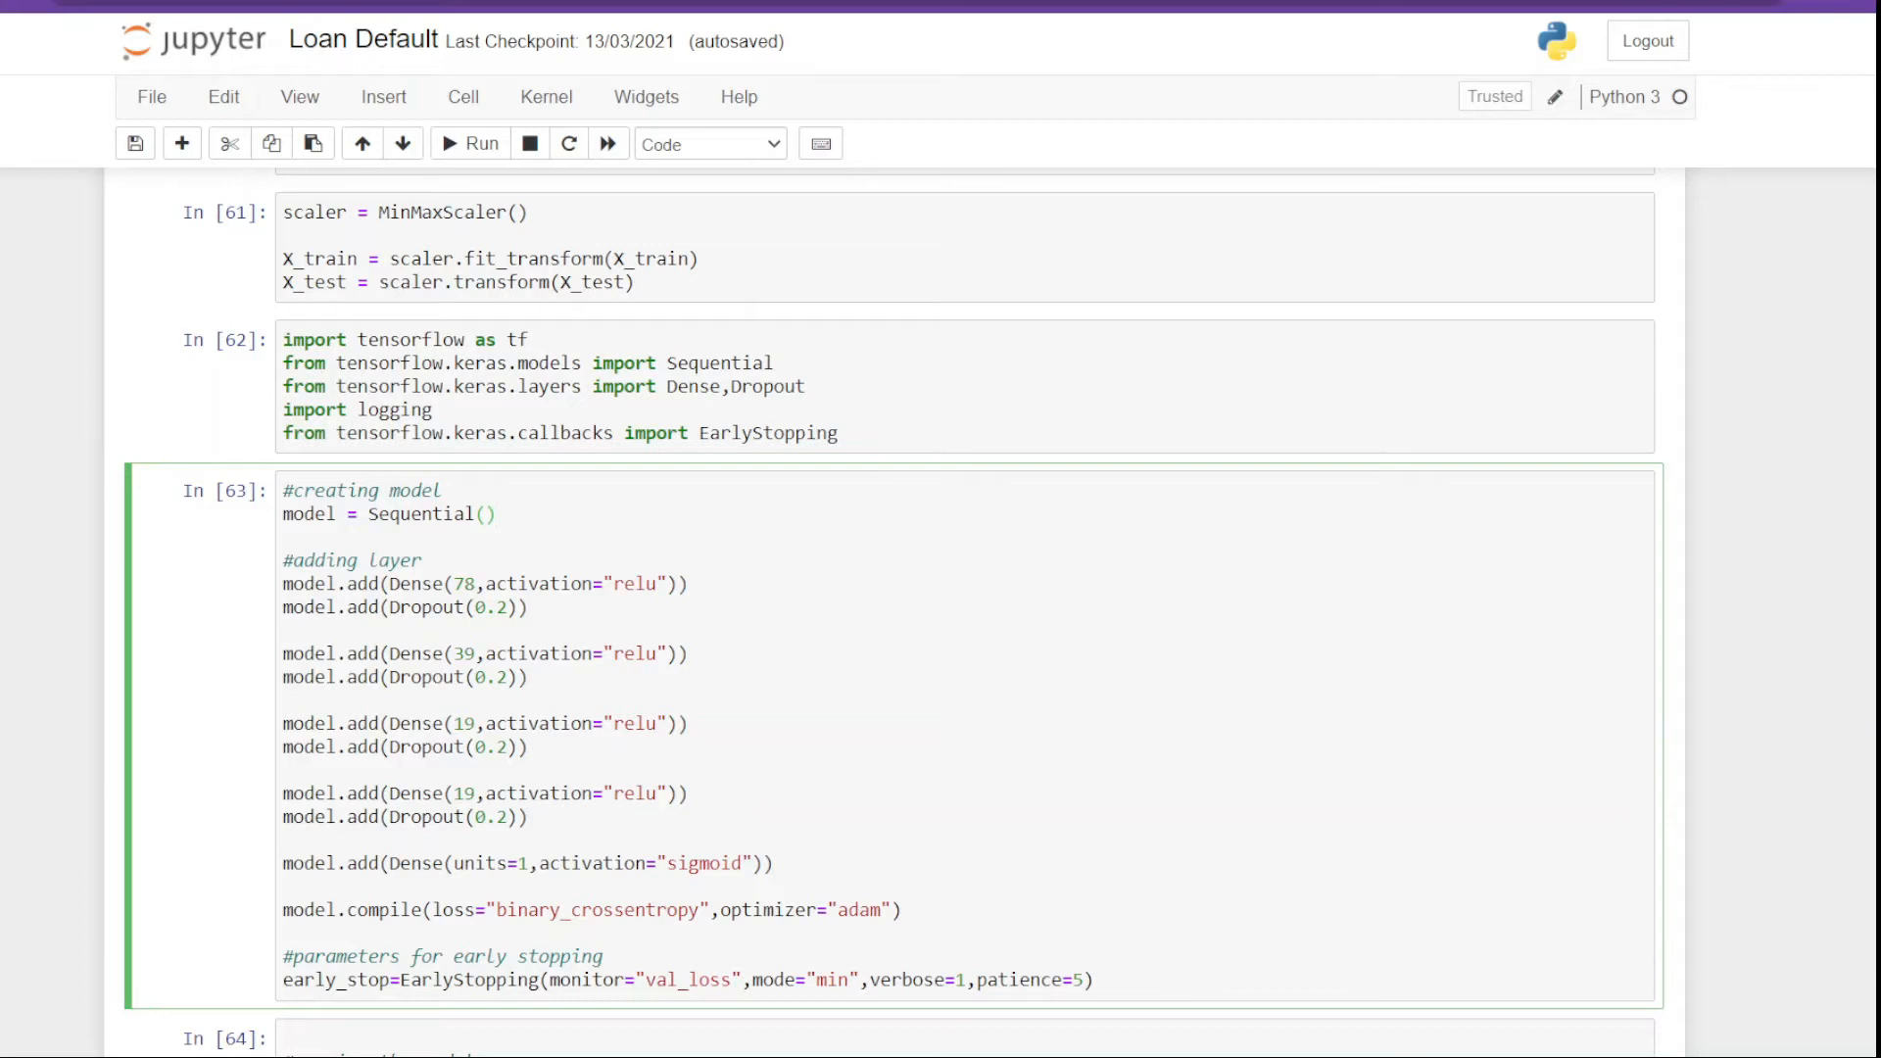
Step: Scroll down through the notebook to reach the empty cell at the bottom
{"action": "left_click", "coordinate": [494, 515]}
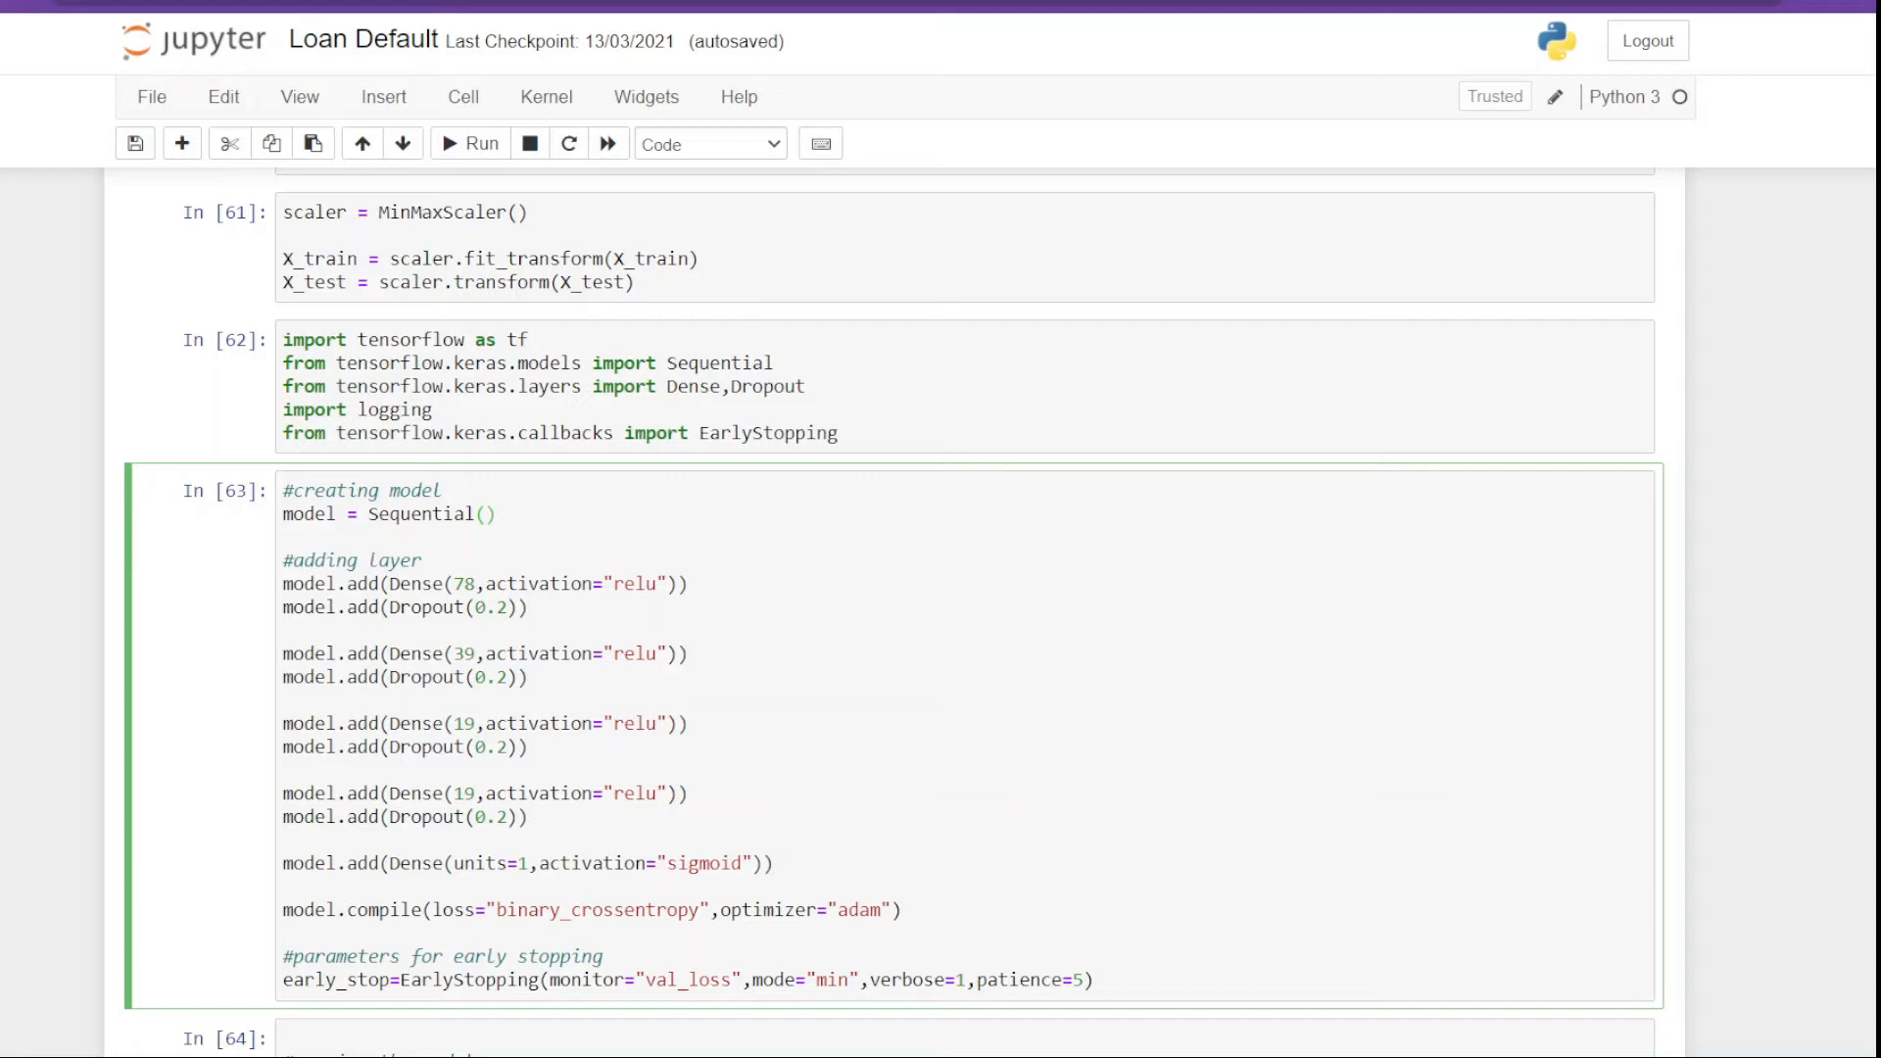
{"action": "left_click", "coordinate": [495, 514]}
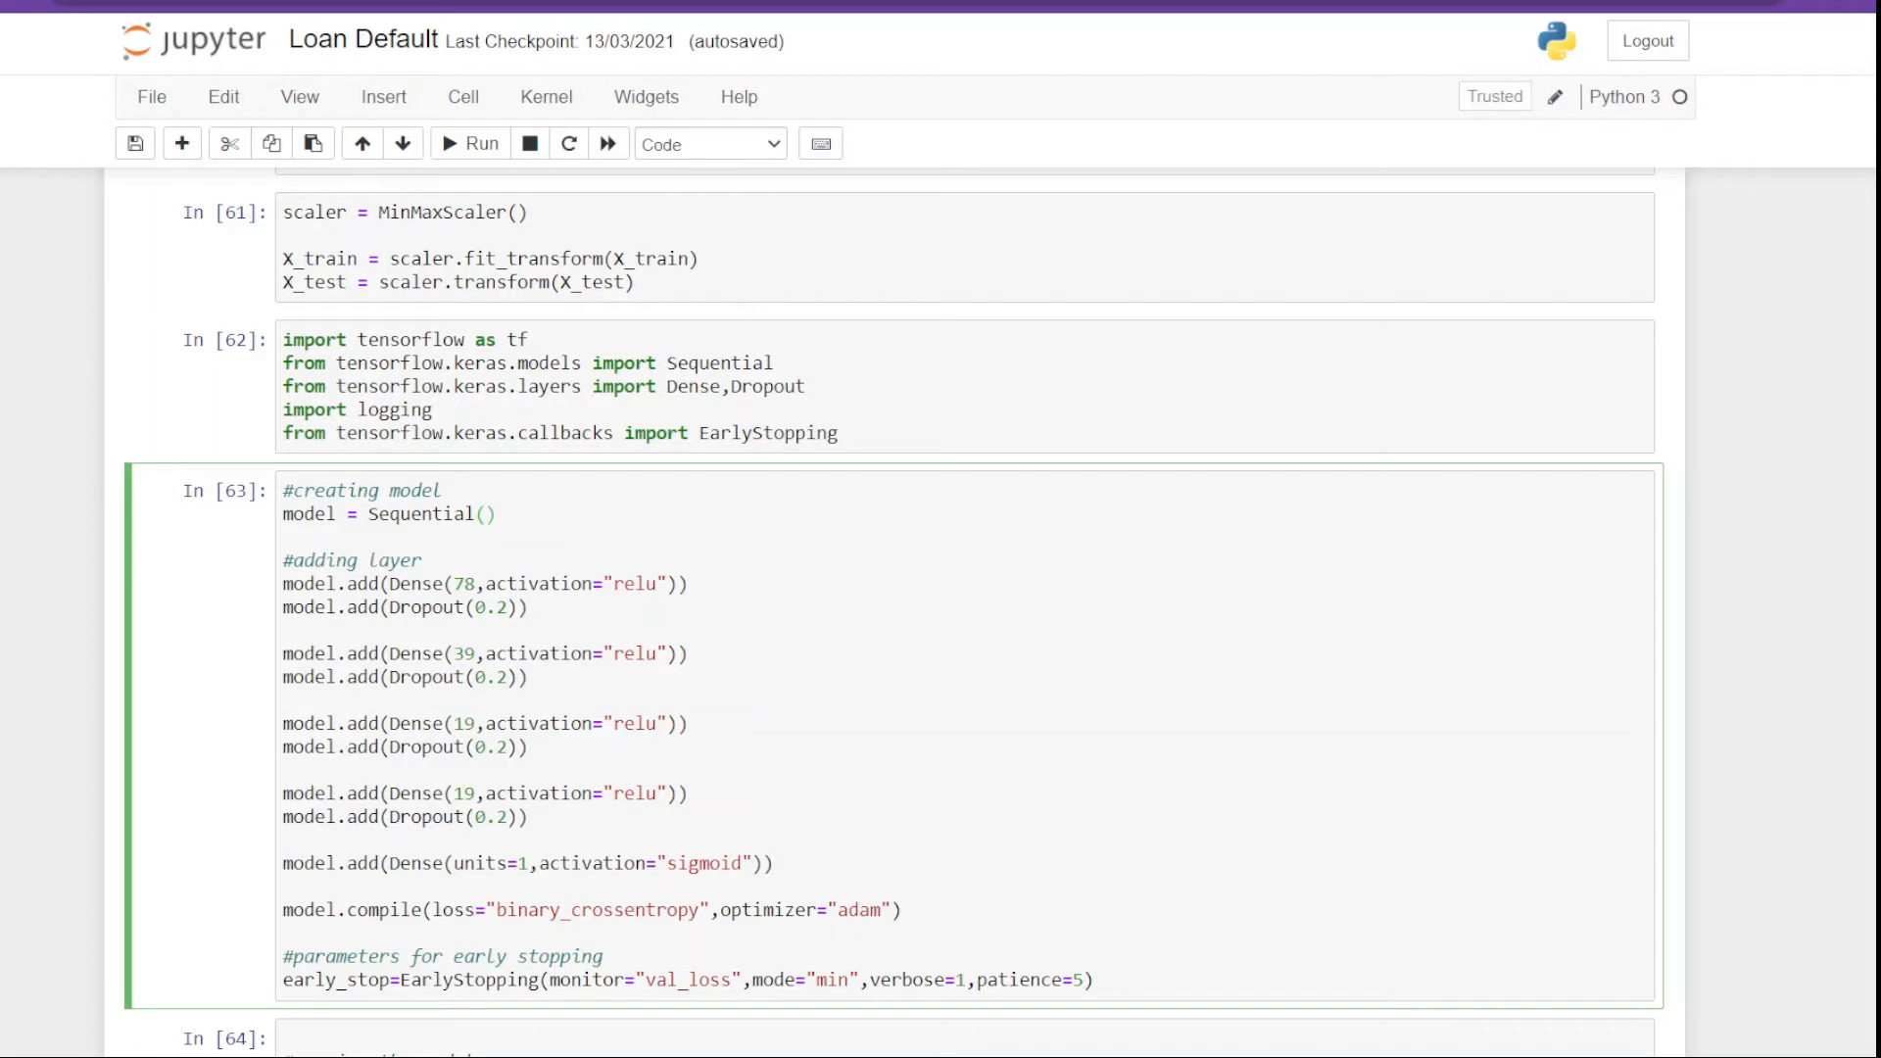
{"action": "left_click", "coordinate": [495, 515]}
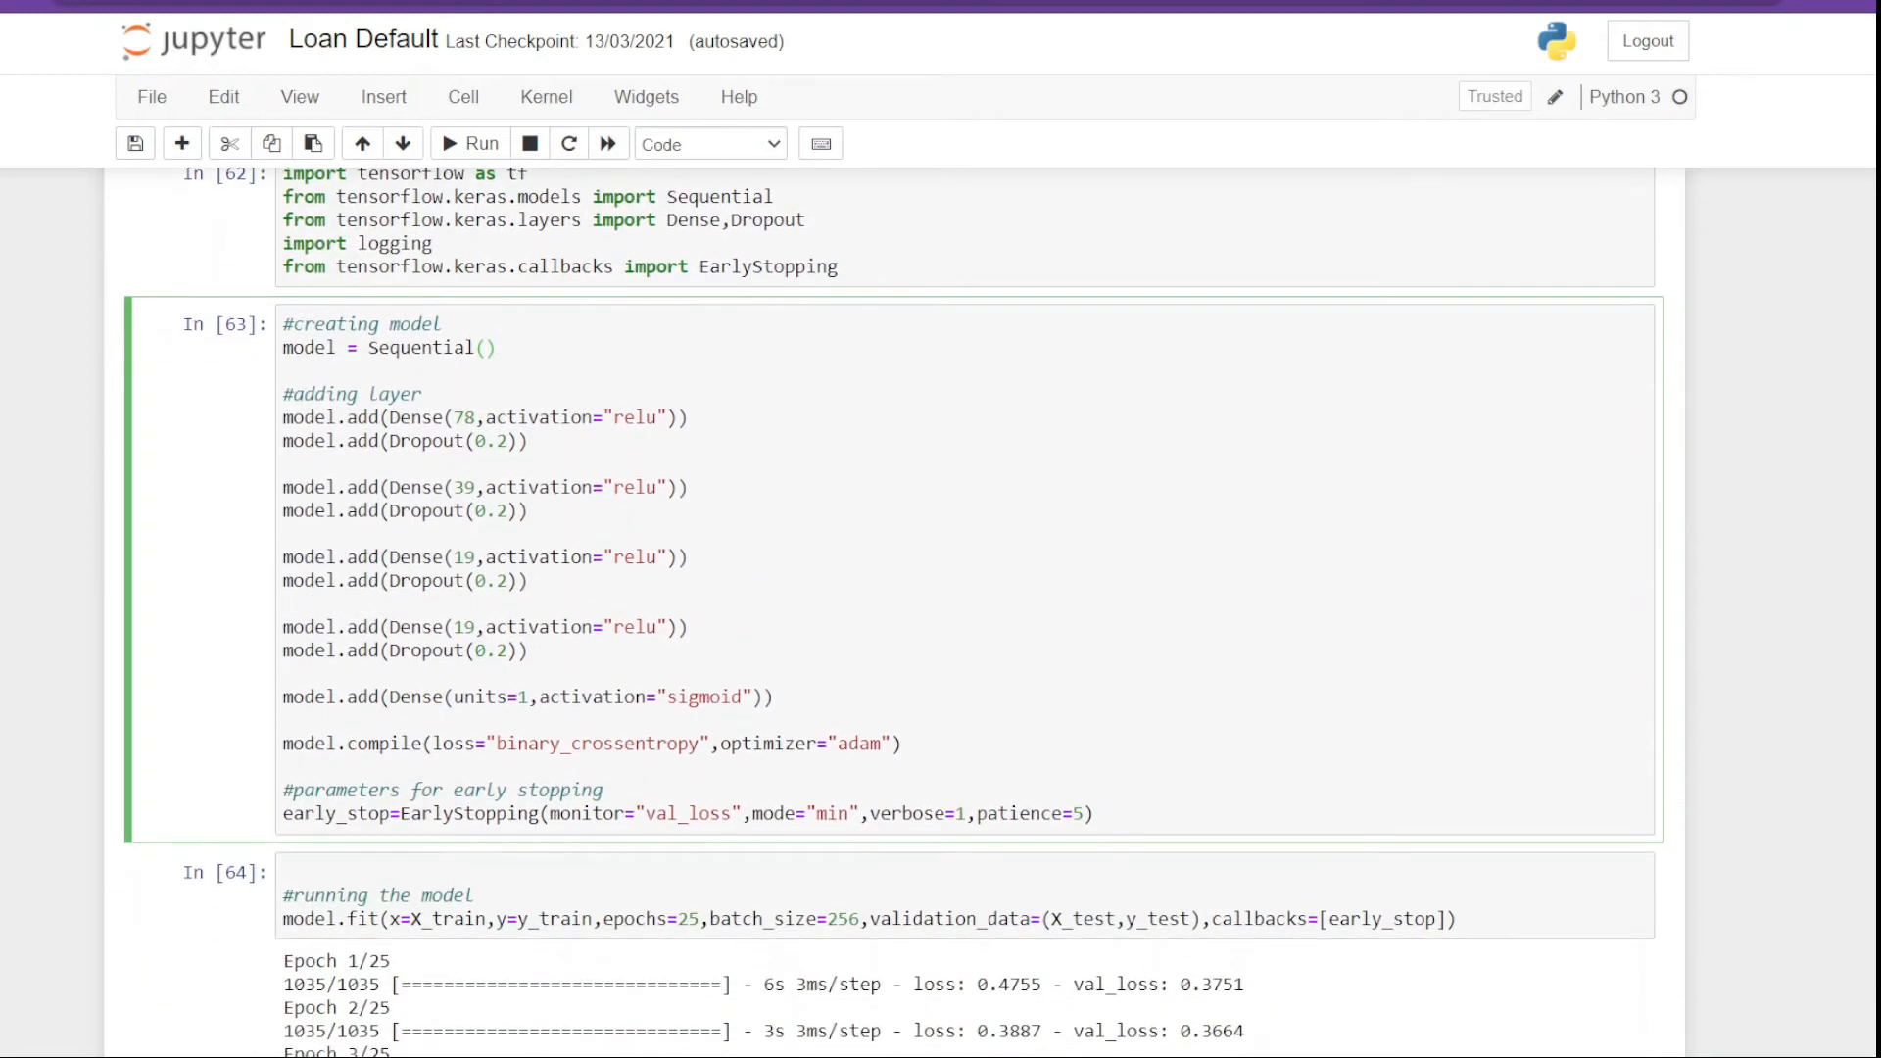
{"action": "scroll", "scroll_direction": "down", "scroll_amount": 3}
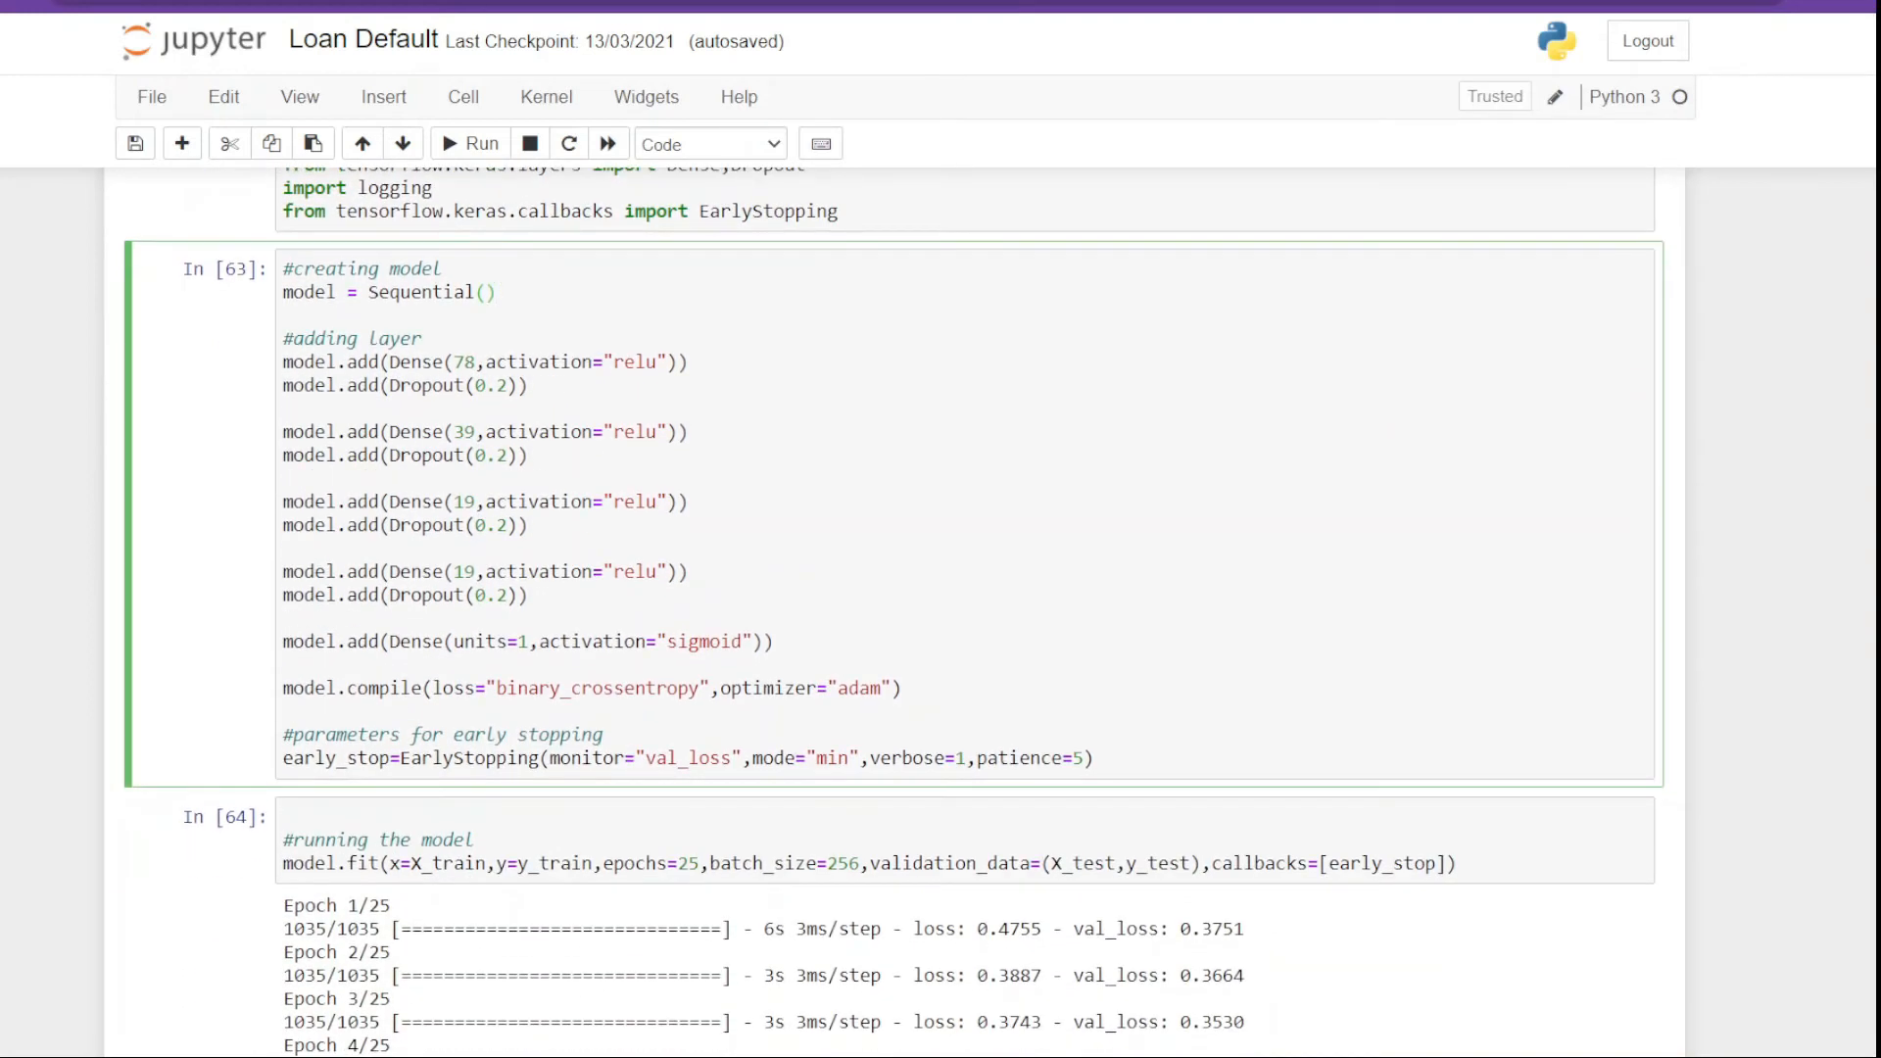
{"action": "left_click", "coordinate": [495, 292]}
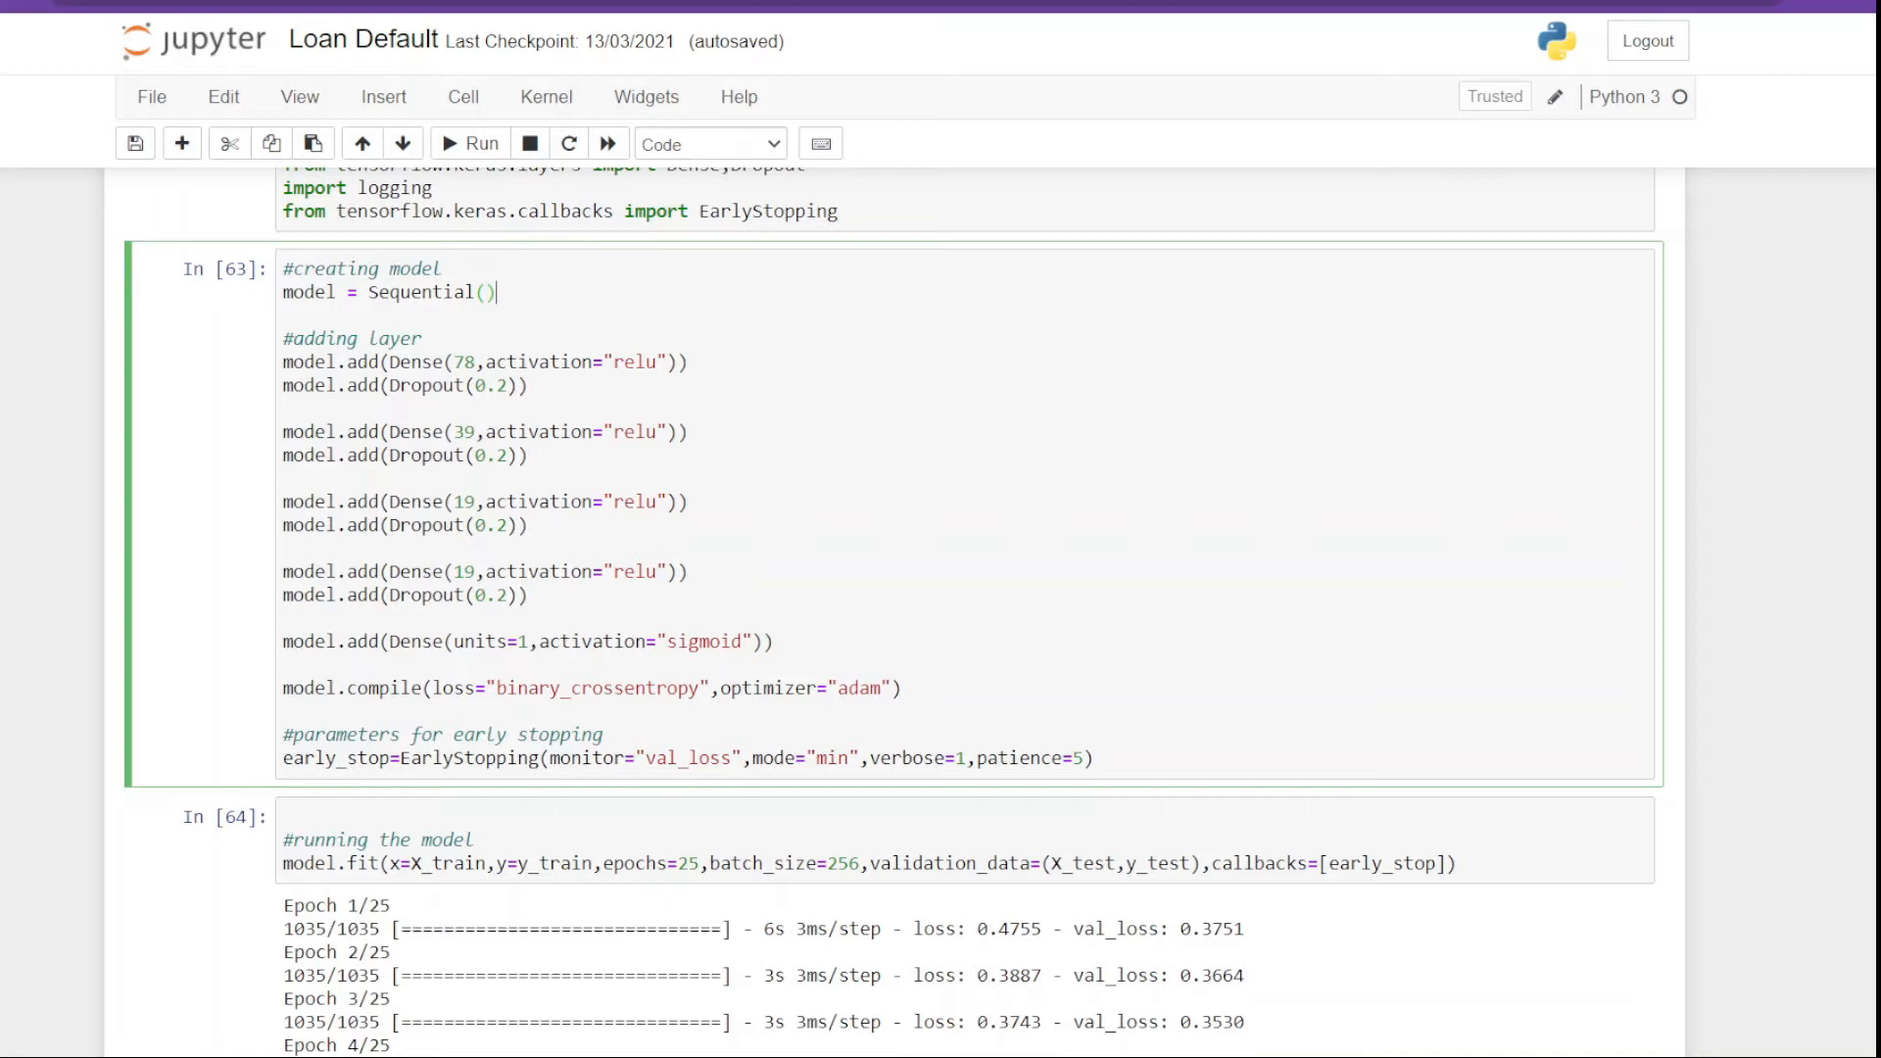
{"action": "scroll", "scroll_direction": "down", "scroll_amount": 3}
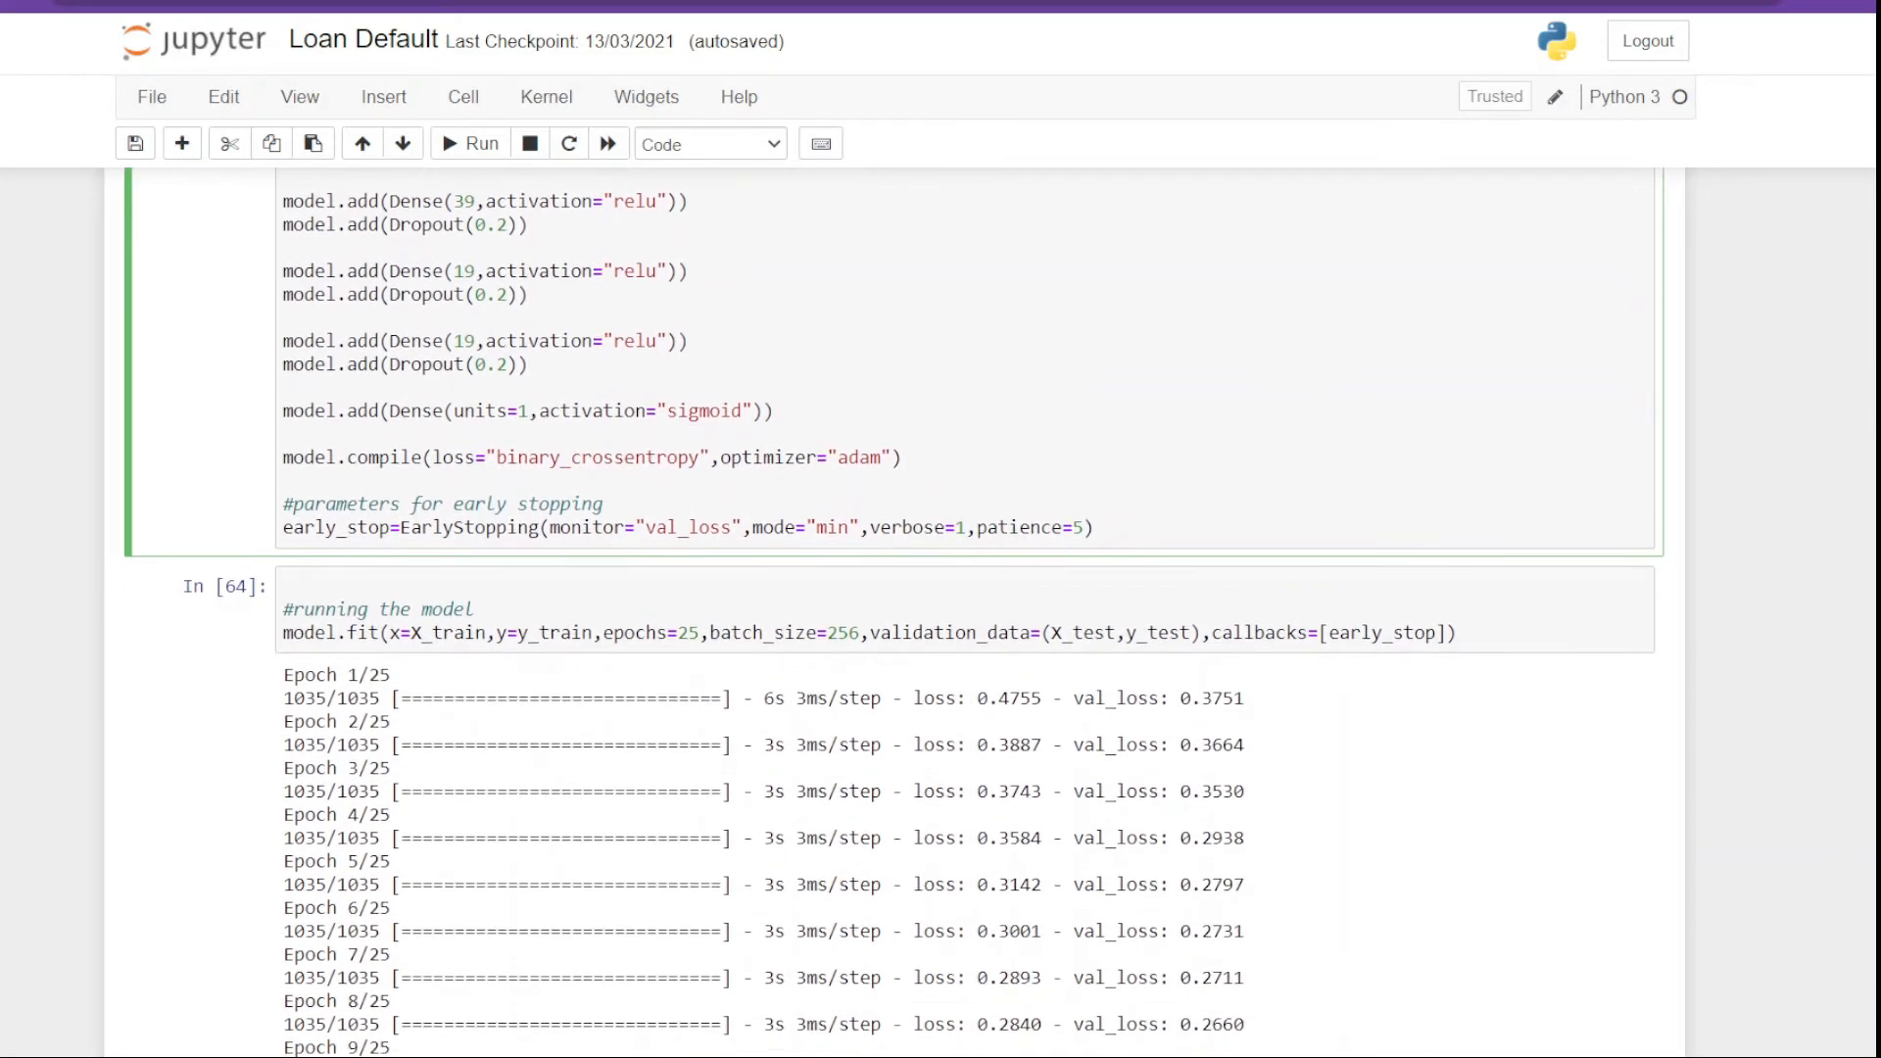
{"action": "scroll", "scroll_direction": "down", "scroll_amount": 3}
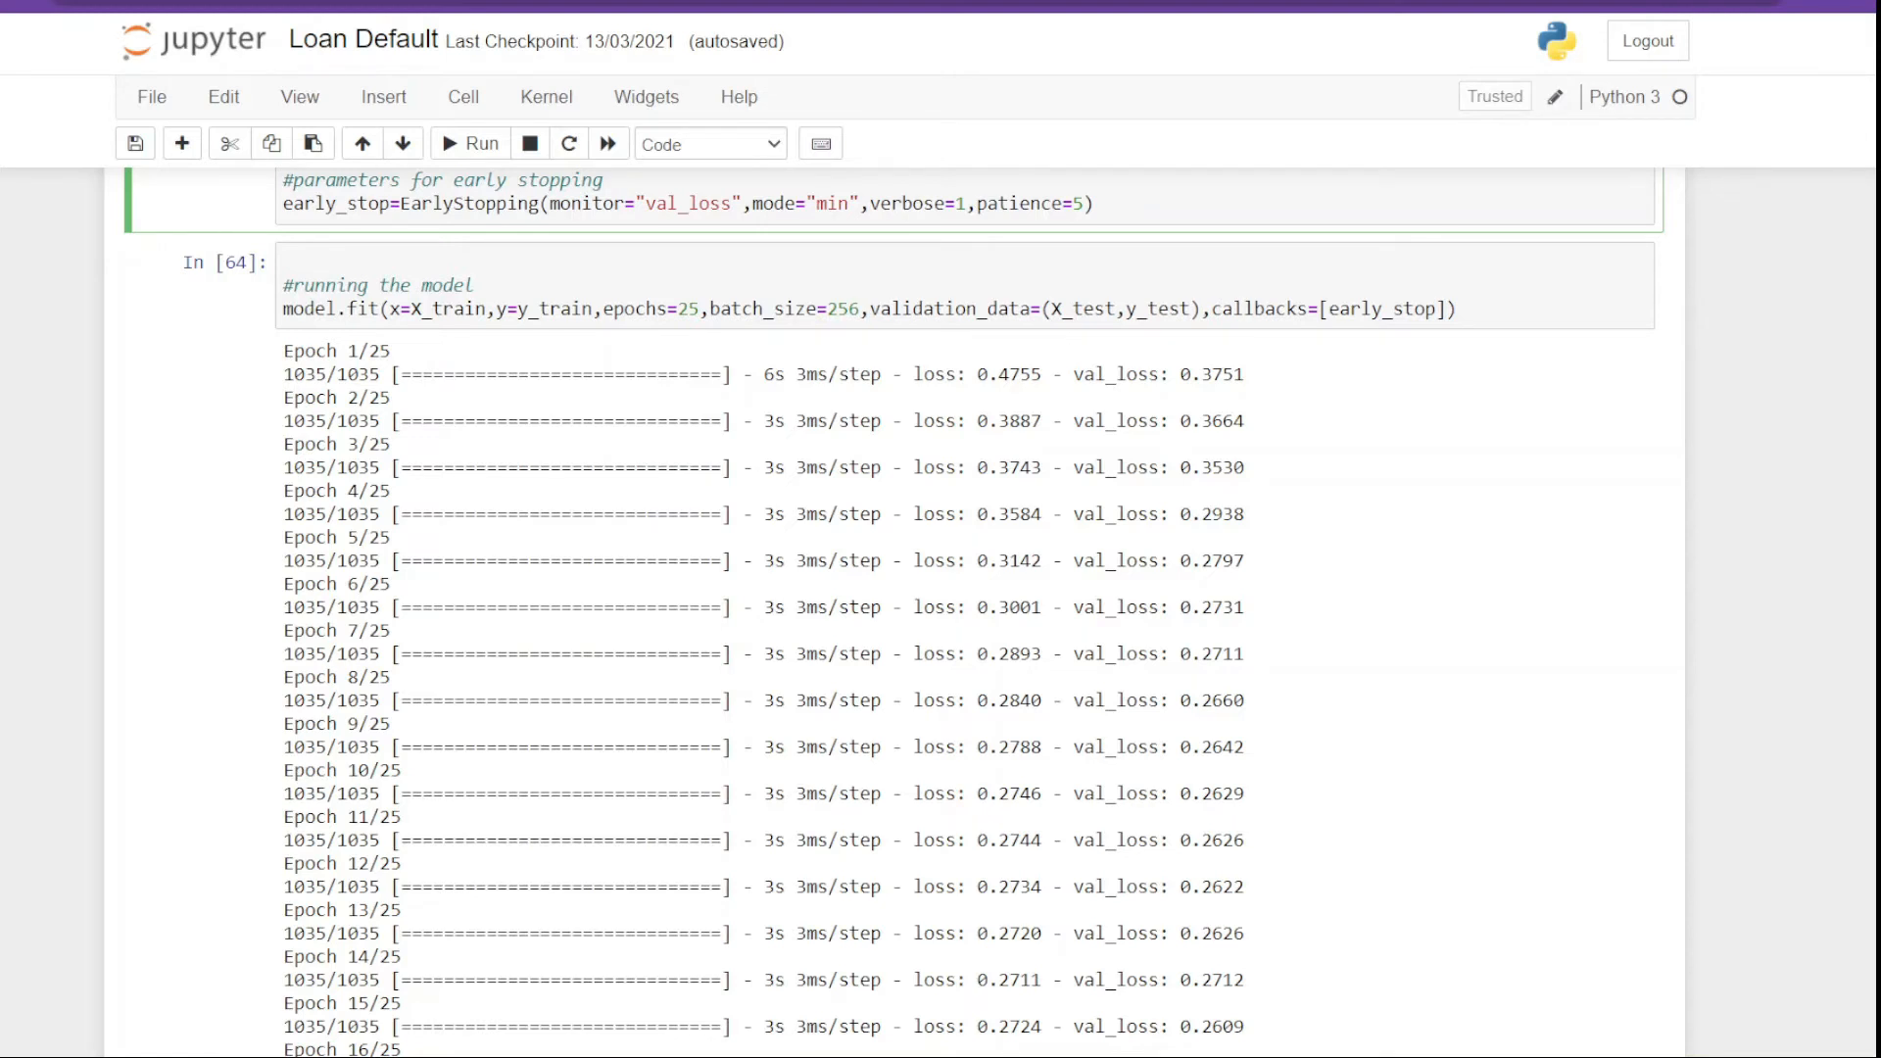
{"action": "scroll", "scroll_direction": "down", "scroll_amount": 3}
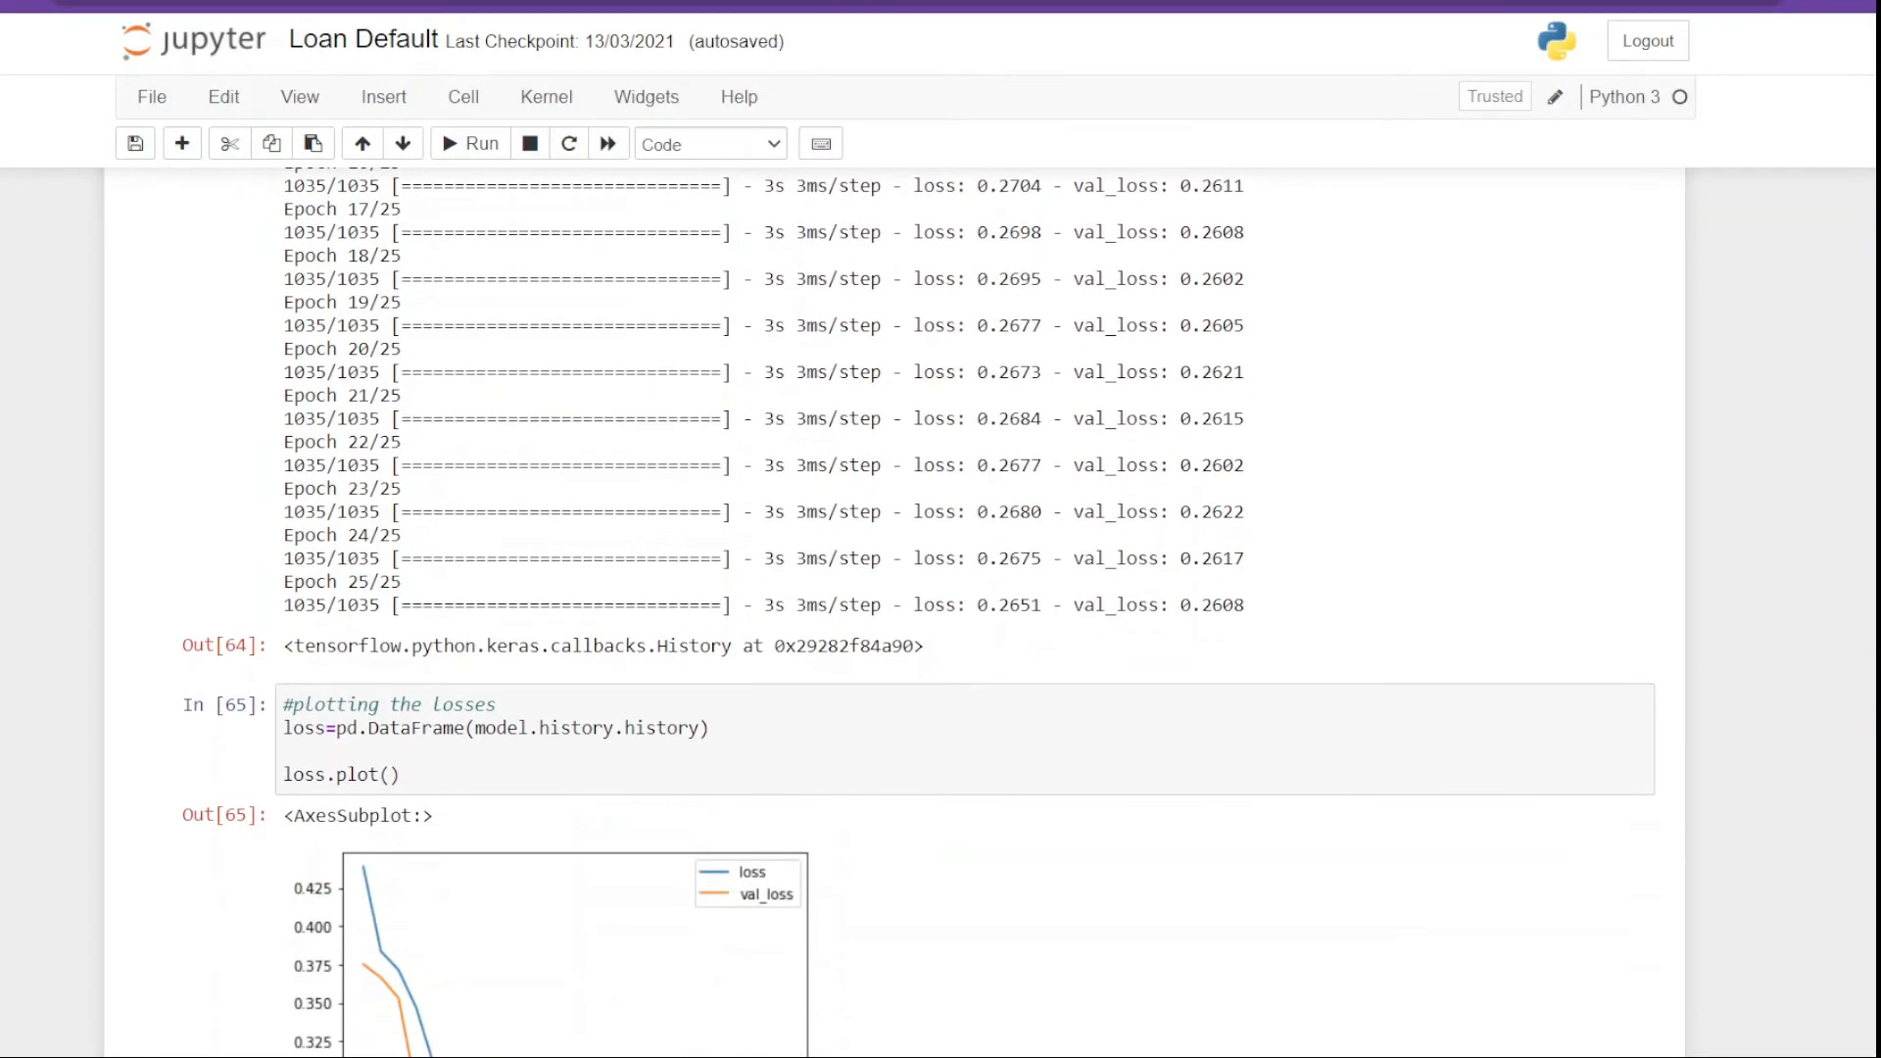
{"action": "scroll", "scroll_direction": "down", "scroll_amount": 3}
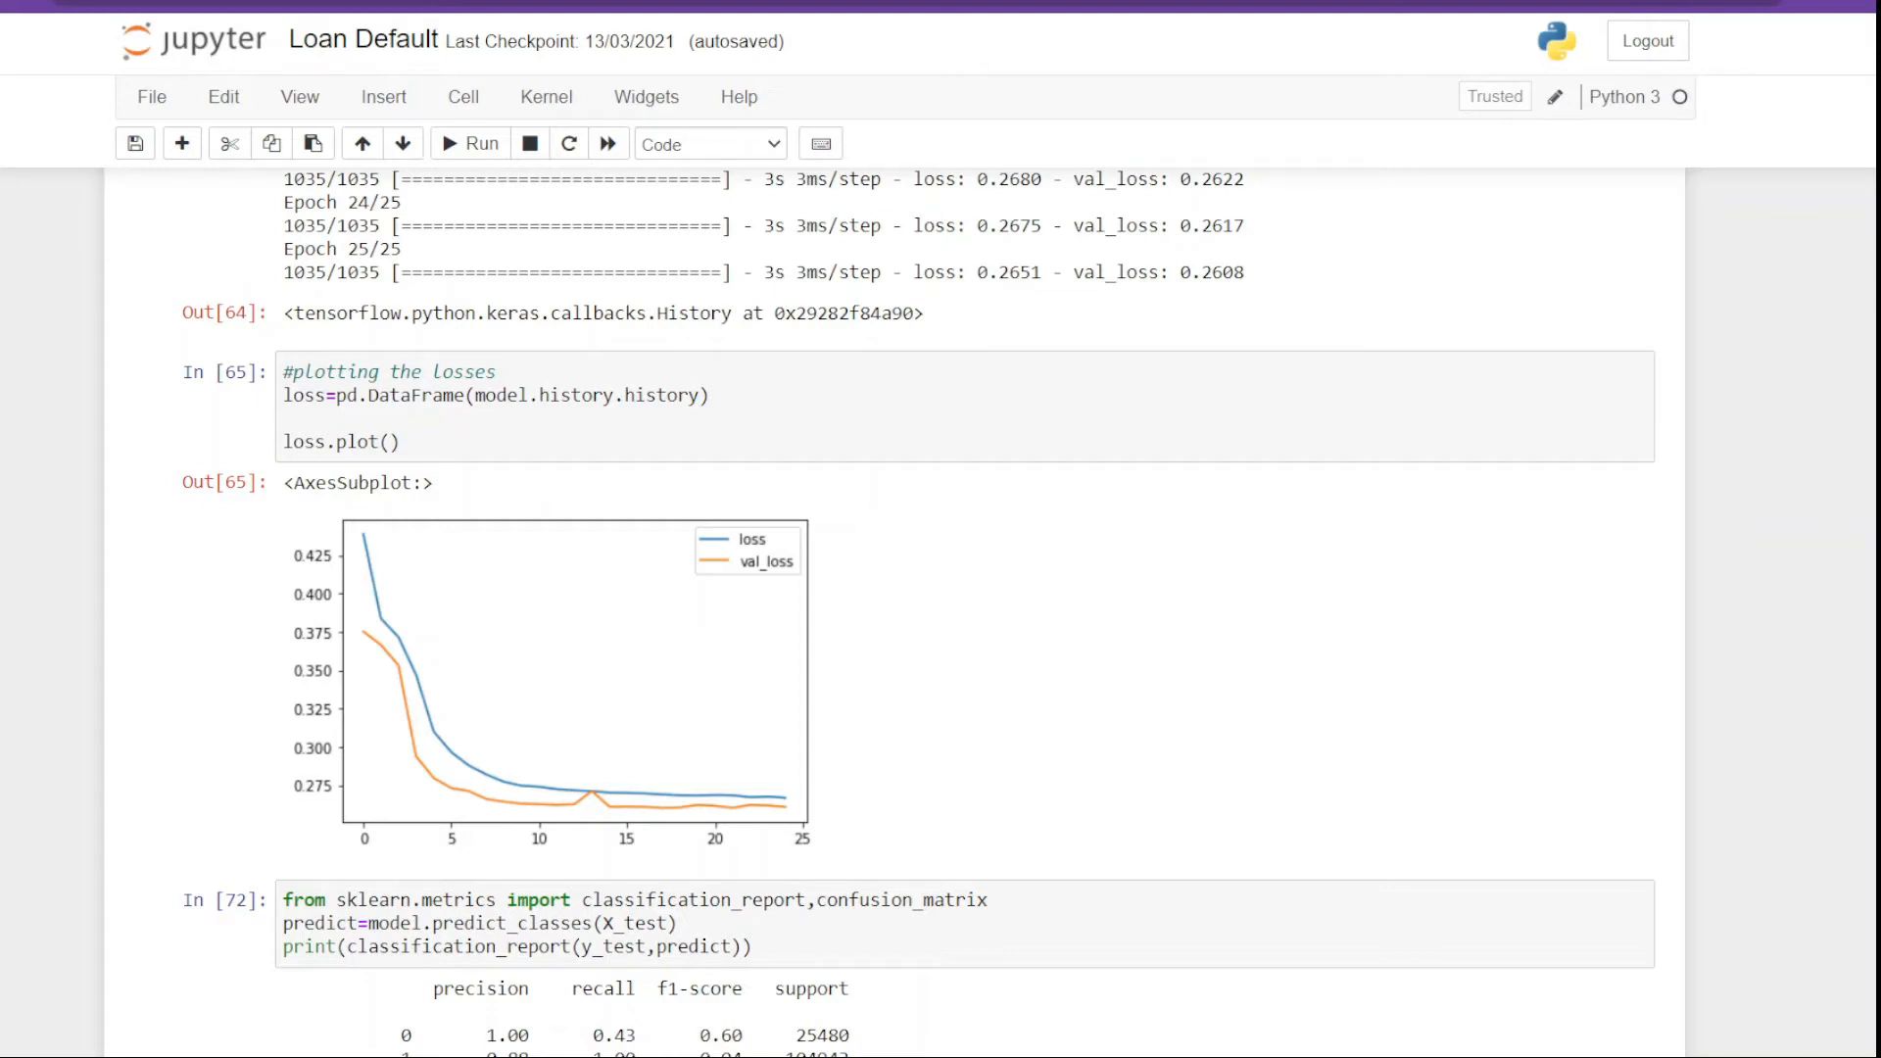
{"action": "scroll", "scroll_direction": "down", "scroll_amount": 3}
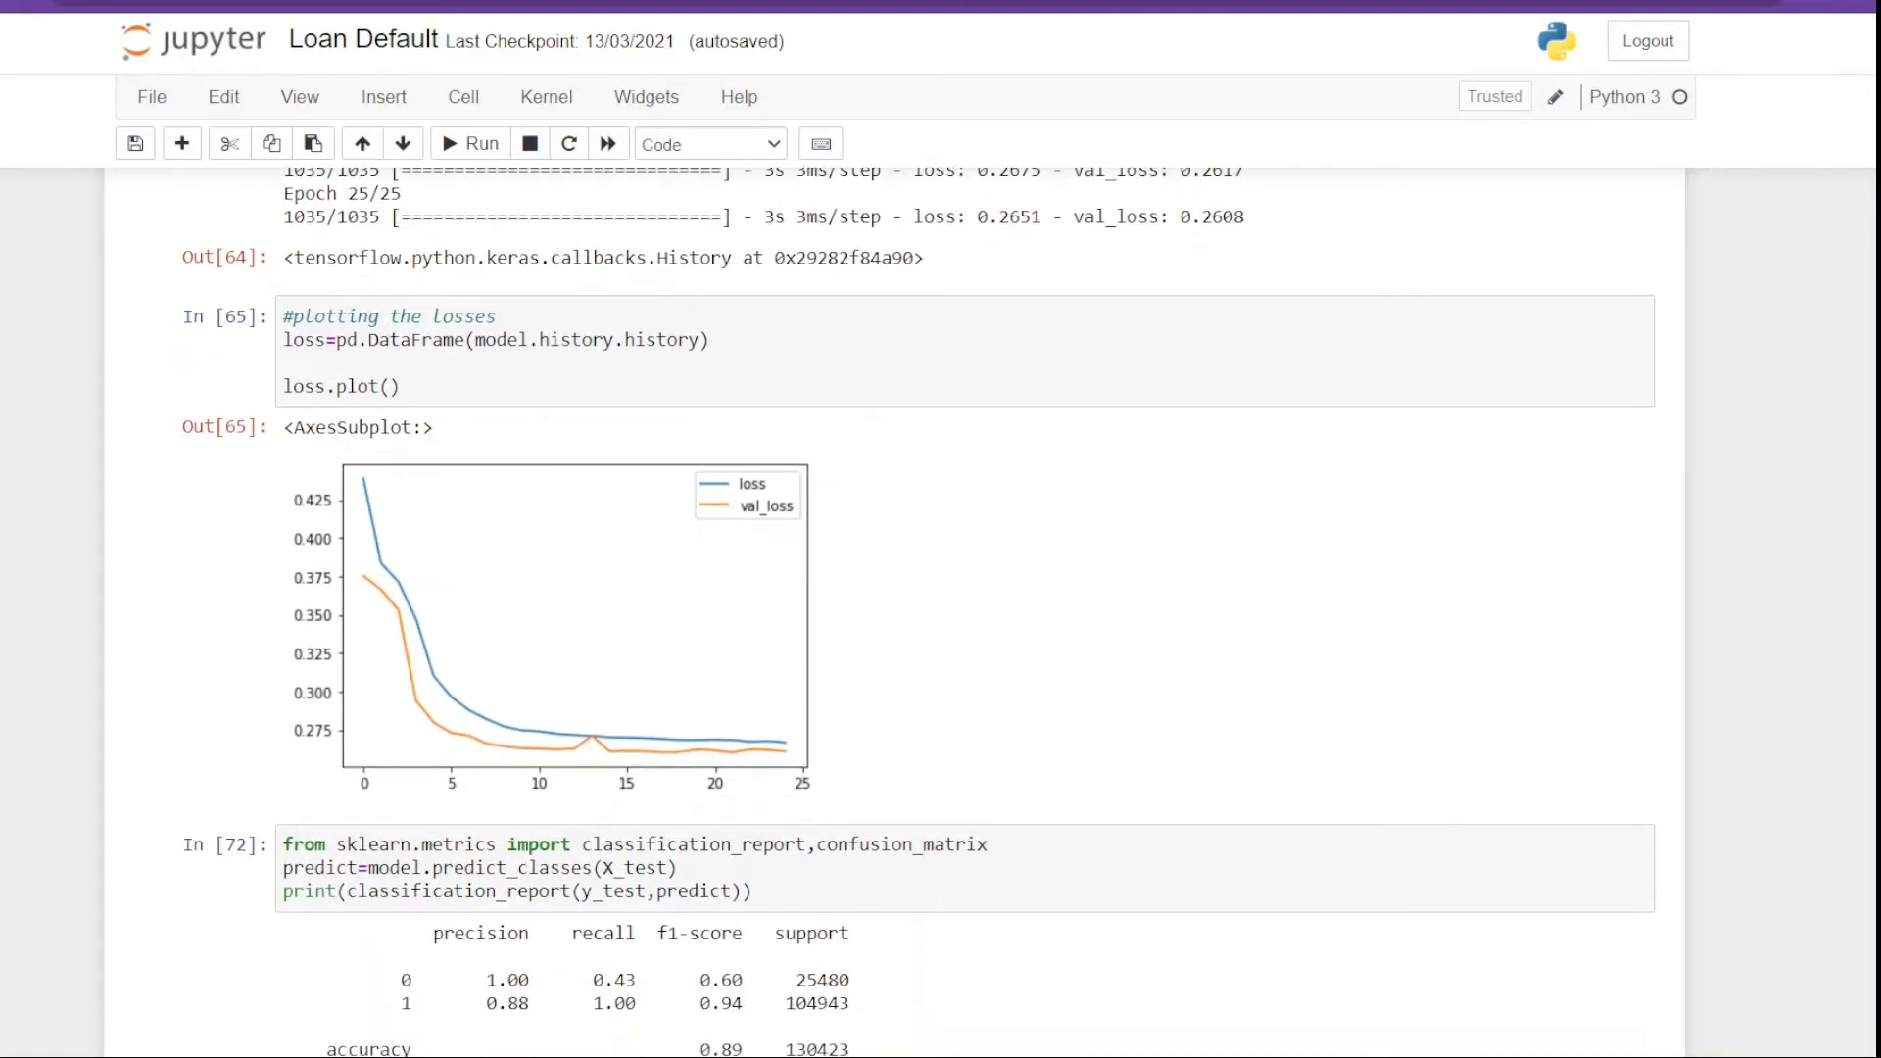
{"action": "scroll", "scroll_direction": "down", "scroll_amount": 3}
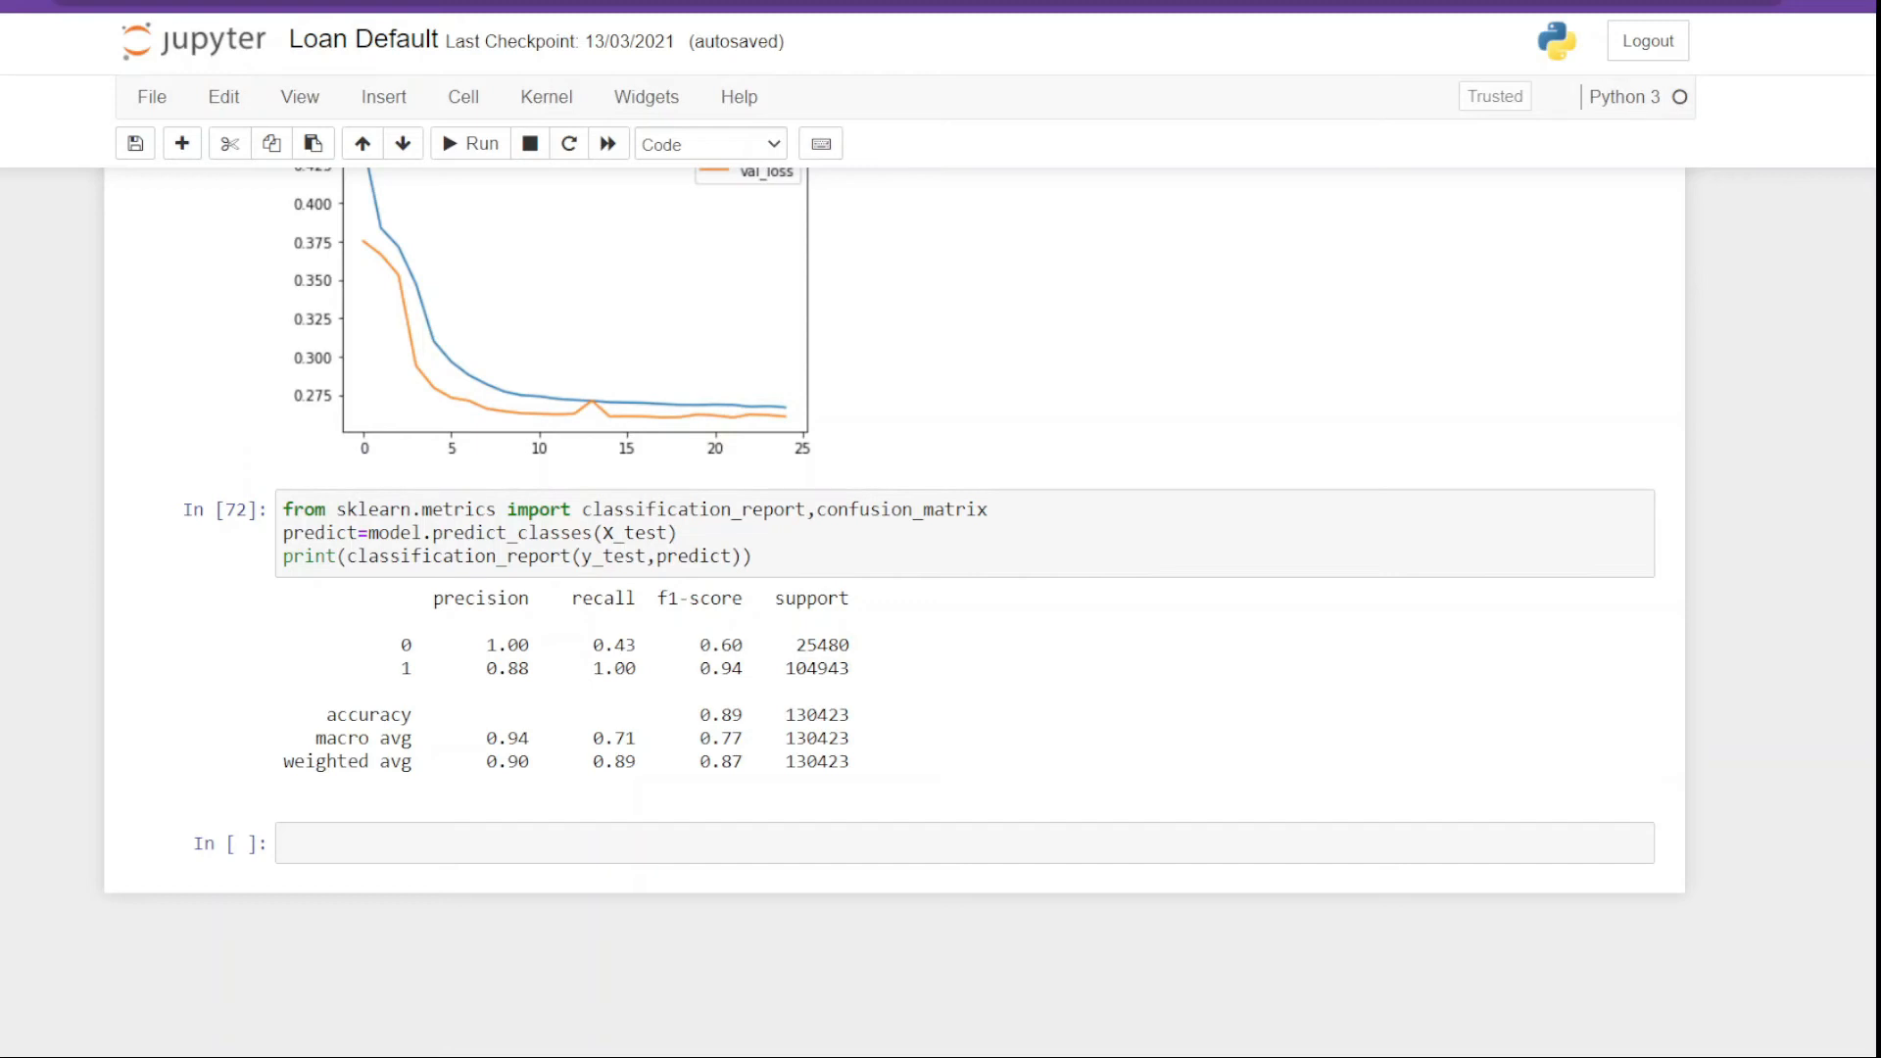
Step: Import LinearSVC, LogisticRegression, GaussianNB and RandomForestClassifier from scikit-learn
{"action": "left_click", "coordinate": [628, 852]}
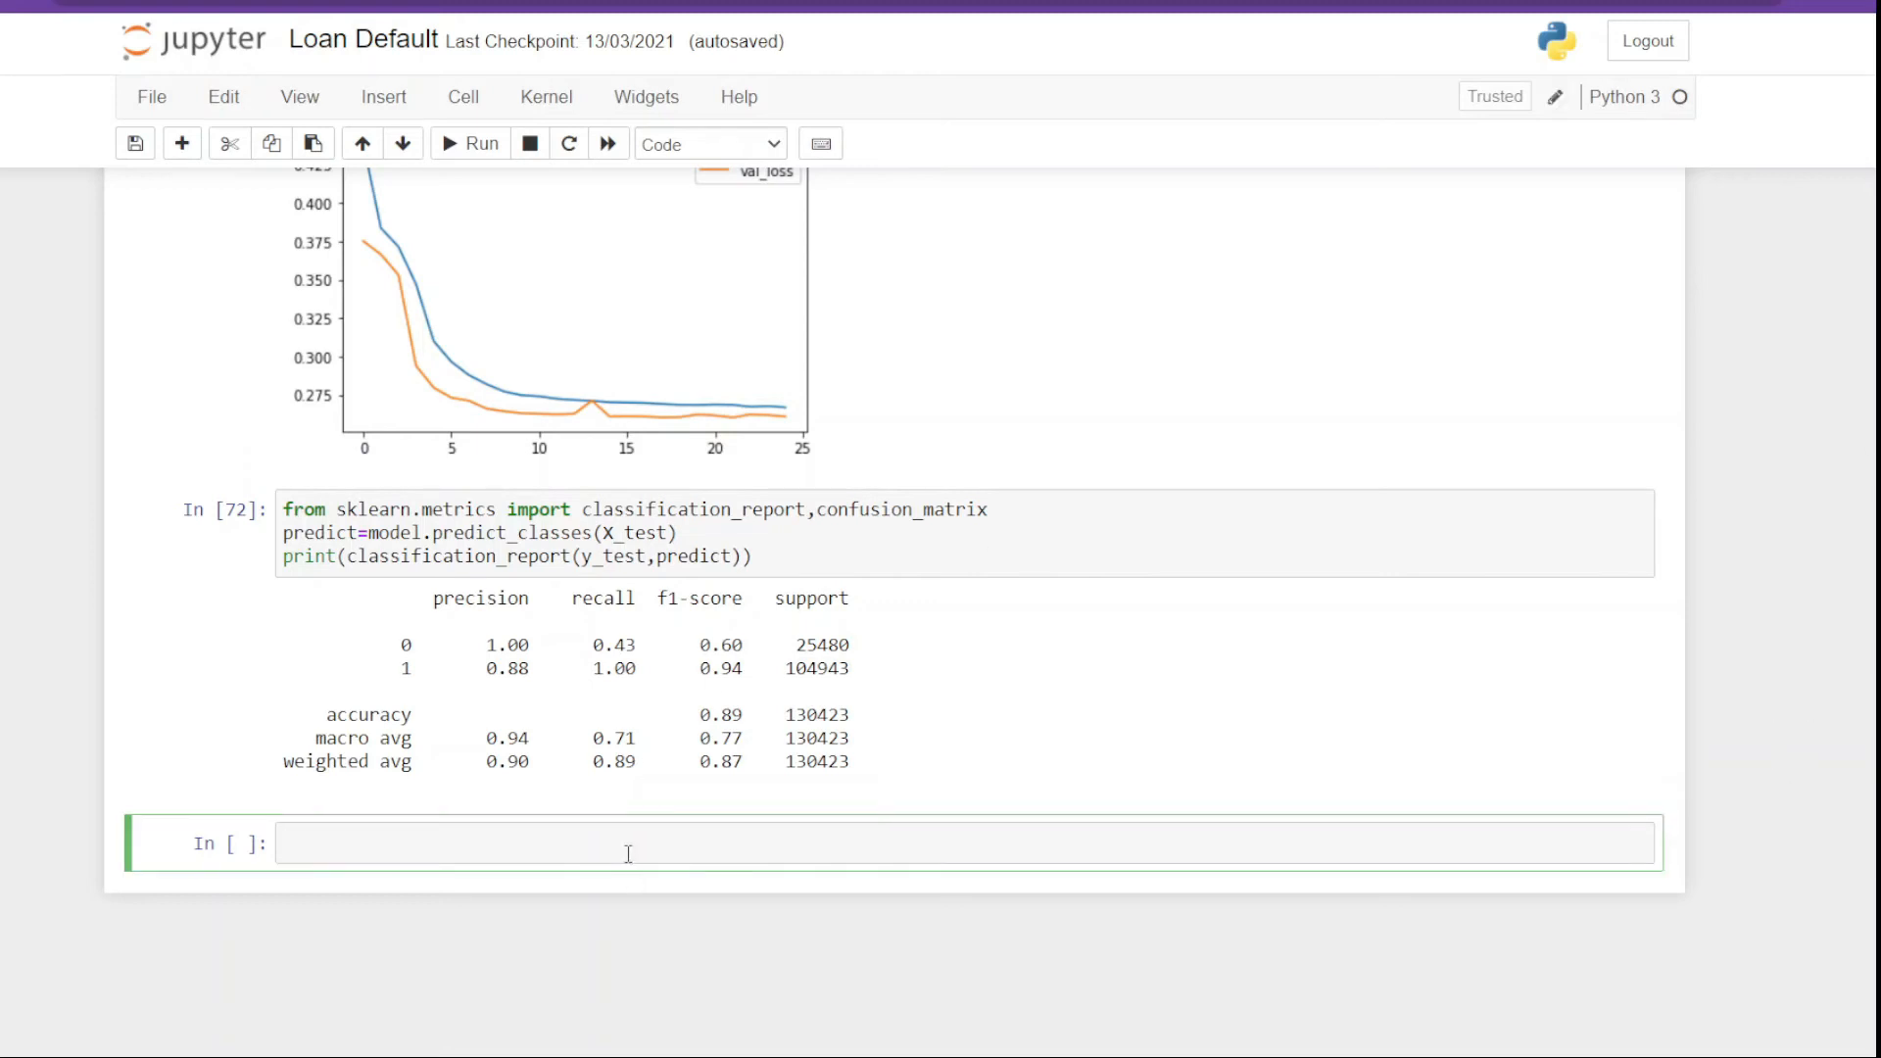
{"action": "type", "text": "from sklearn.svm"}
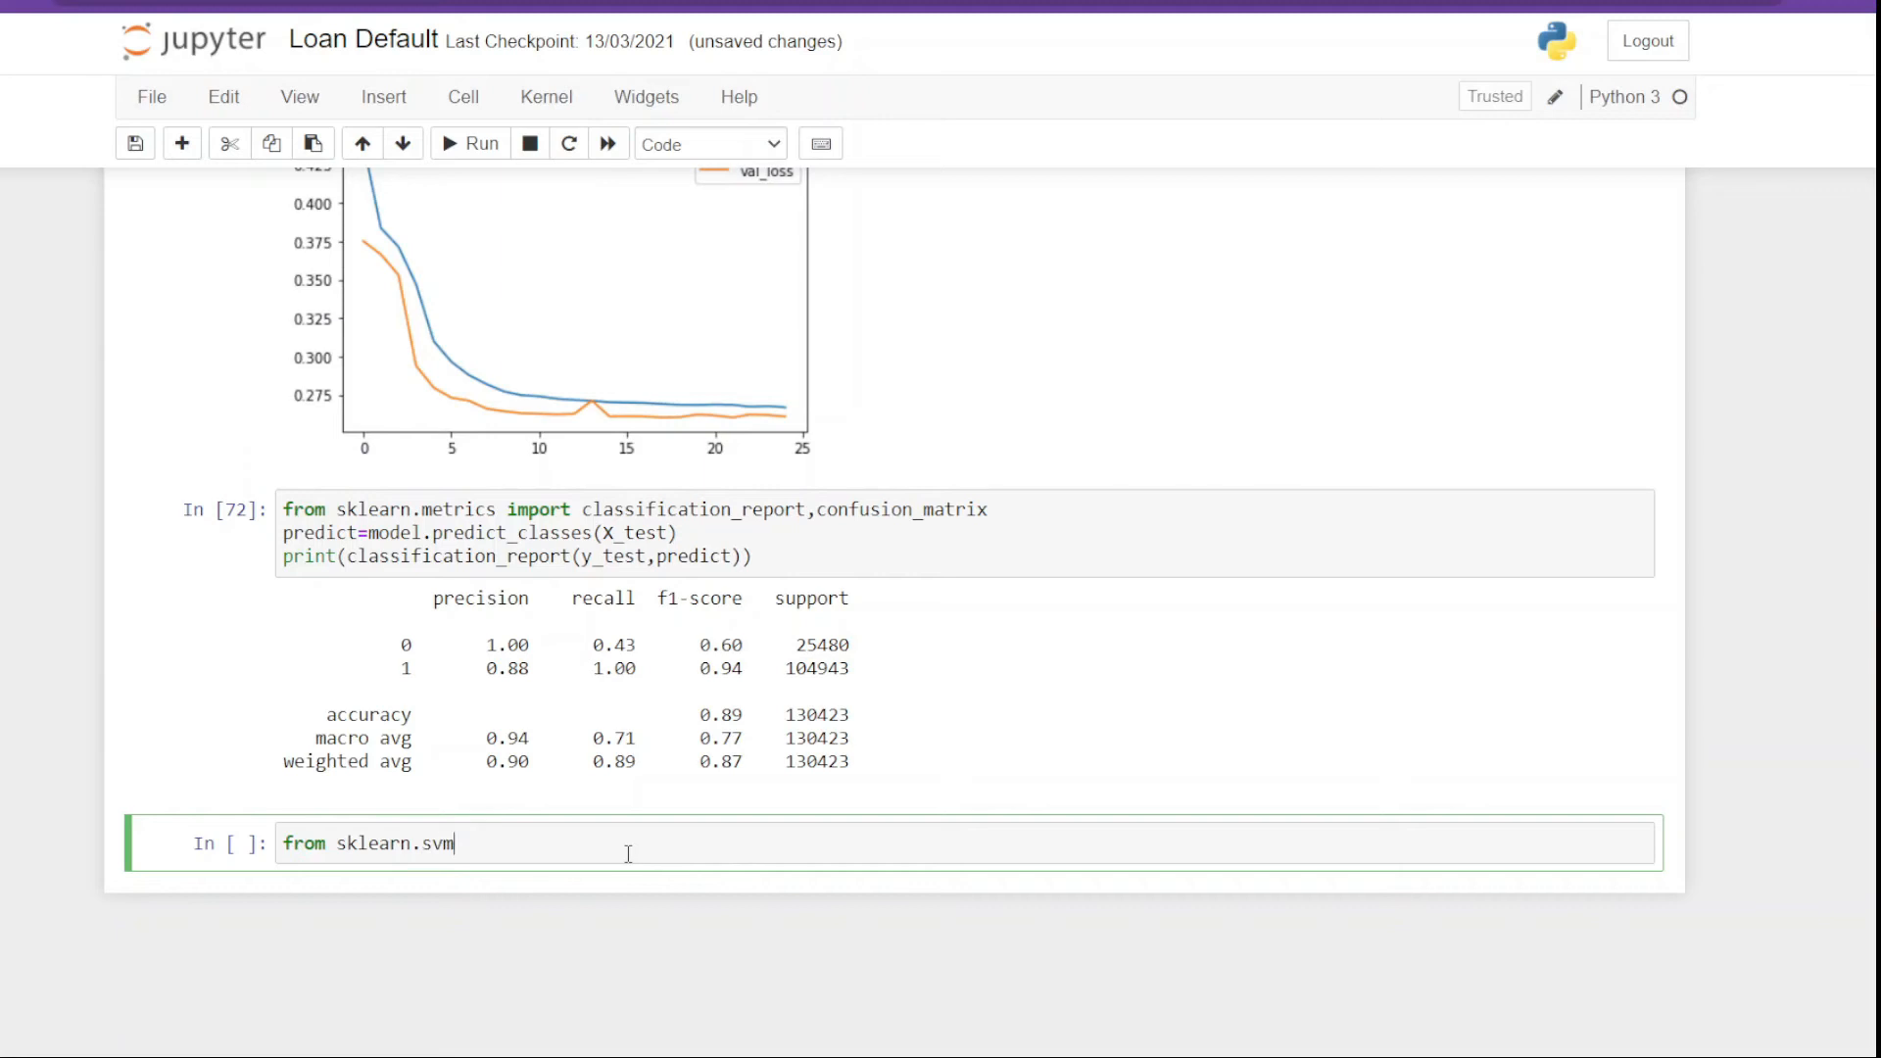
{"action": "type", "text": "import LinearSVC"}
{"action": "type", "text": "fr"}
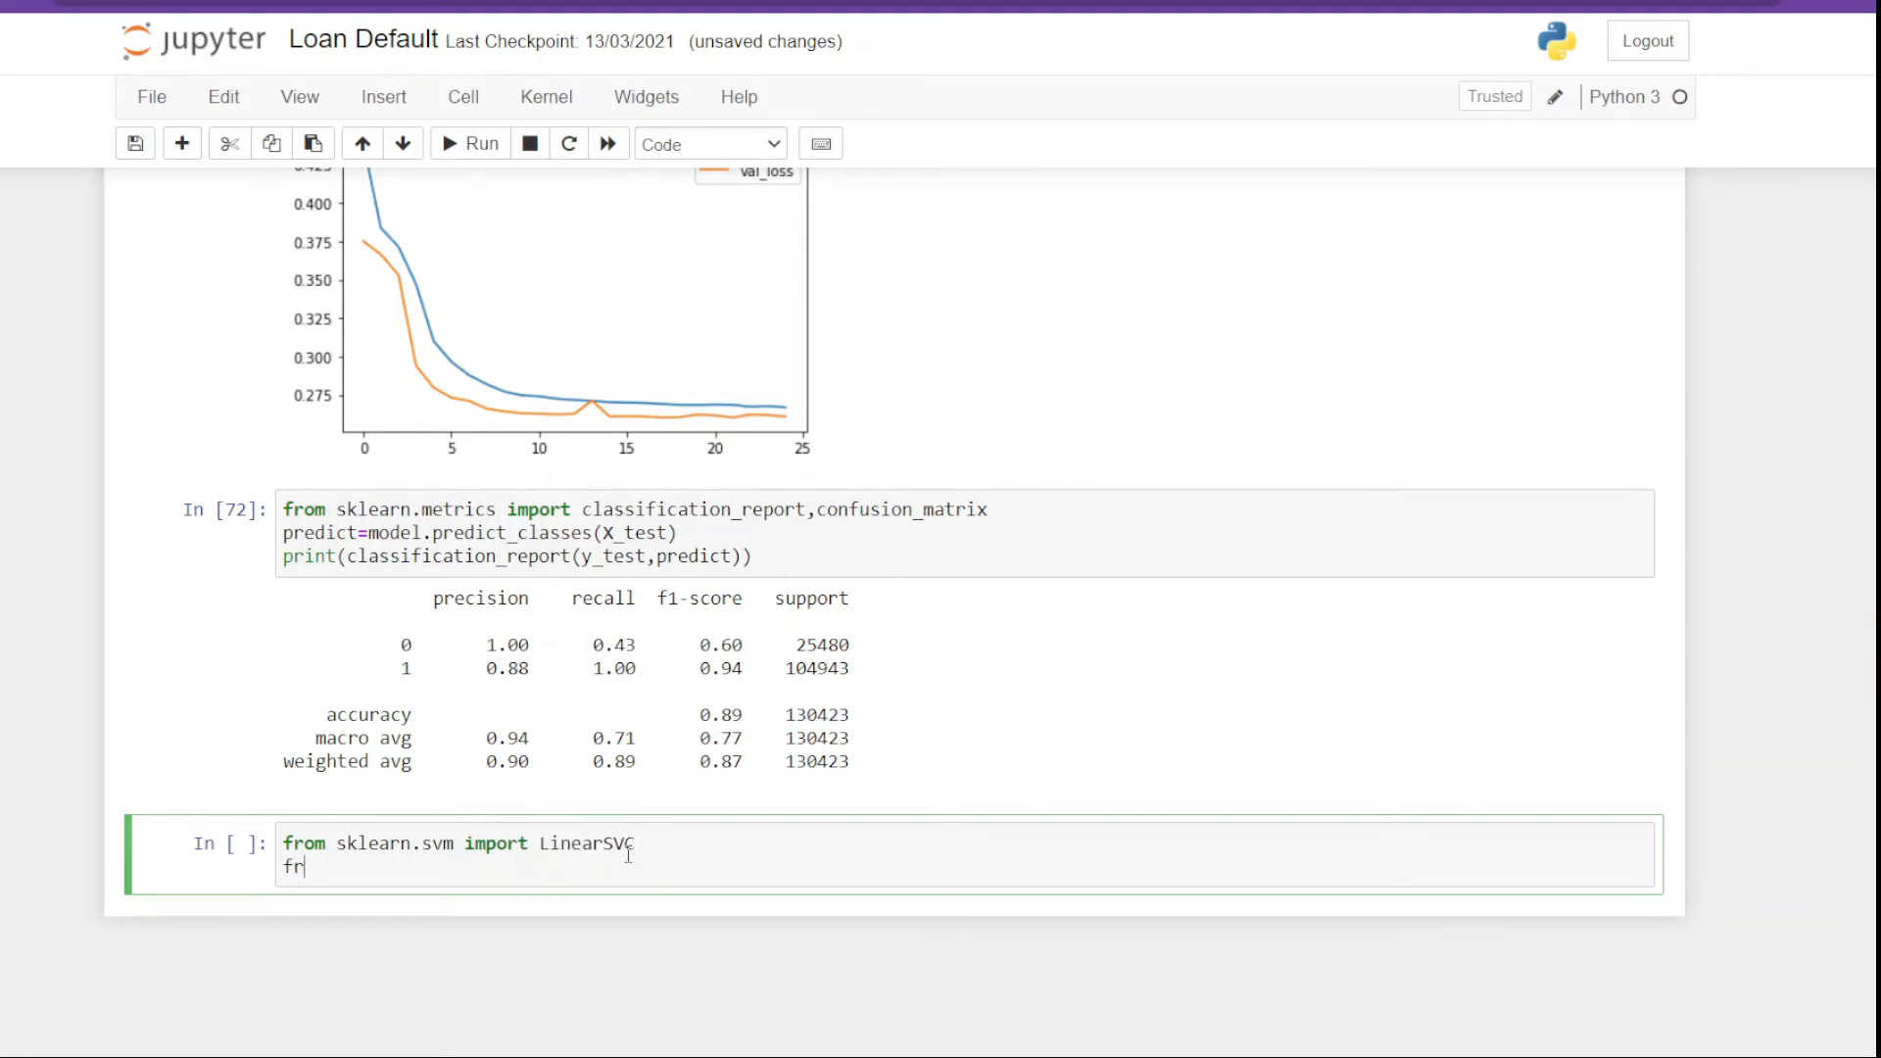
{"action": "type", "text": "om sklearn.lin"}
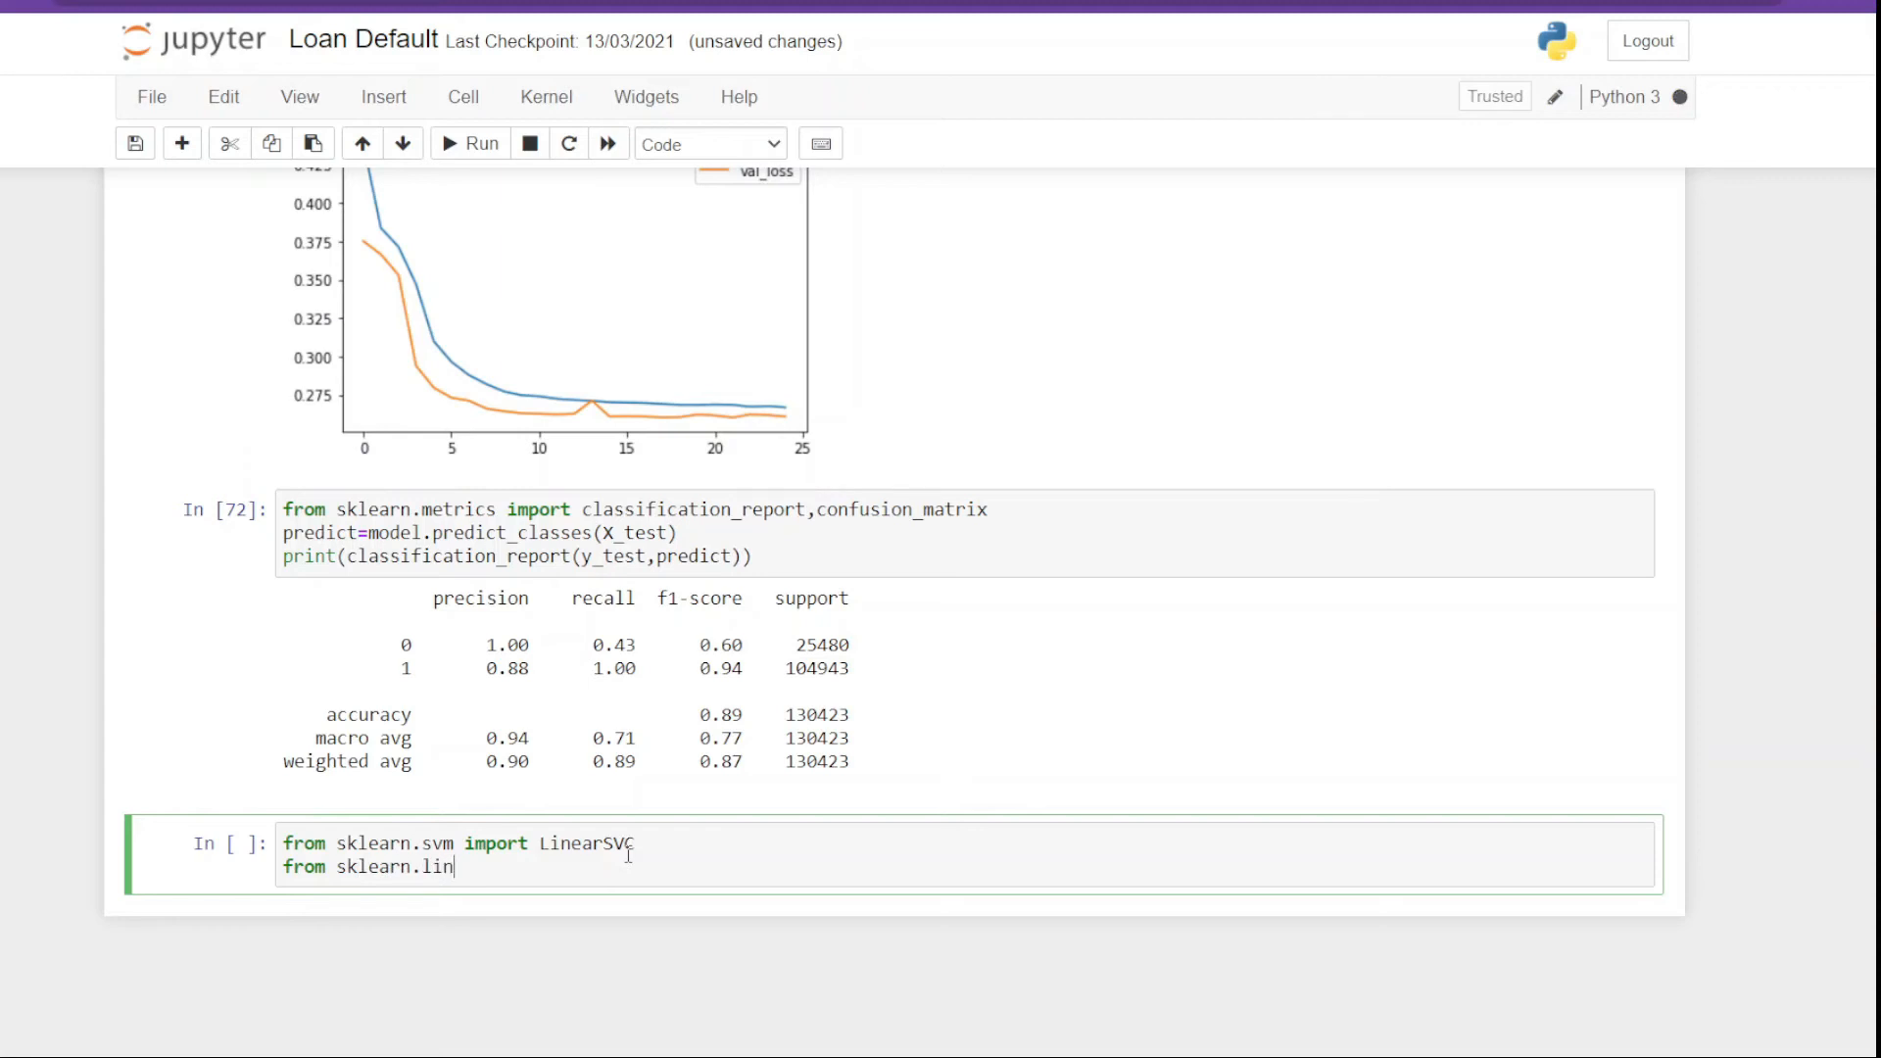
{"action": "type", "text": "ear_model import LogisticRegression"}
{"action": "type", "text": "from sklearn"}
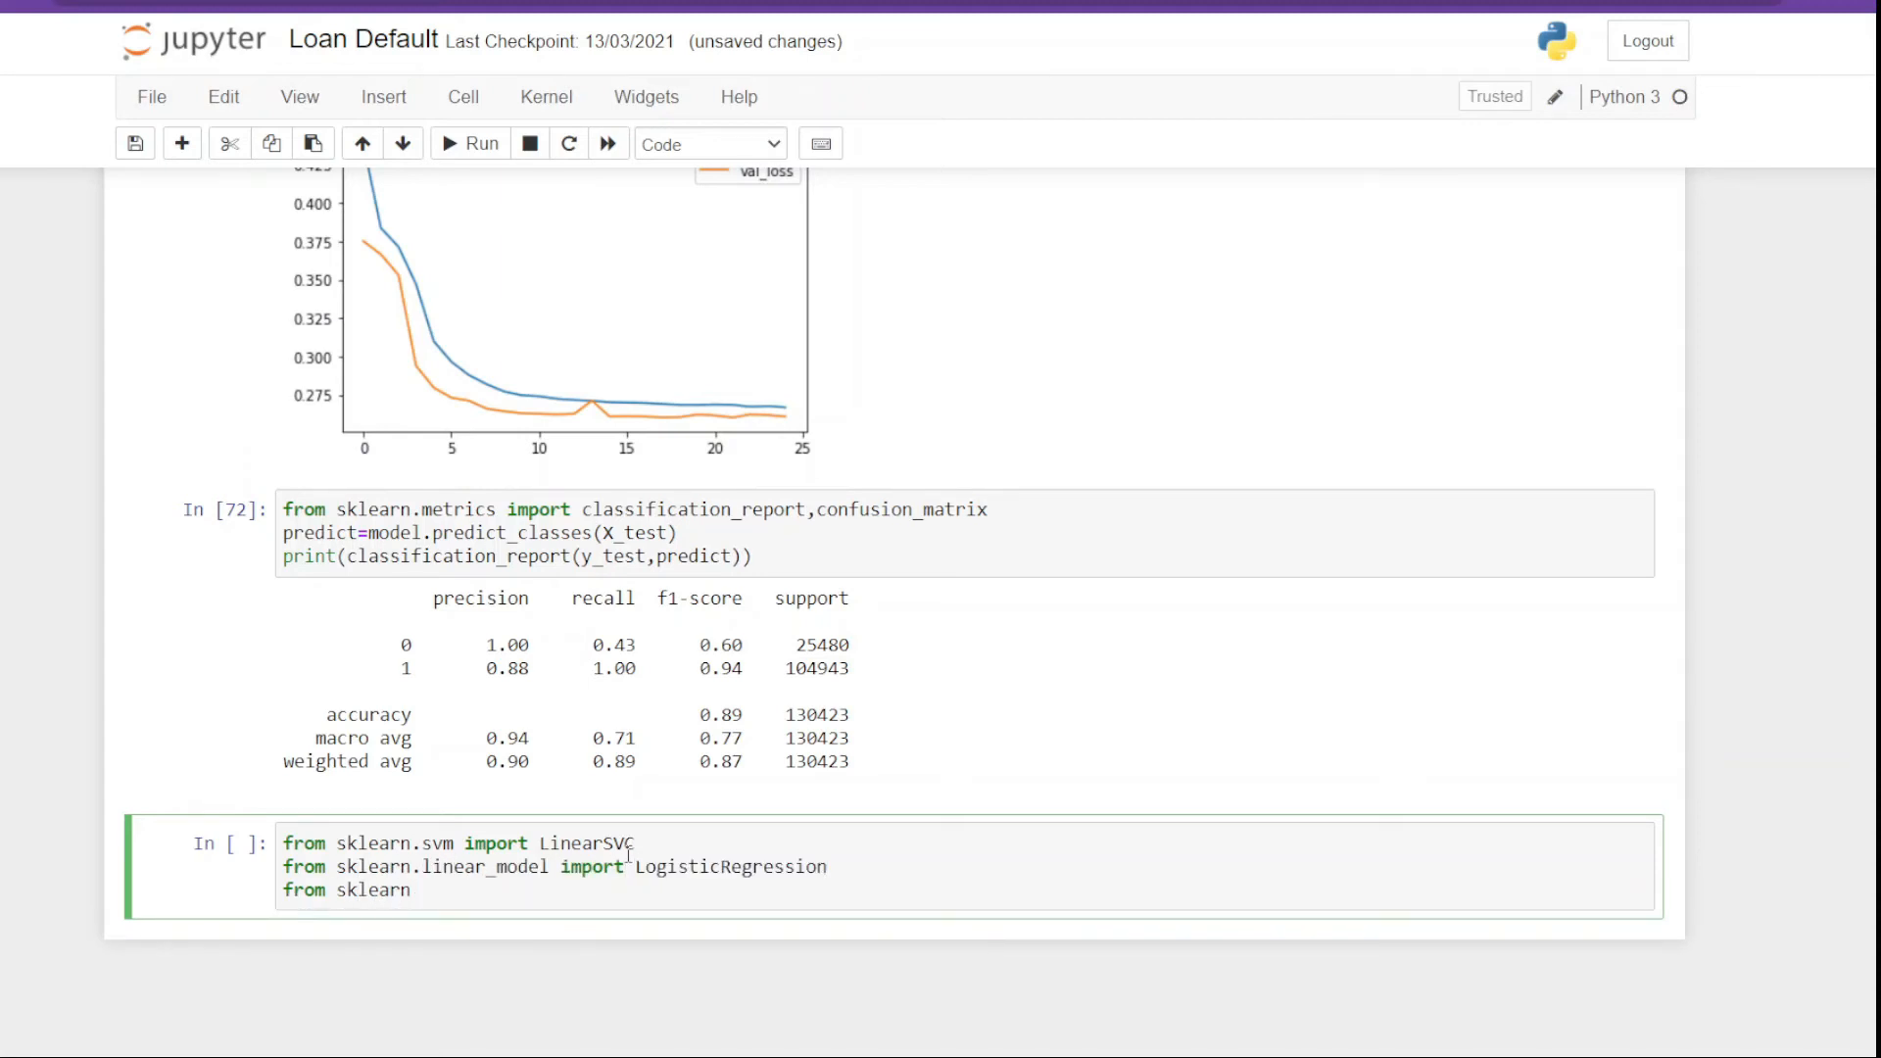
{"action": "type", "text": ".naive_bayes import G"}
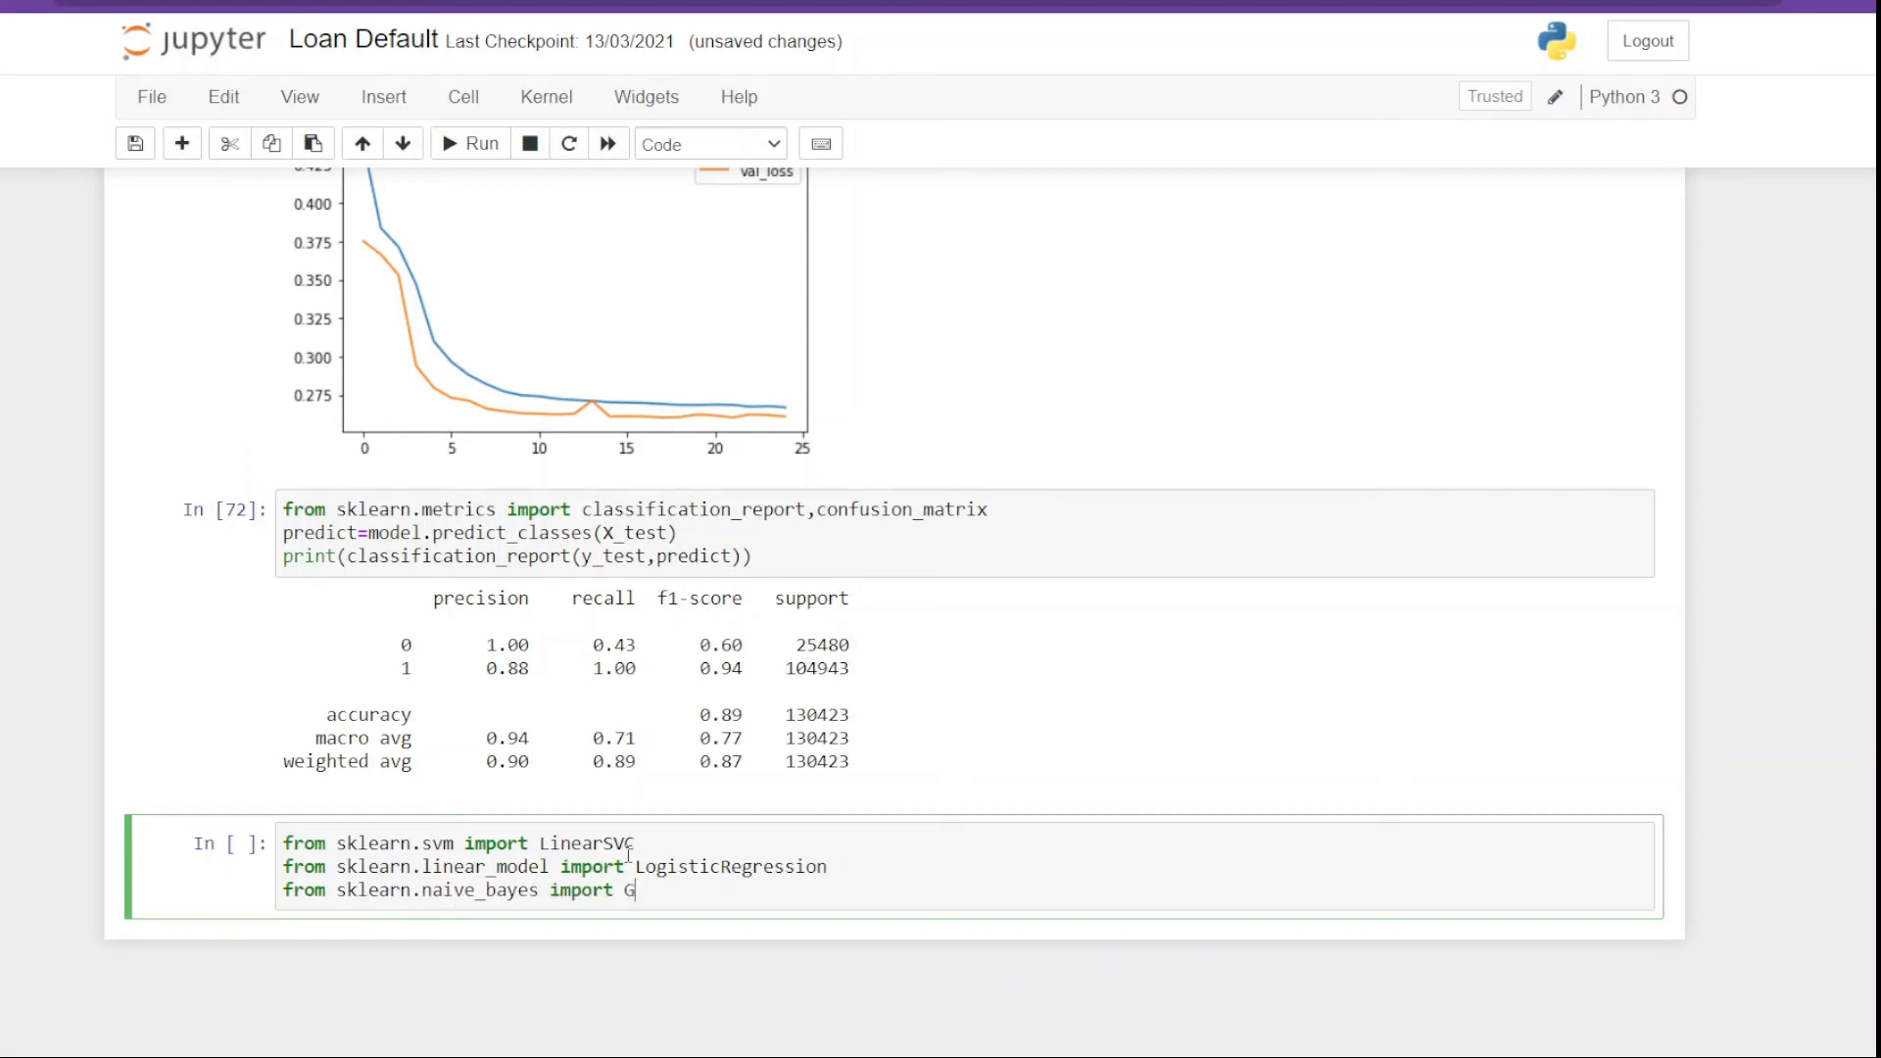
{"action": "type", "text": "aussianNB"}
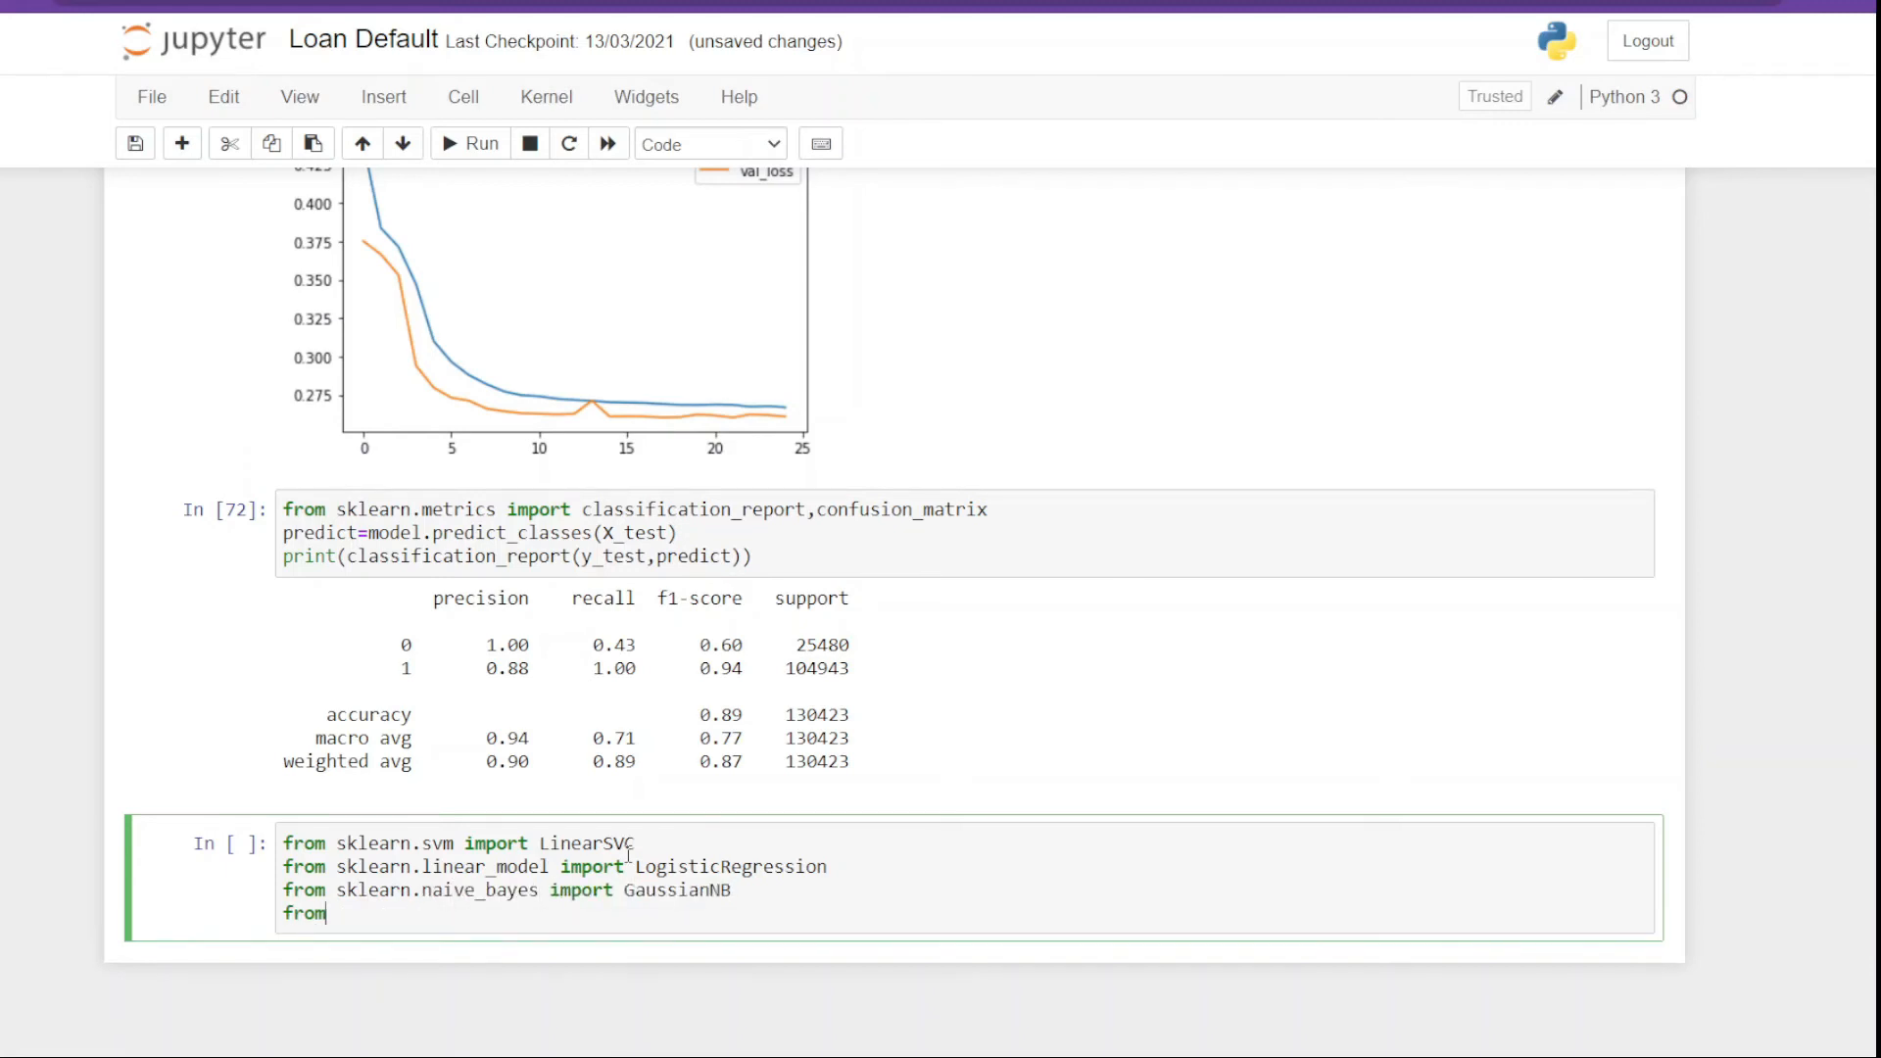
{"action": "type", "text": "sklearn.e"}
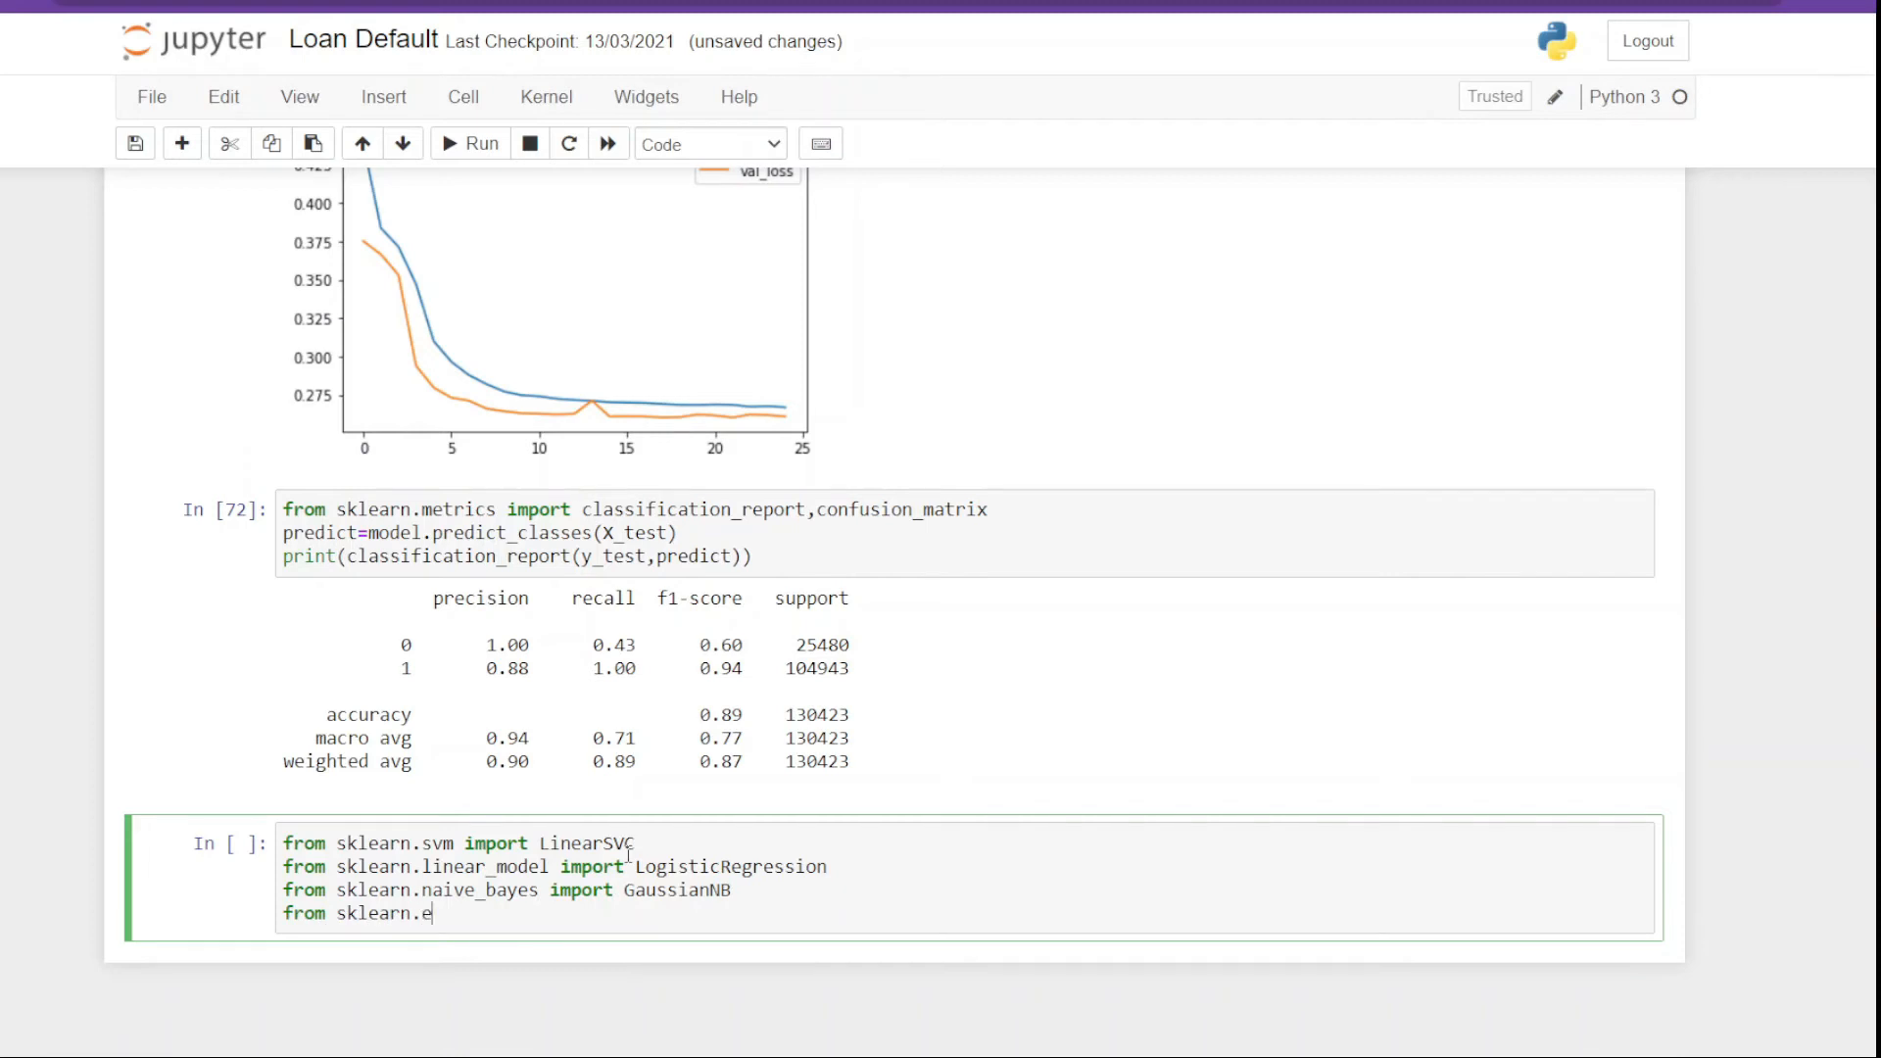
{"action": "type", "text": "nsemble import Ra"}
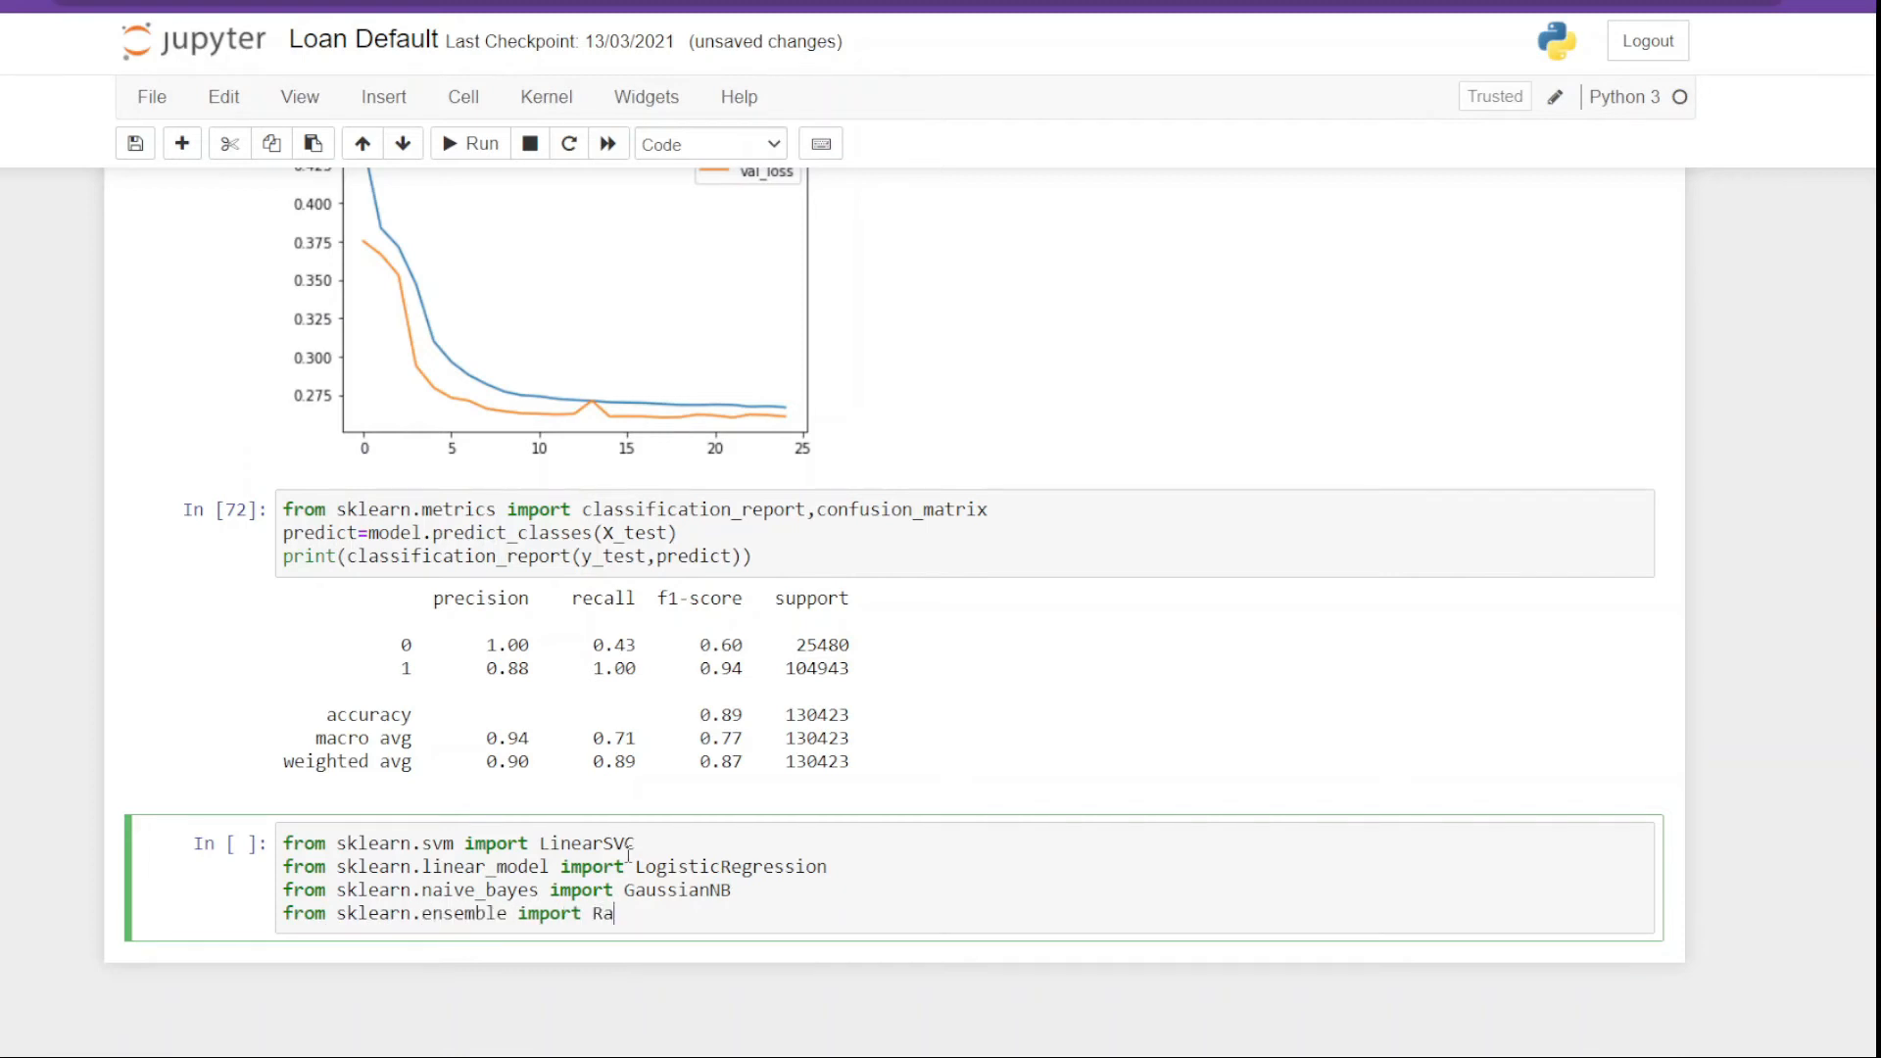
{"action": "type", "text": "ndomForestClassifier"}
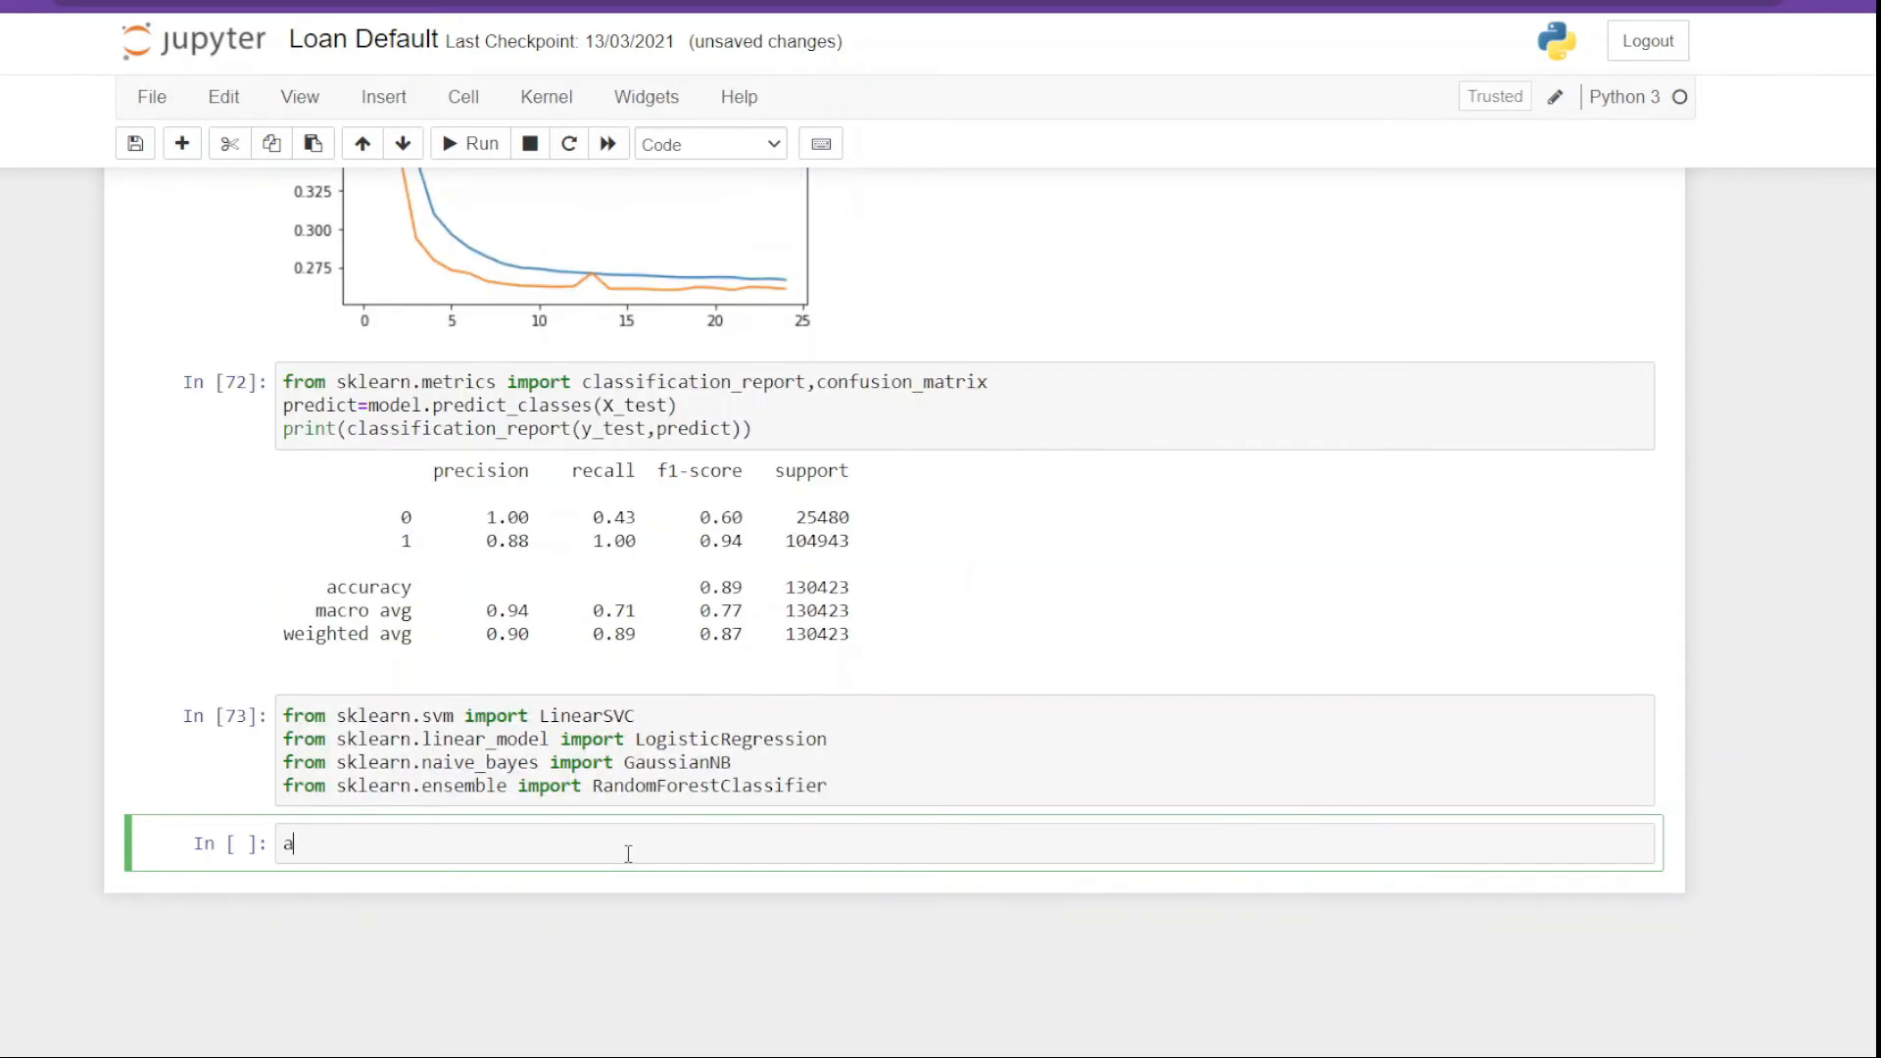
Step: Define algo with LinearSVC, LogisticRegression(solver lbfgs, max_iter 1000), GaussianNB, 10-tree RandomForest
{"action": "type", "text": "lgo = [LI]"}
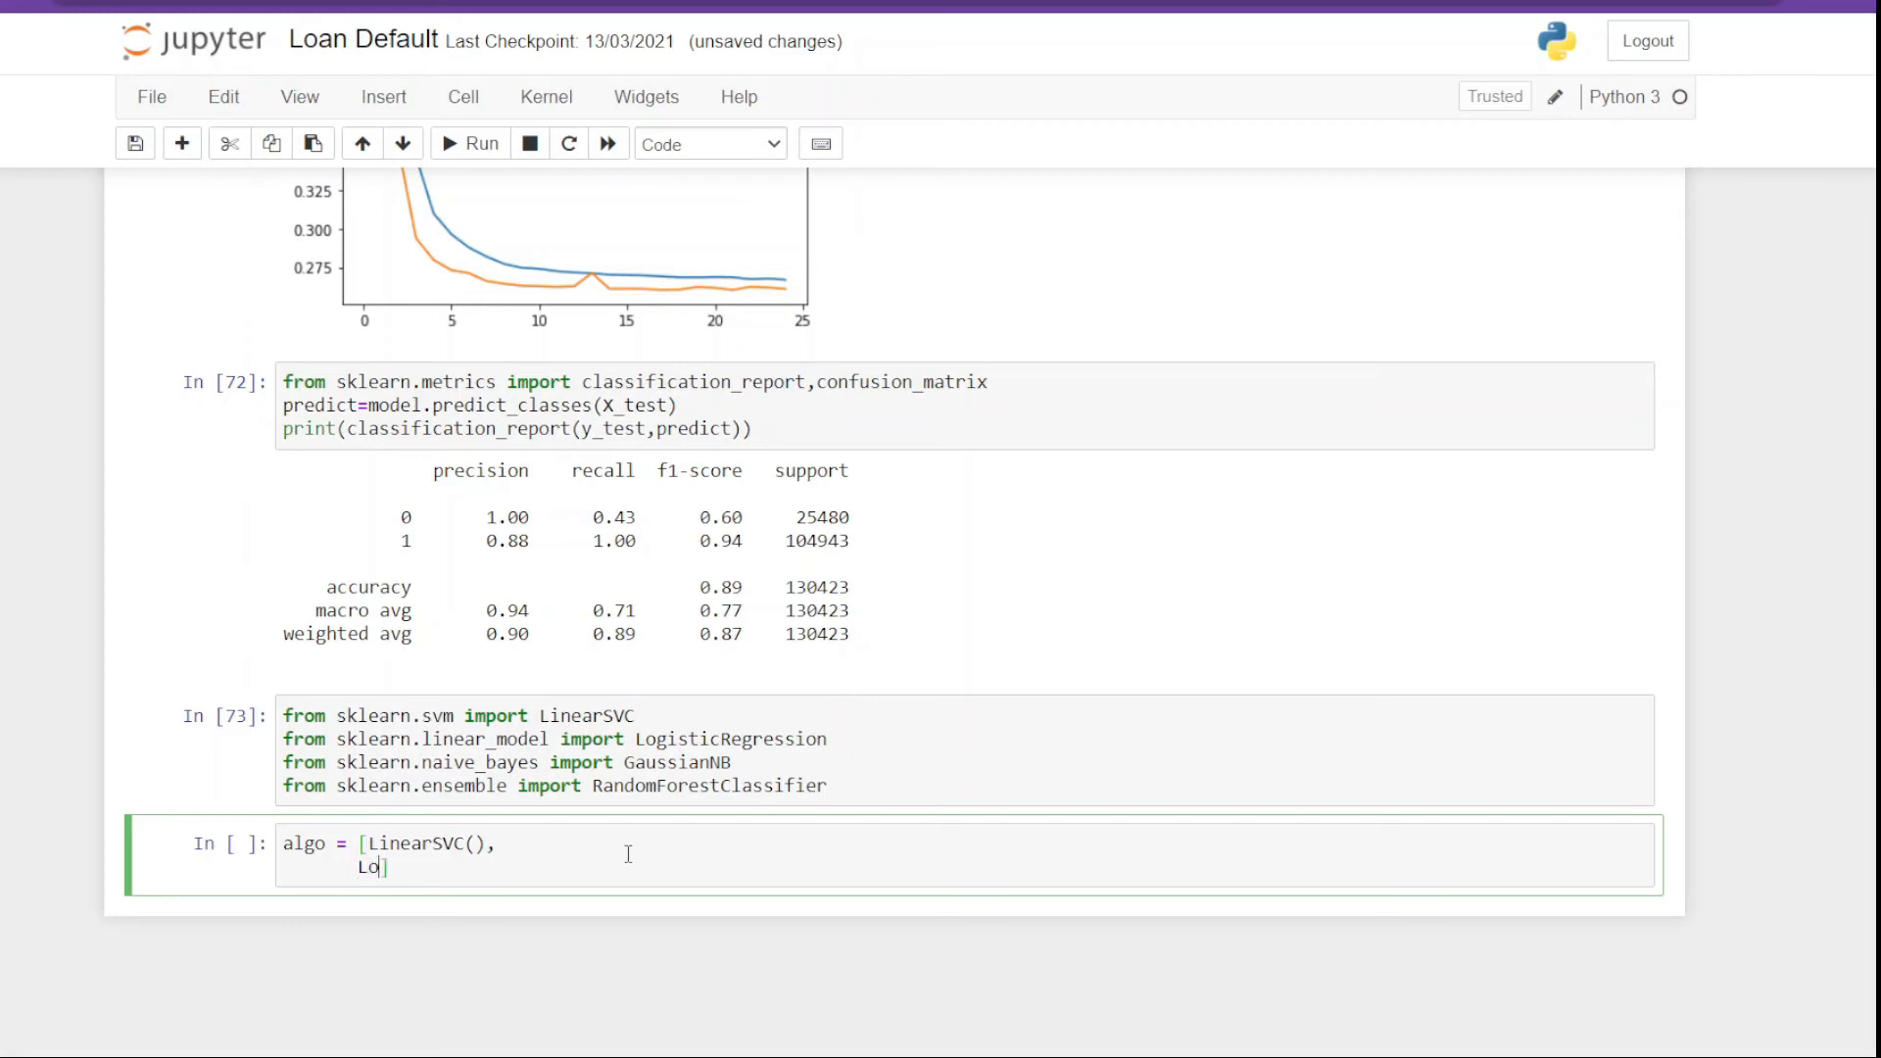
{"action": "type", "text": "gisticRegression(random_state="}
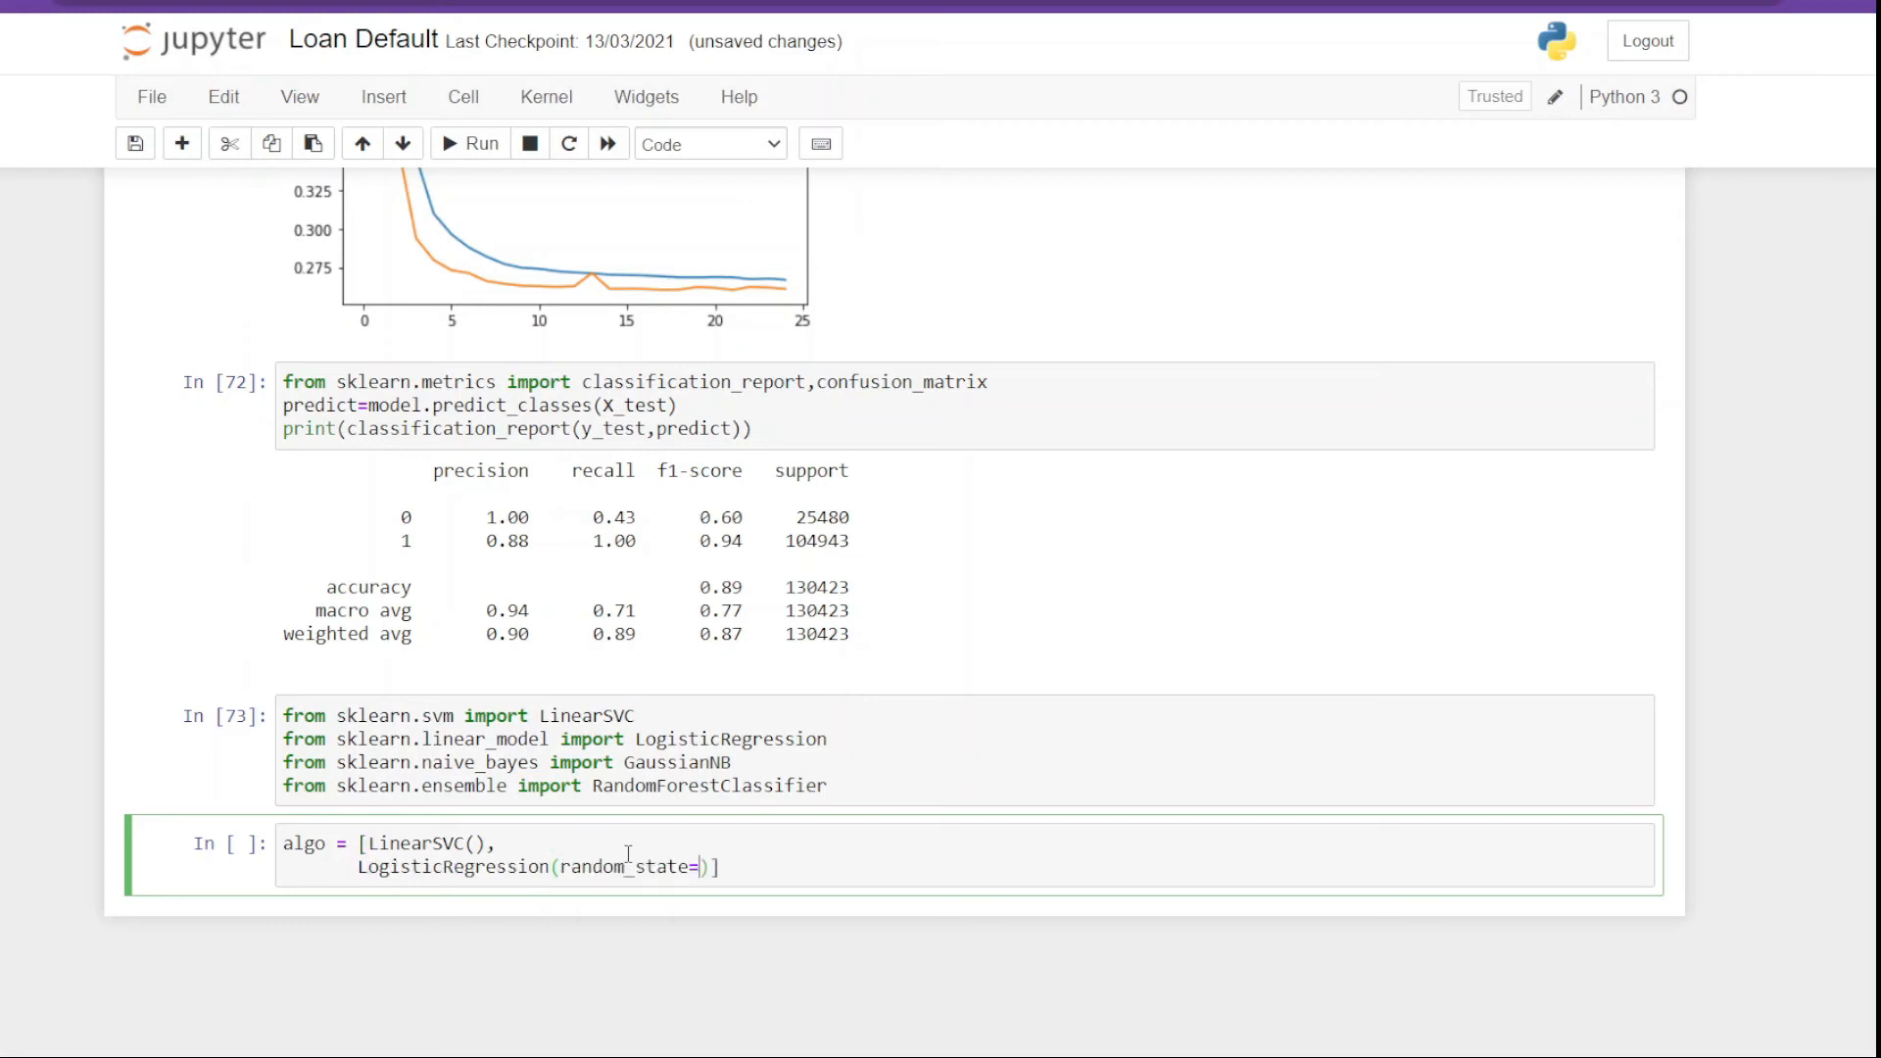
{"action": "type", "text": "0, solver = \"\""}
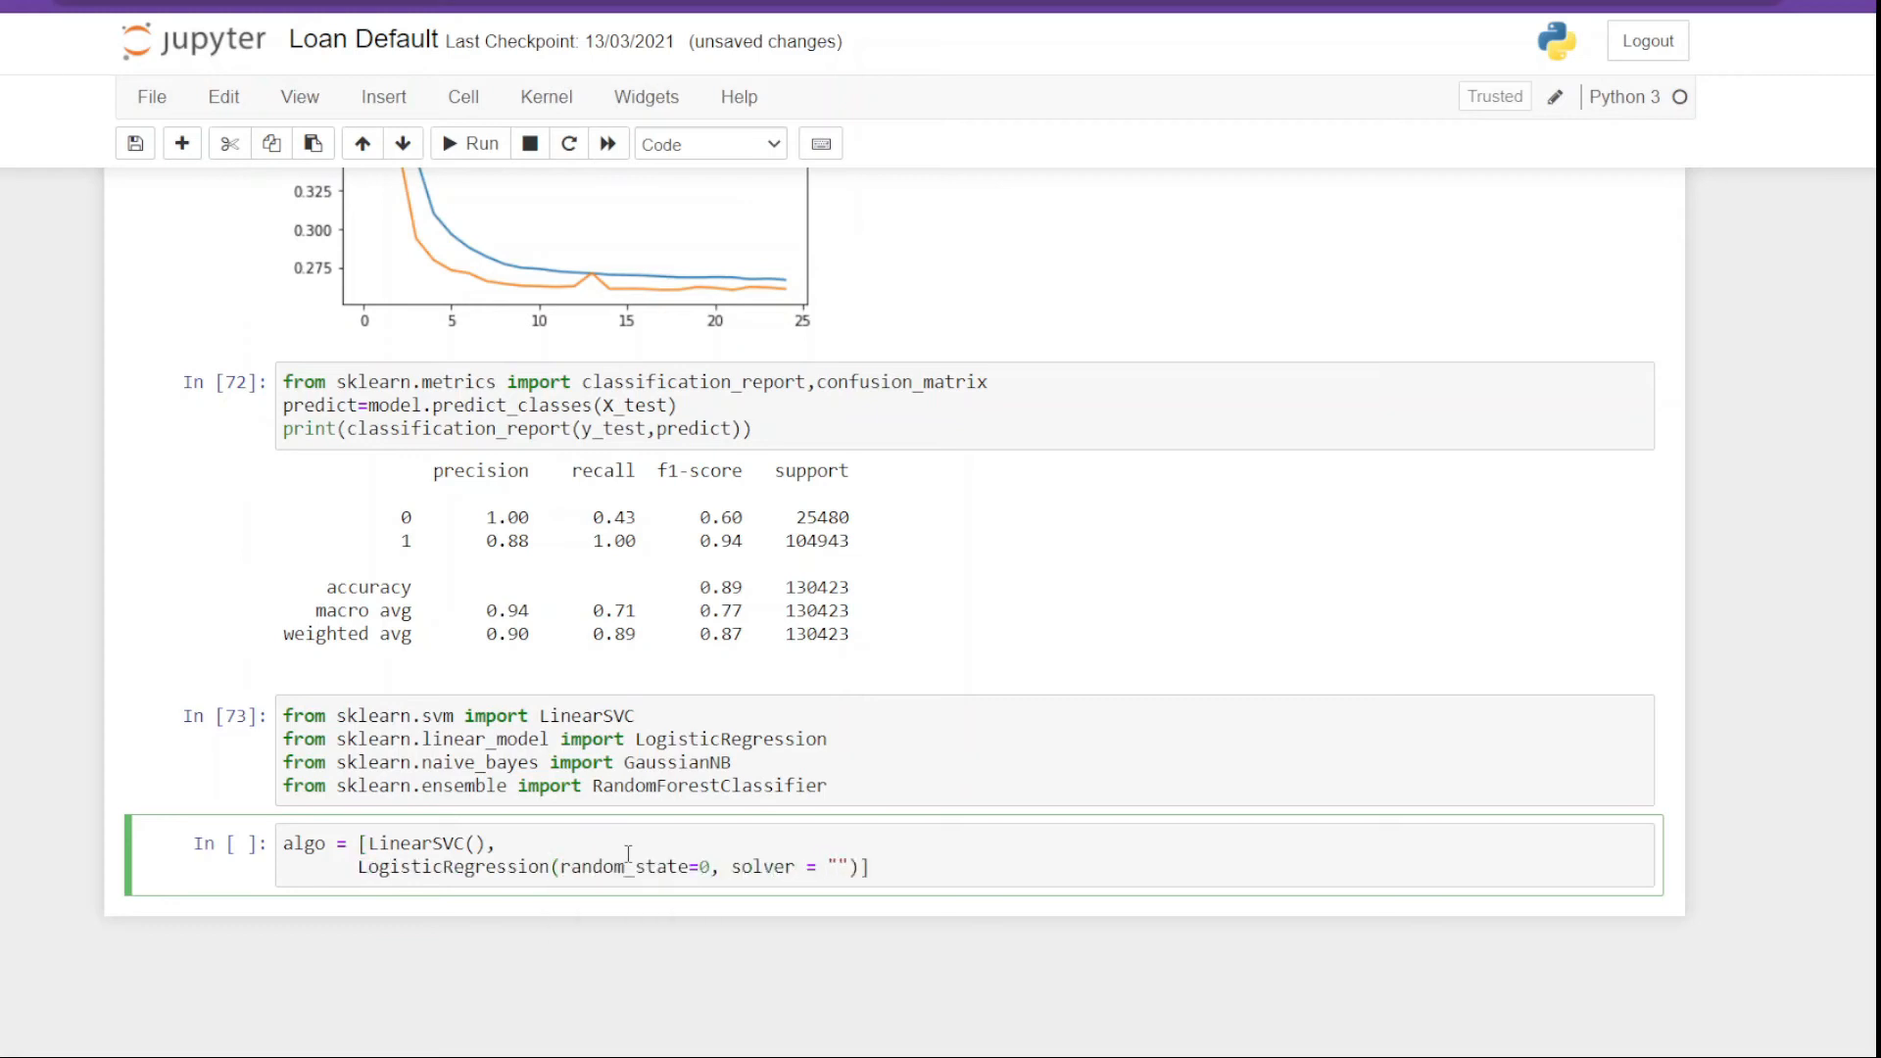
{"action": "type", "text": "lbfgs"}
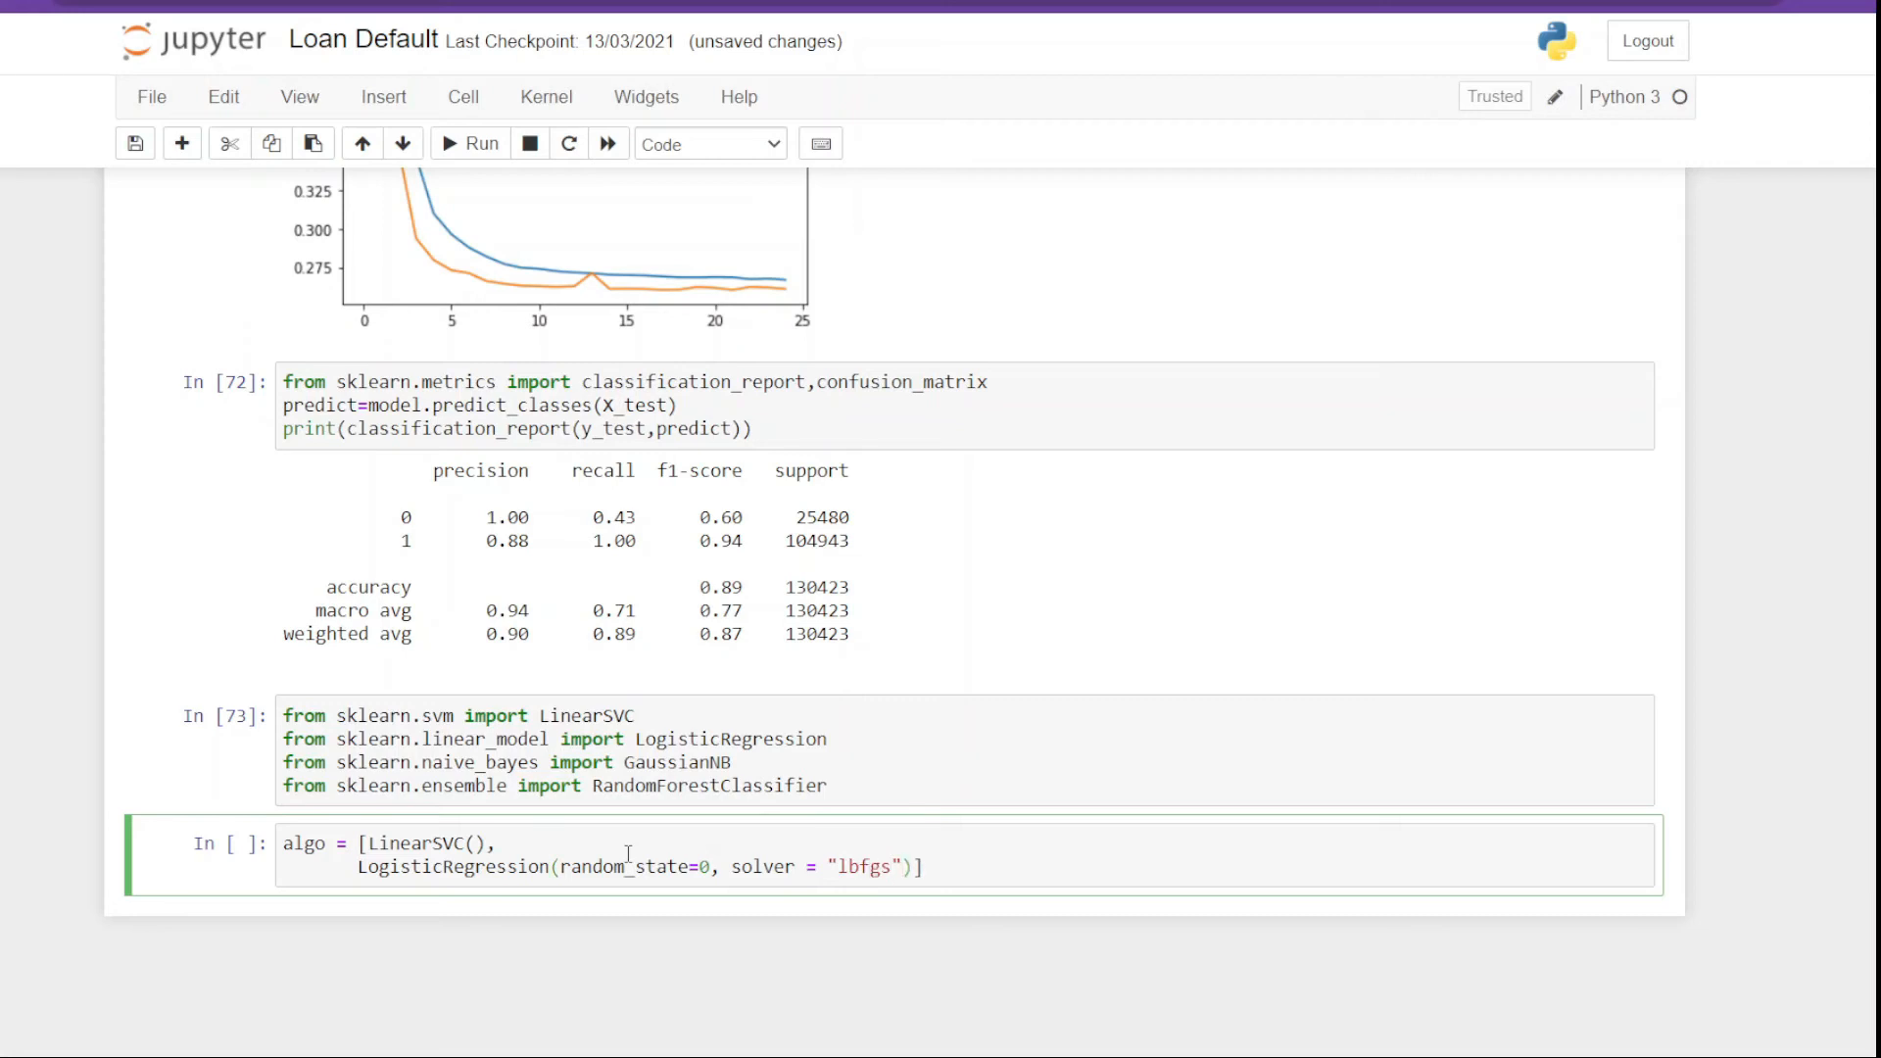
{"action": "type", "text": ", max_iter=1000"}
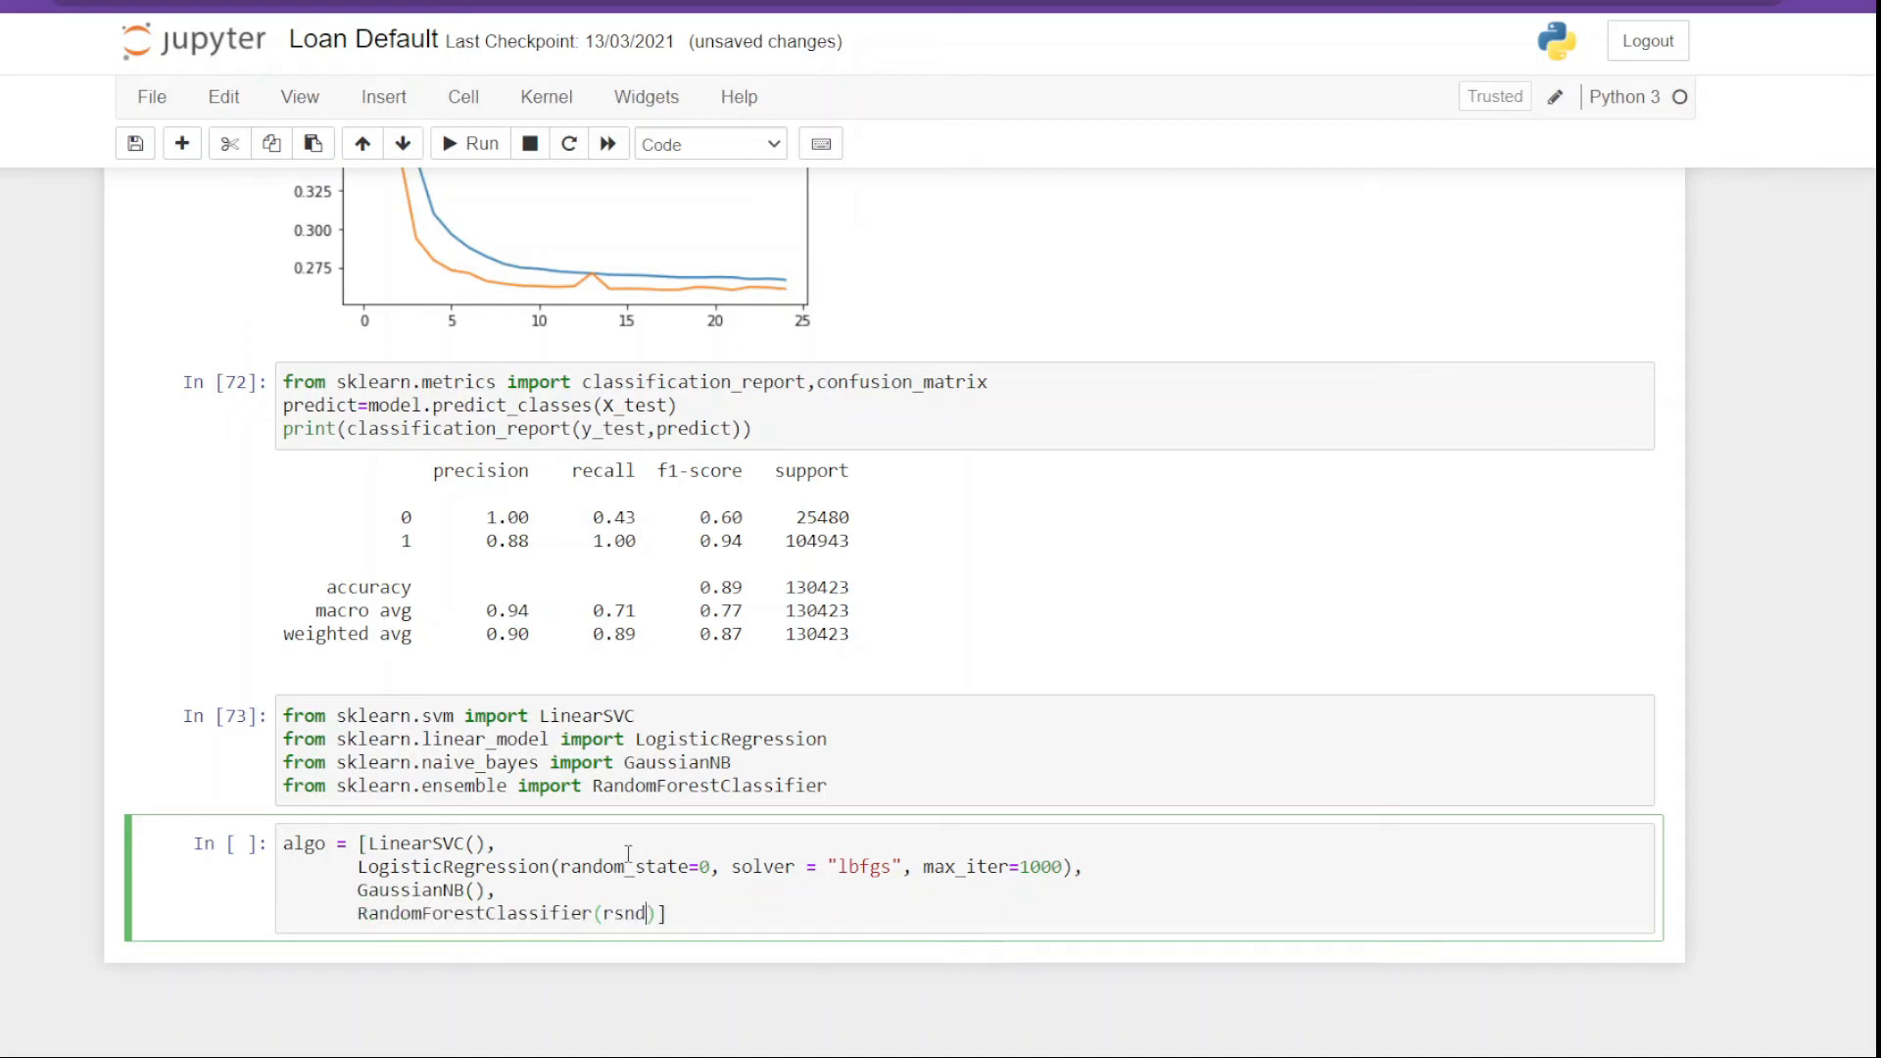
{"action": "type", "text": "andom_state=0, n_estimators=10"}
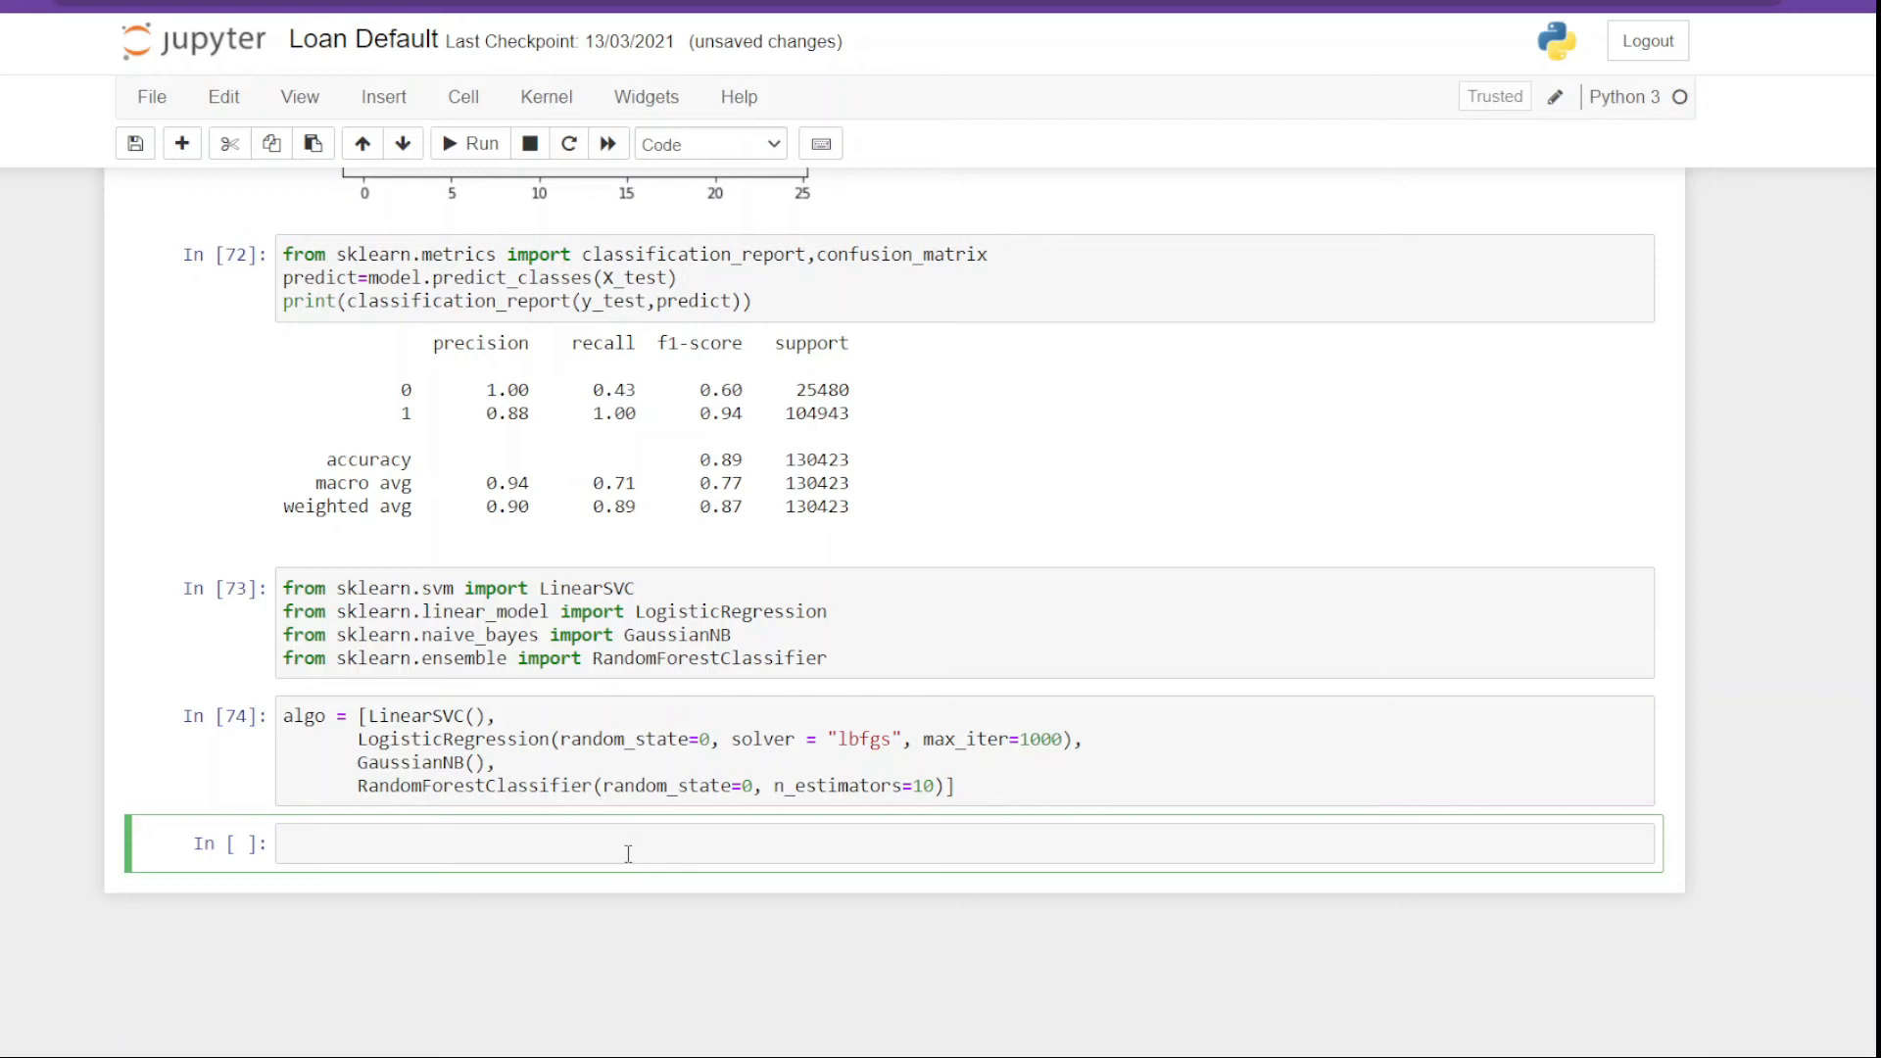
Step: Start the model_clf function, fitting the classifier on X_train and y_train
{"action": "type", "text": "def mod"}
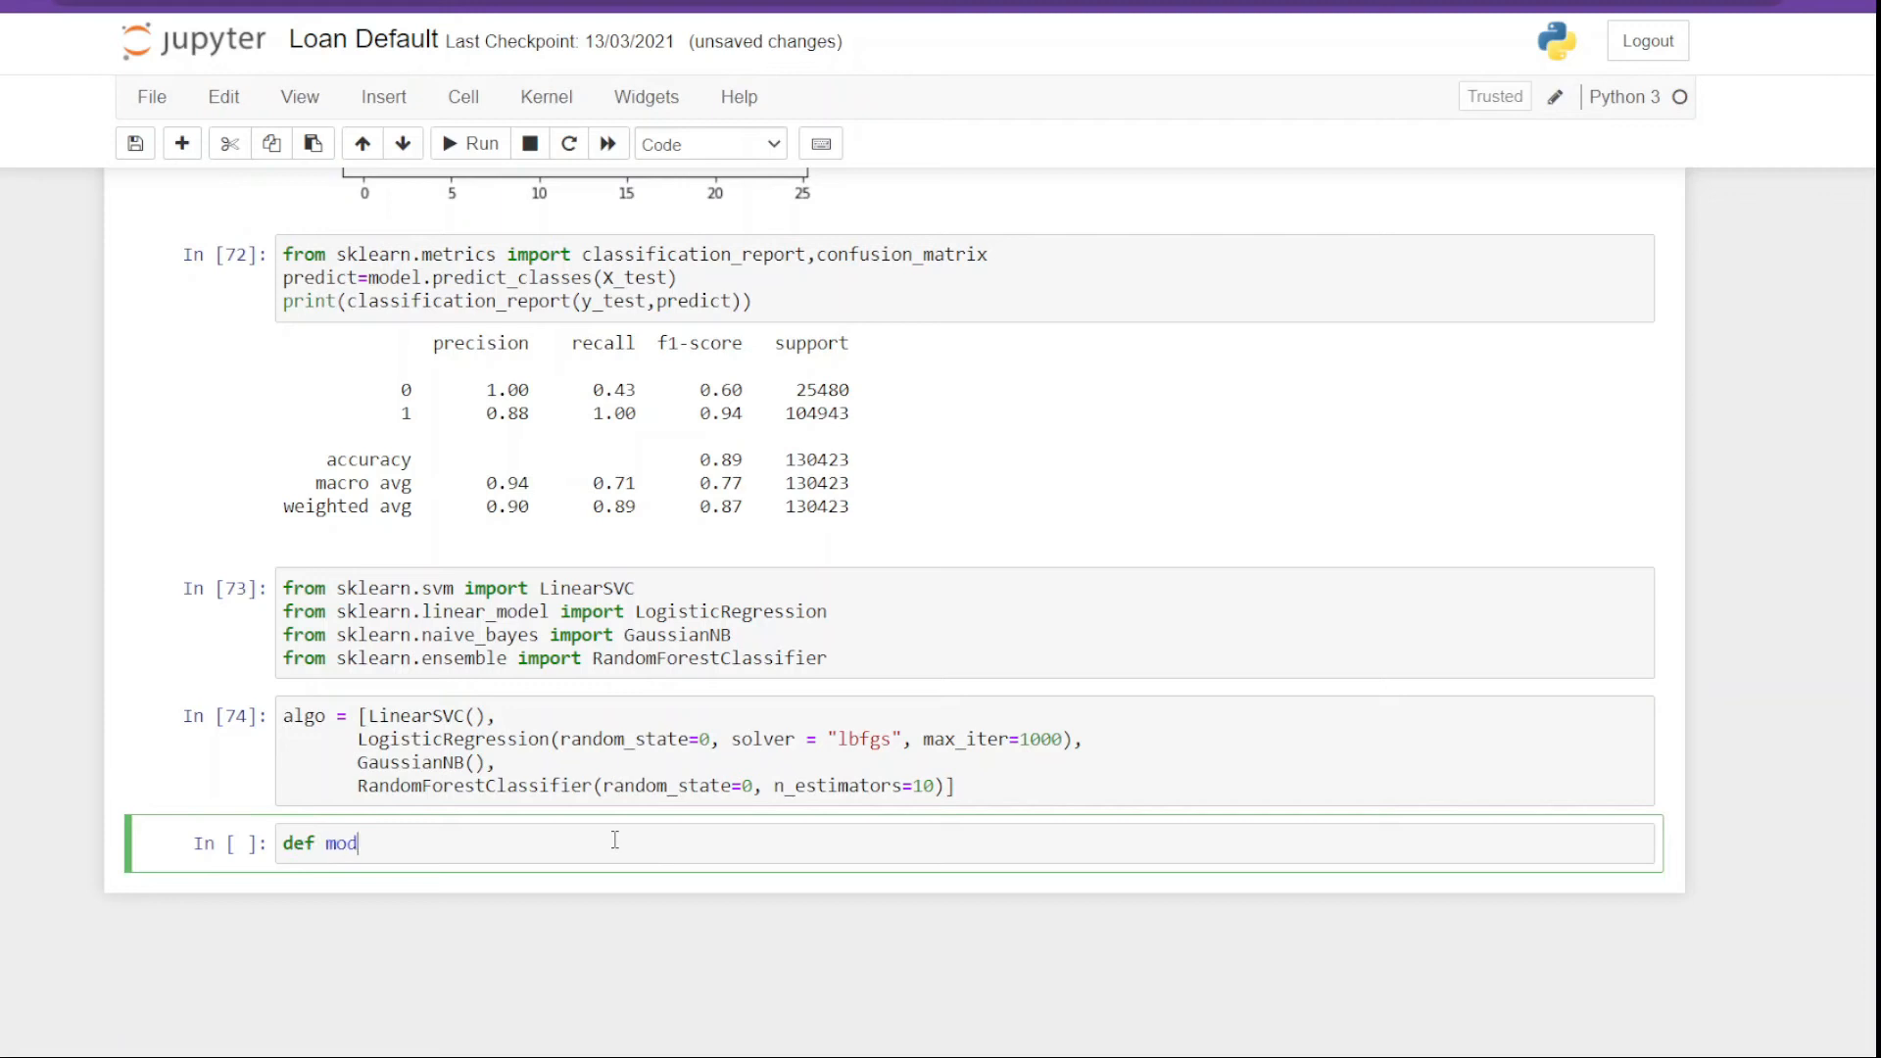
{"action": "type", "text": "el_clf()"}
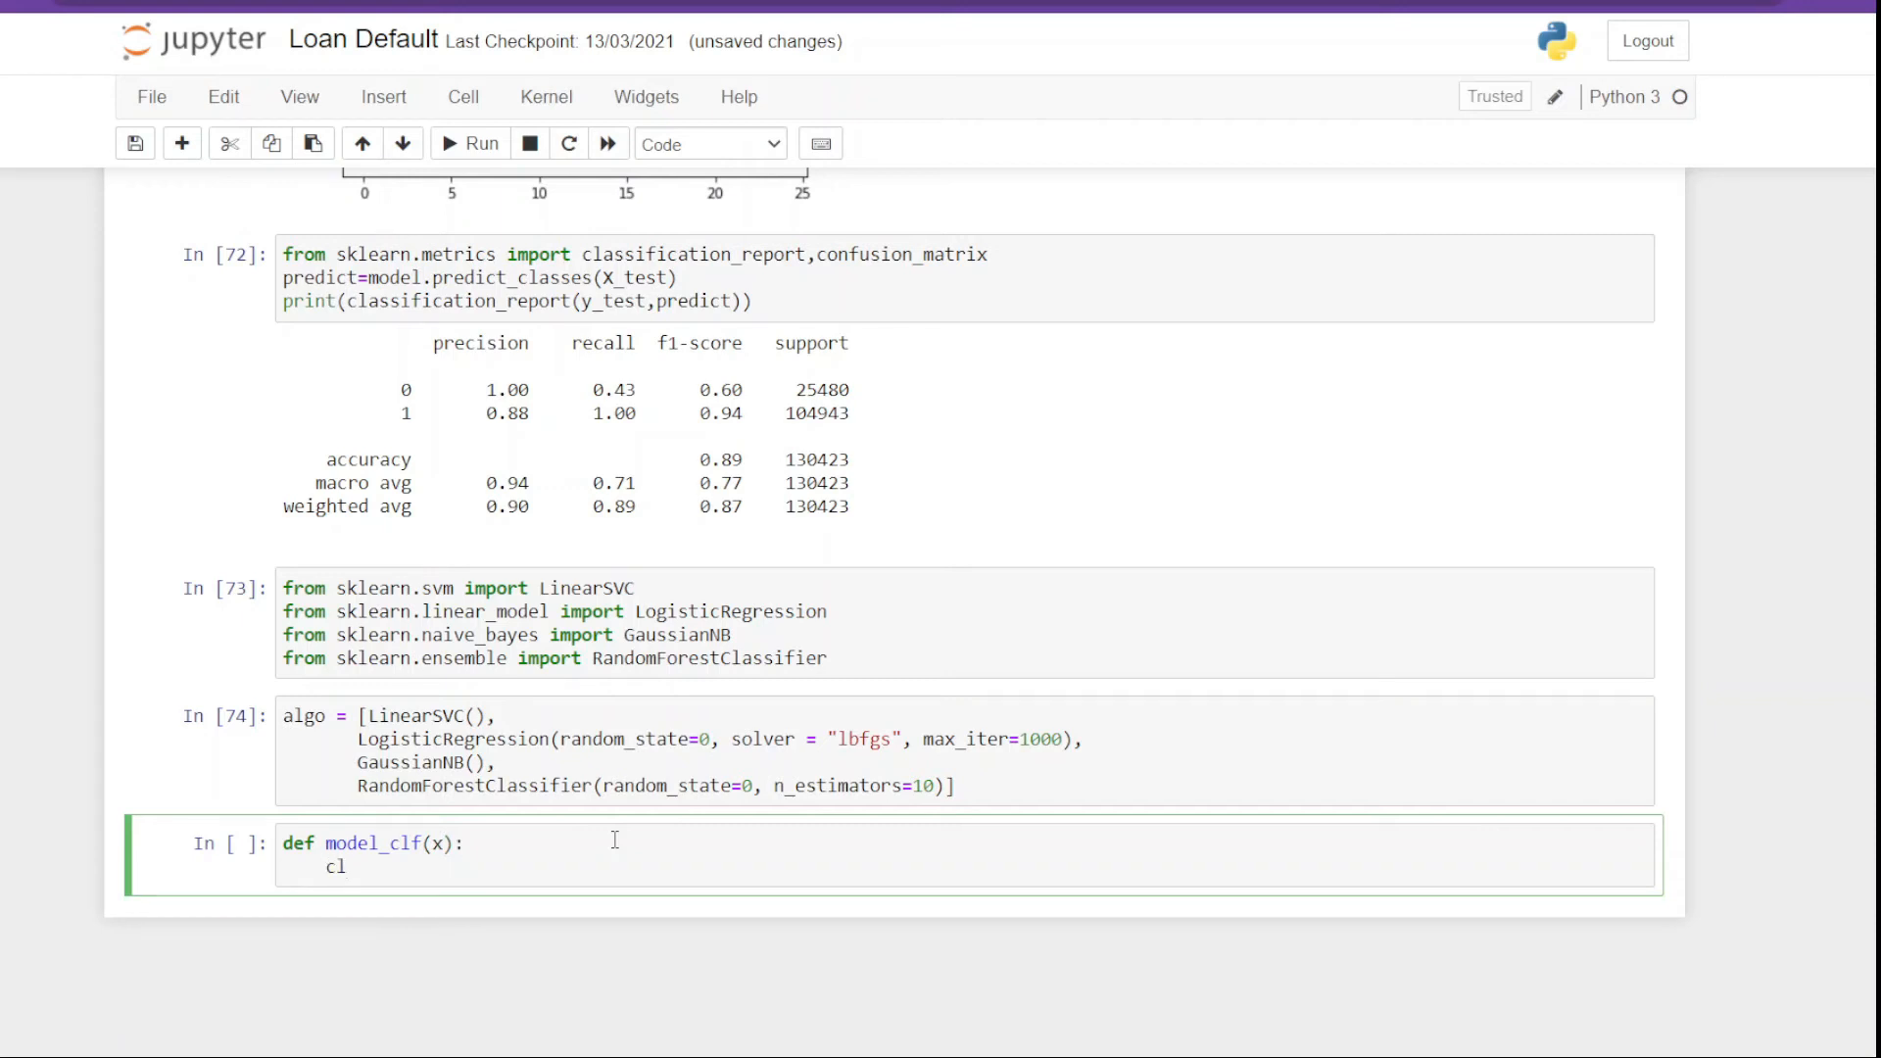
{"action": "type", "text": "= x"}
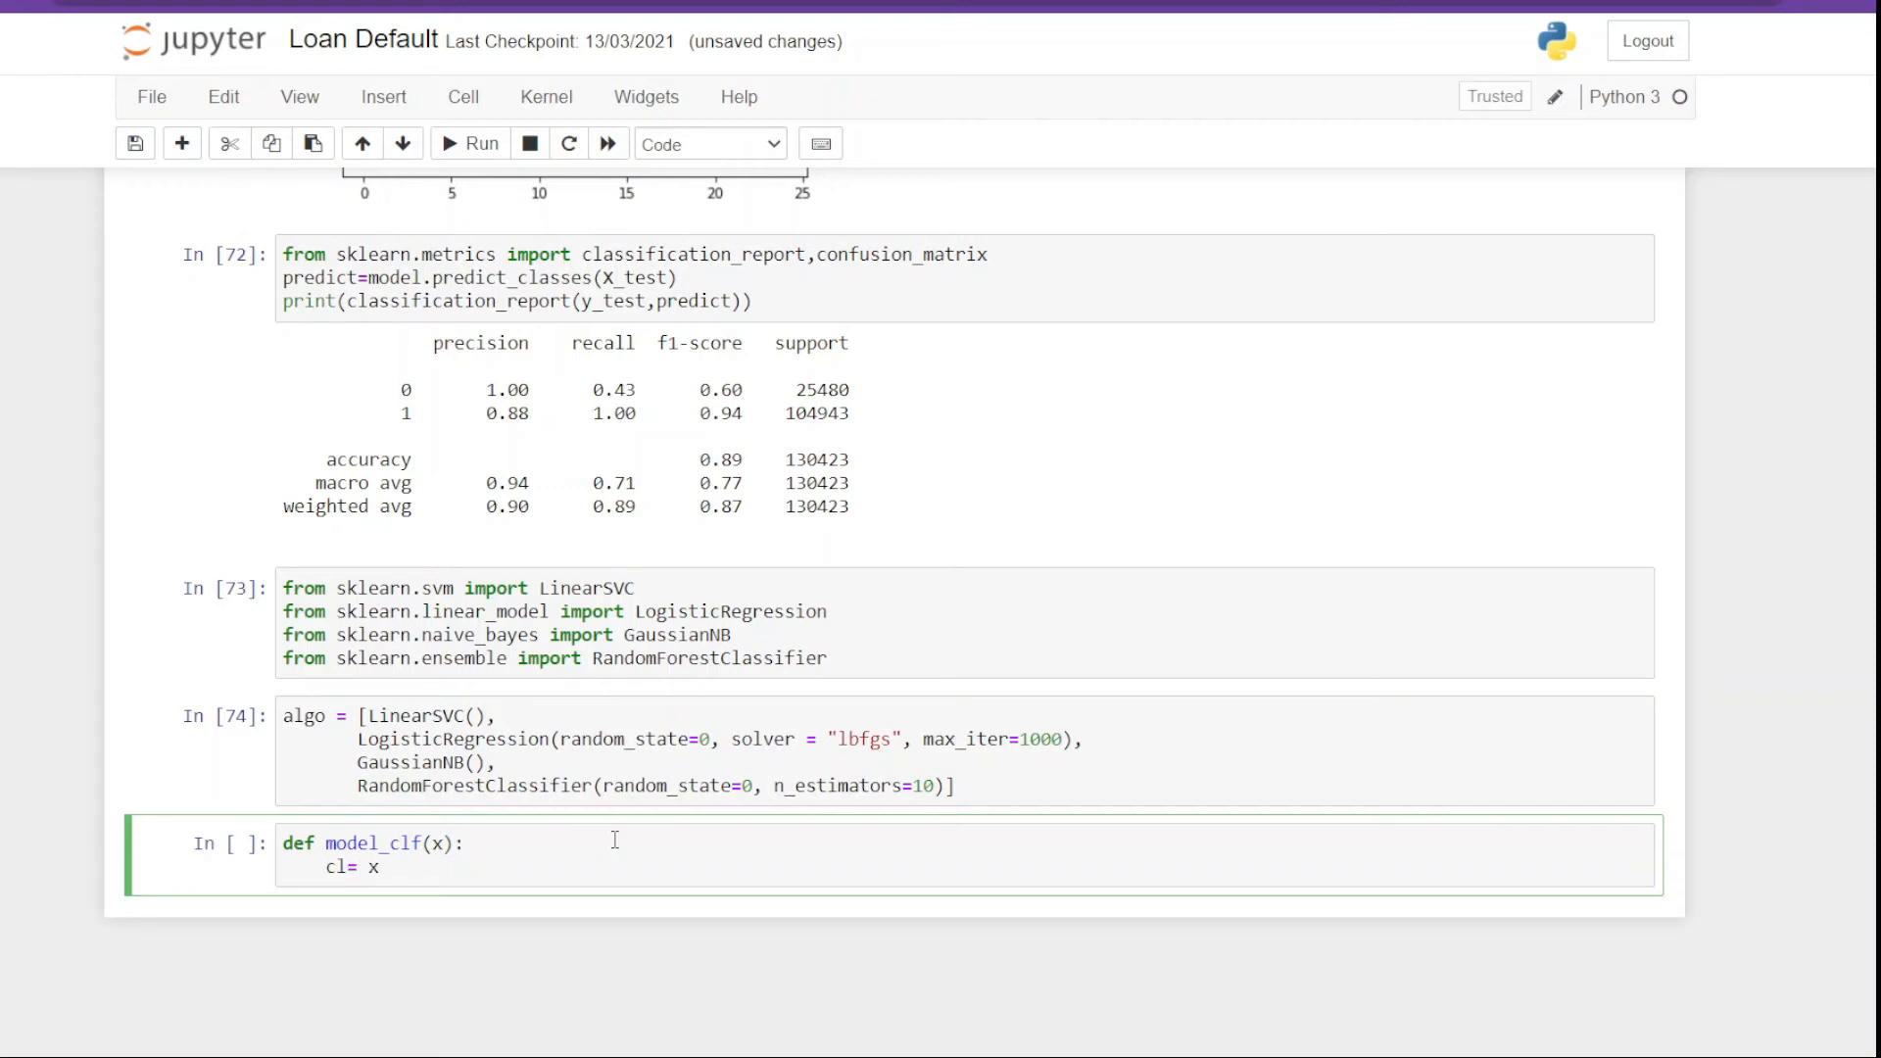
{"action": "type", "text": "c"}
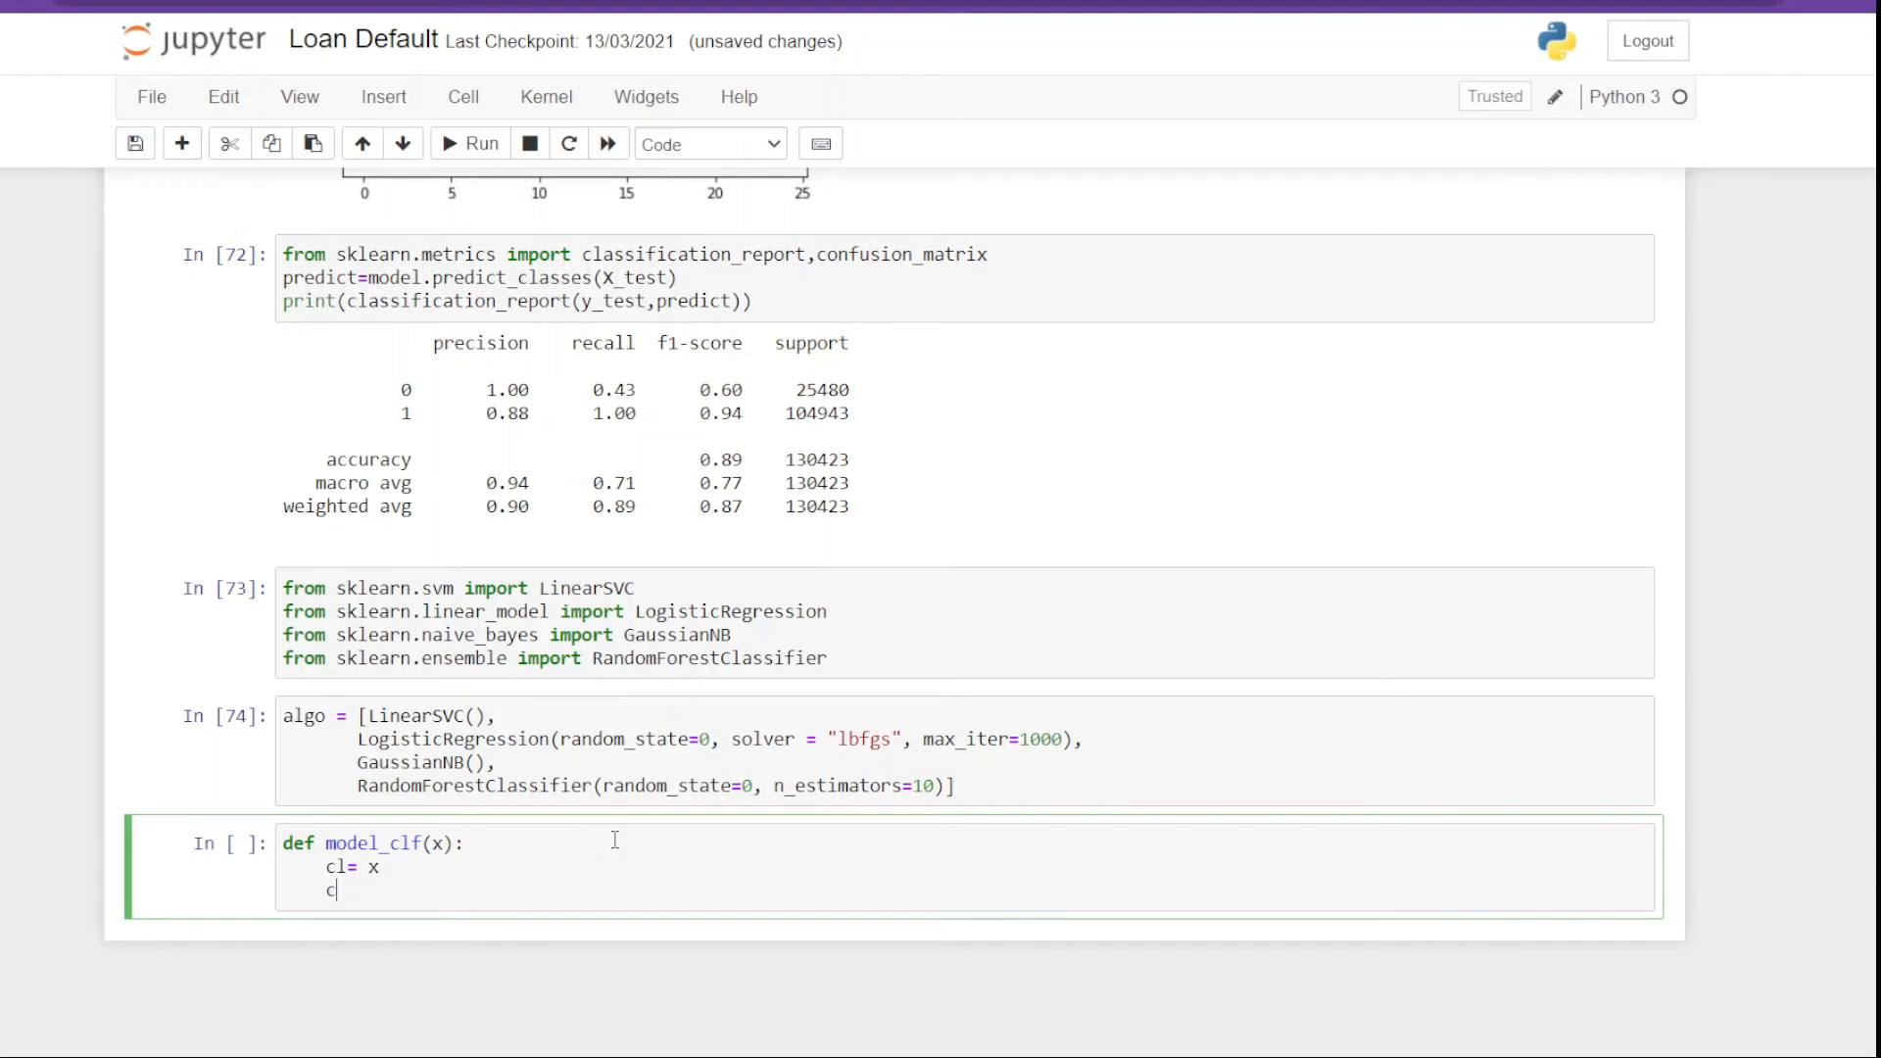
{"action": "type", "text": "l.fit"}
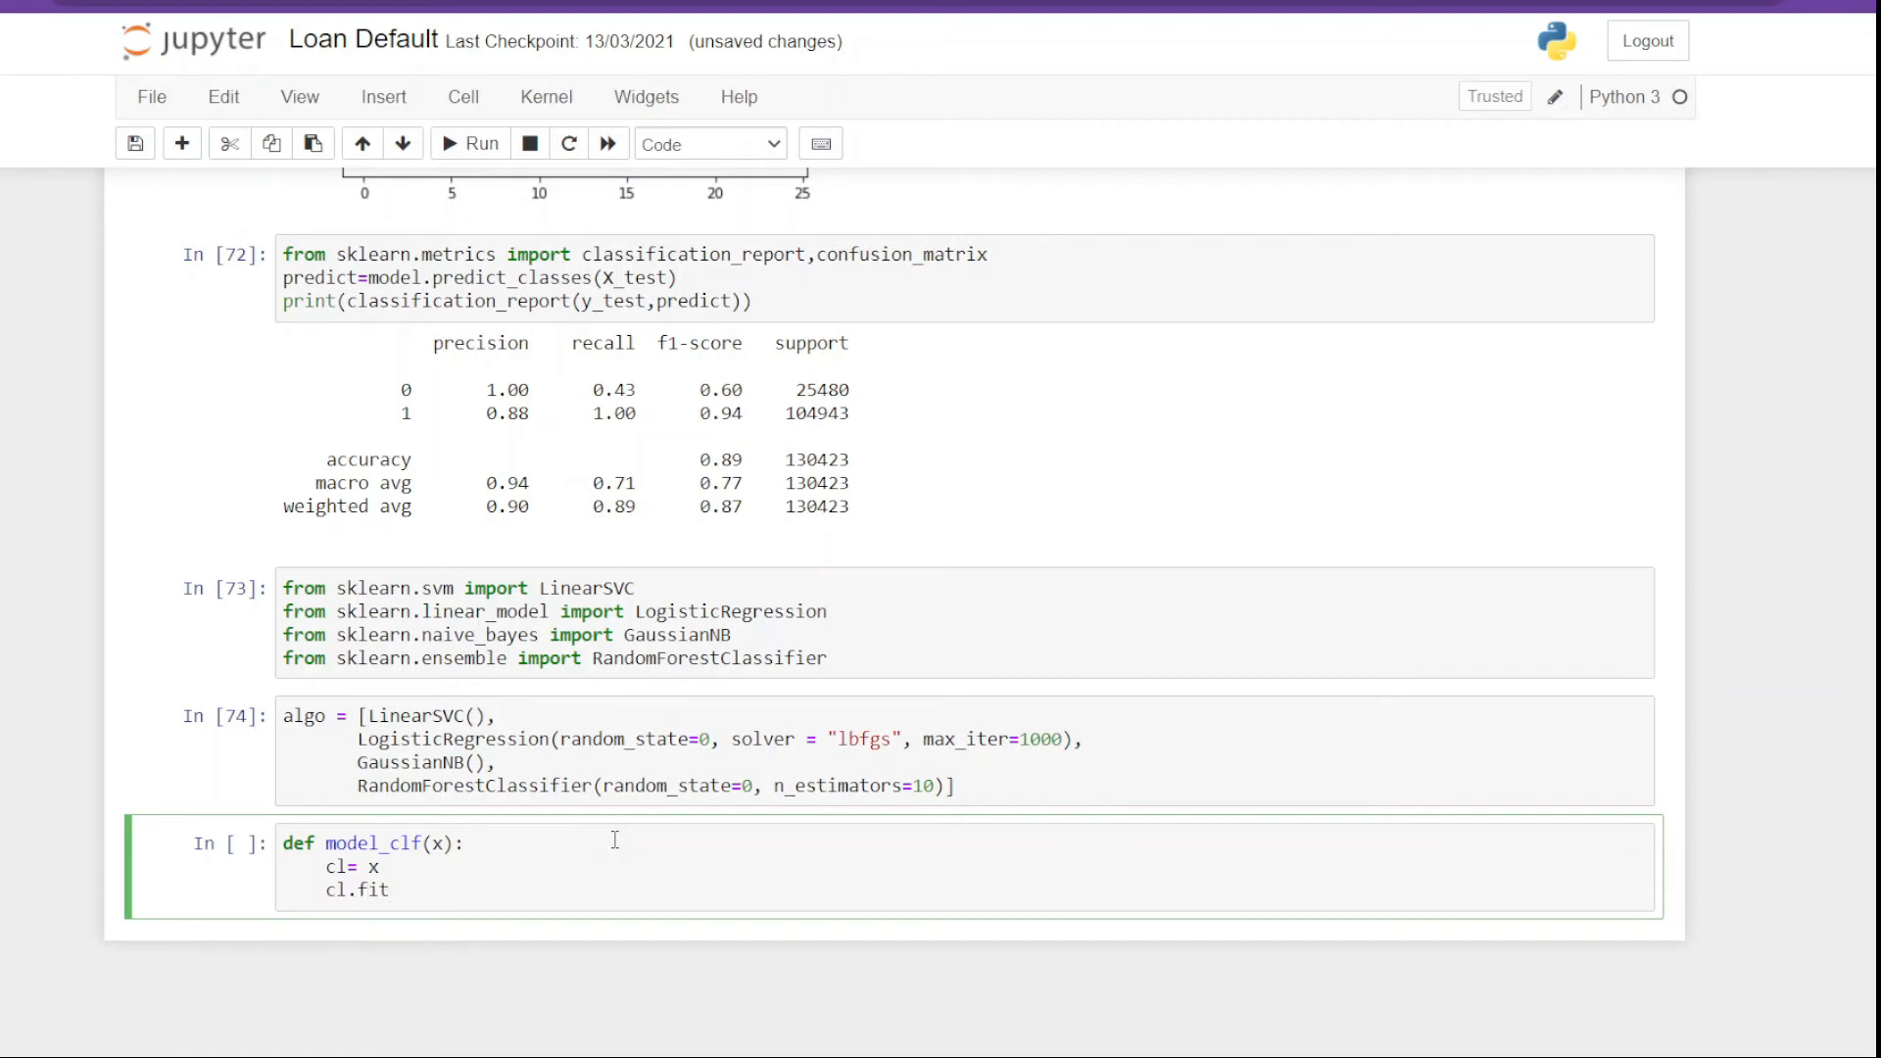
{"action": "type", "text": "(X_t"}
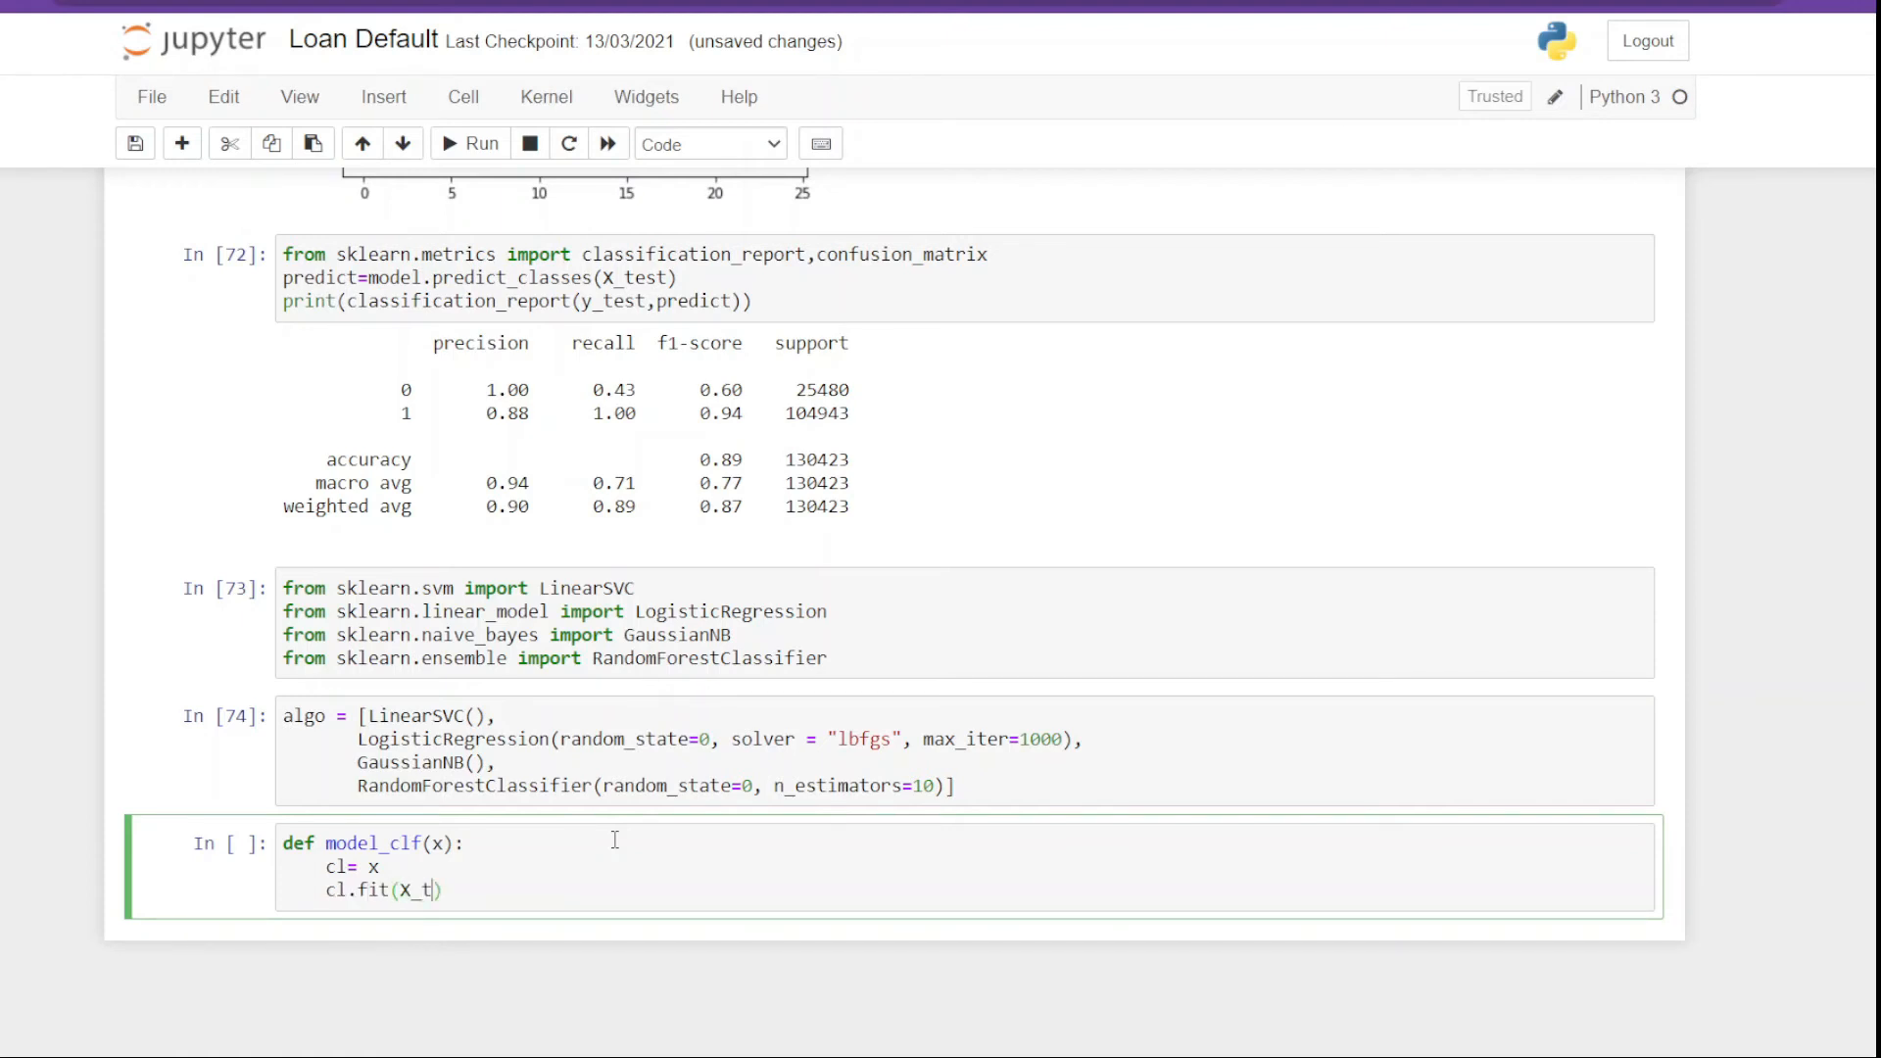
{"action": "type", "text": "rain, y"}
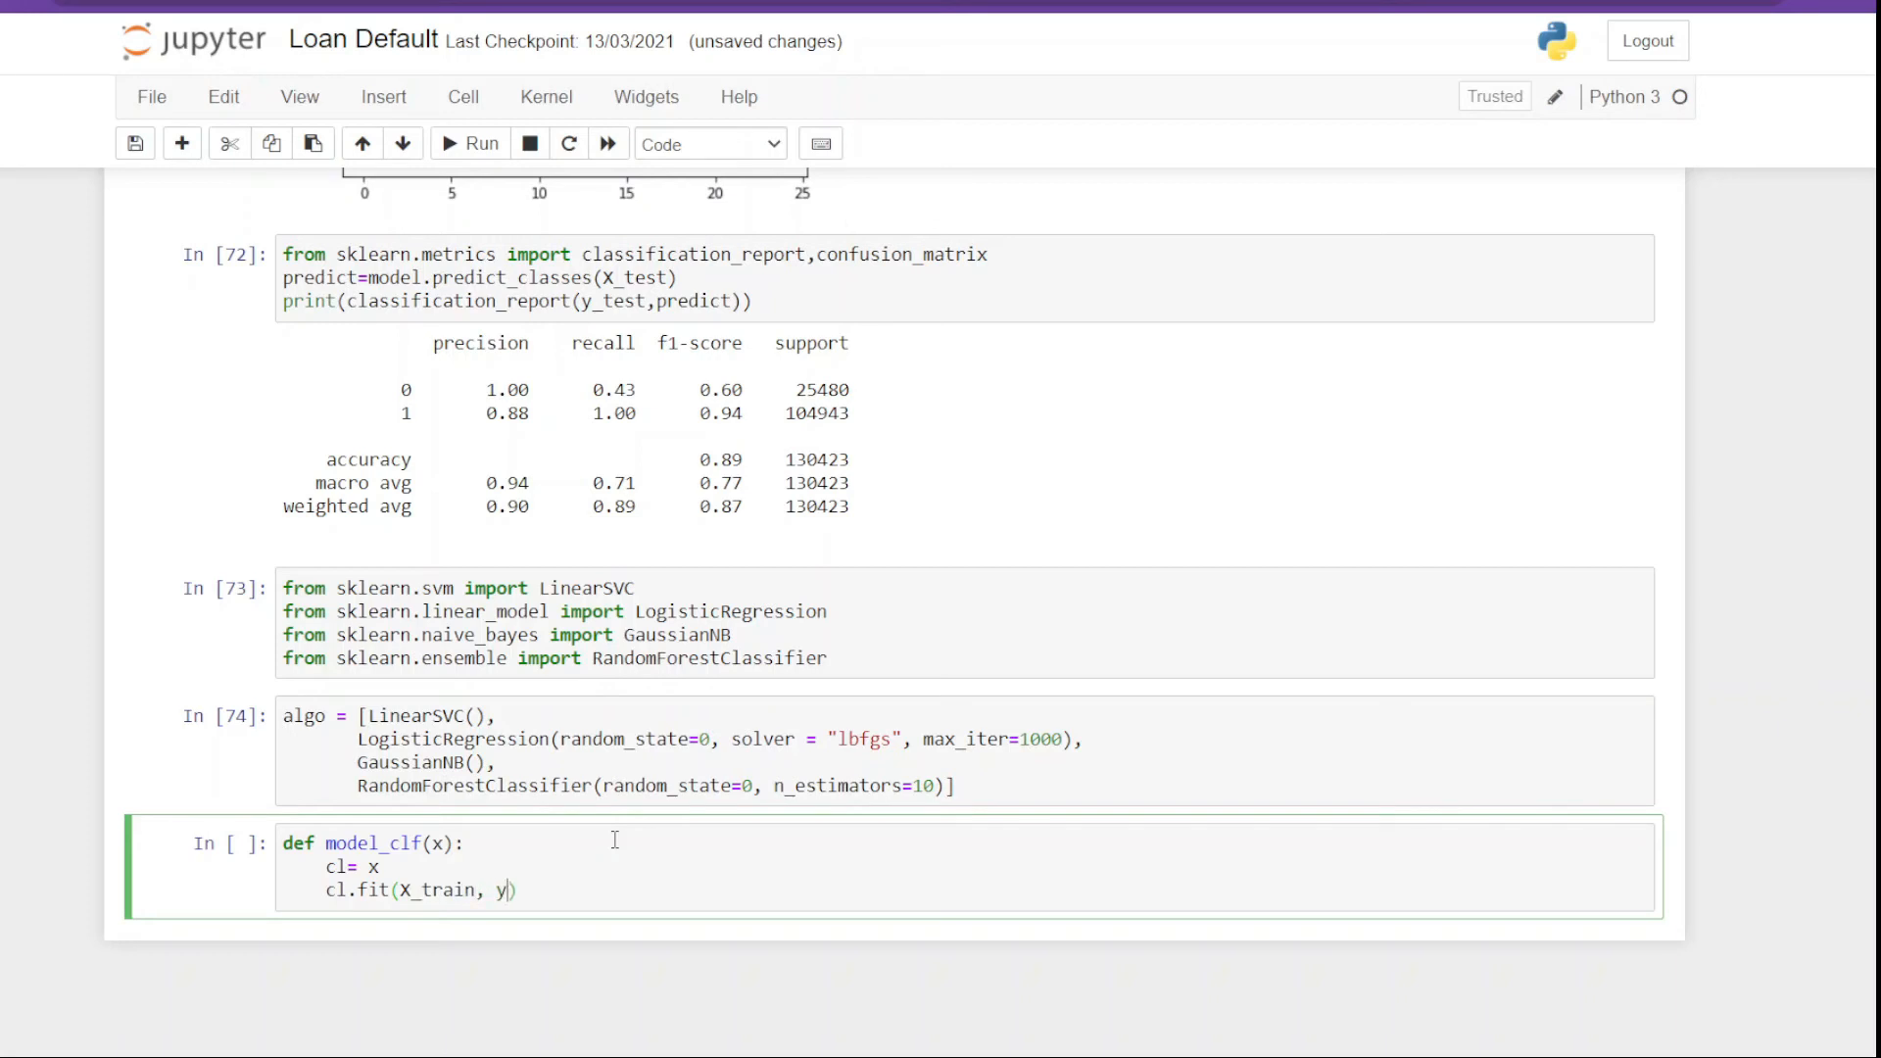
{"action": "type", "text": "_train"}
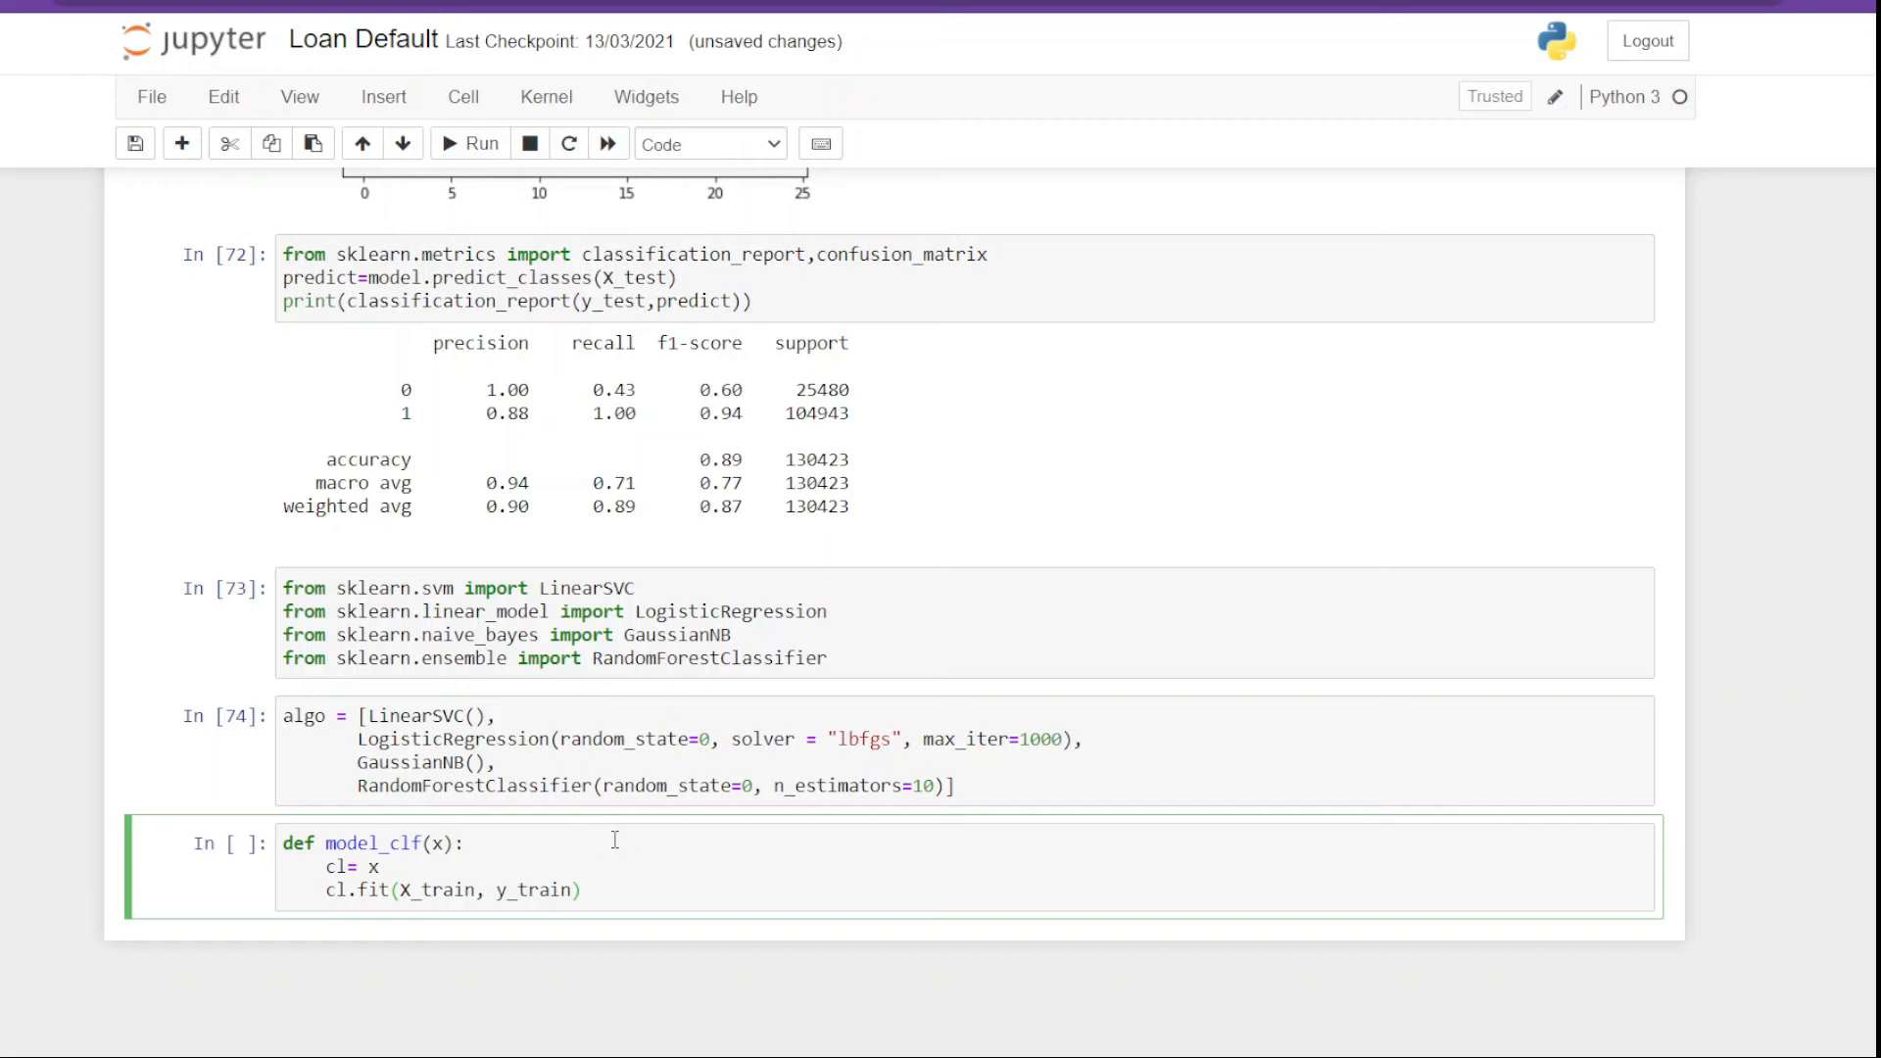
Step: Predict on X_test and print the classification_report against y_test
{"action": "type", "text": "predict ="}
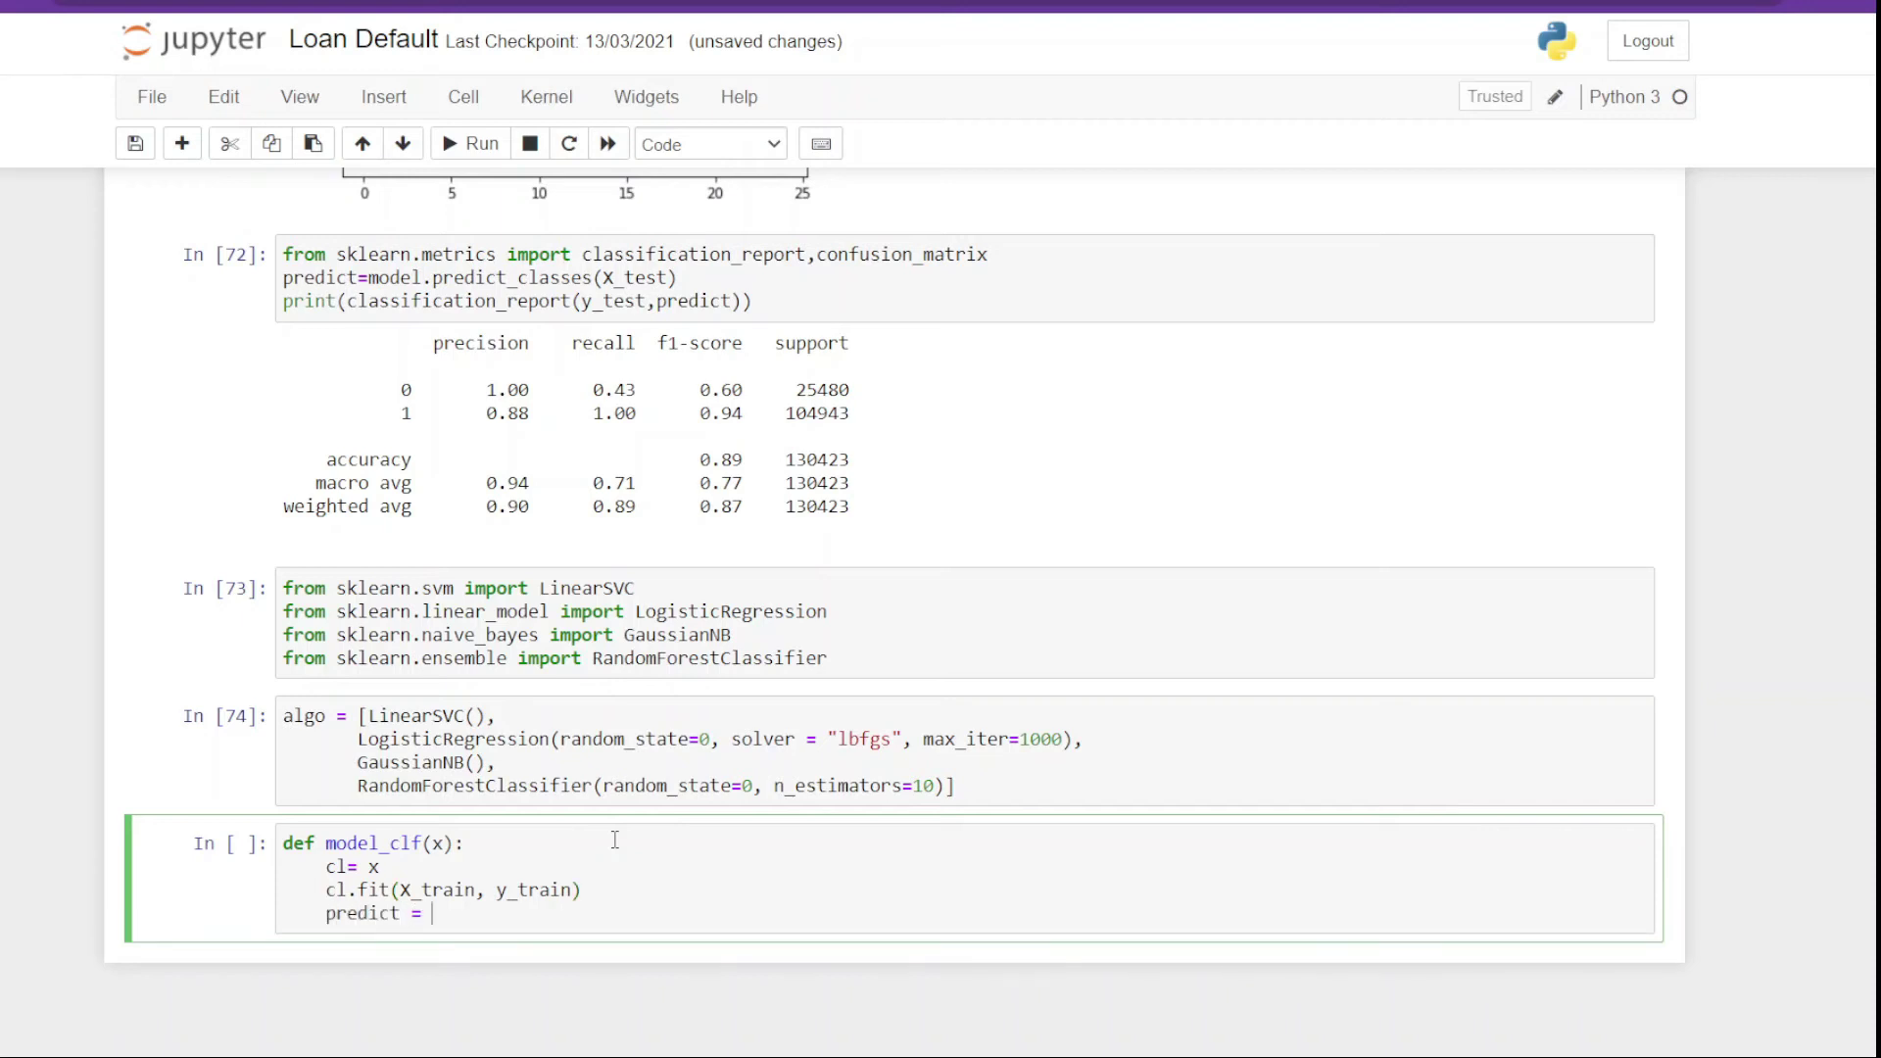
{"action": "type", "text": "cl."}
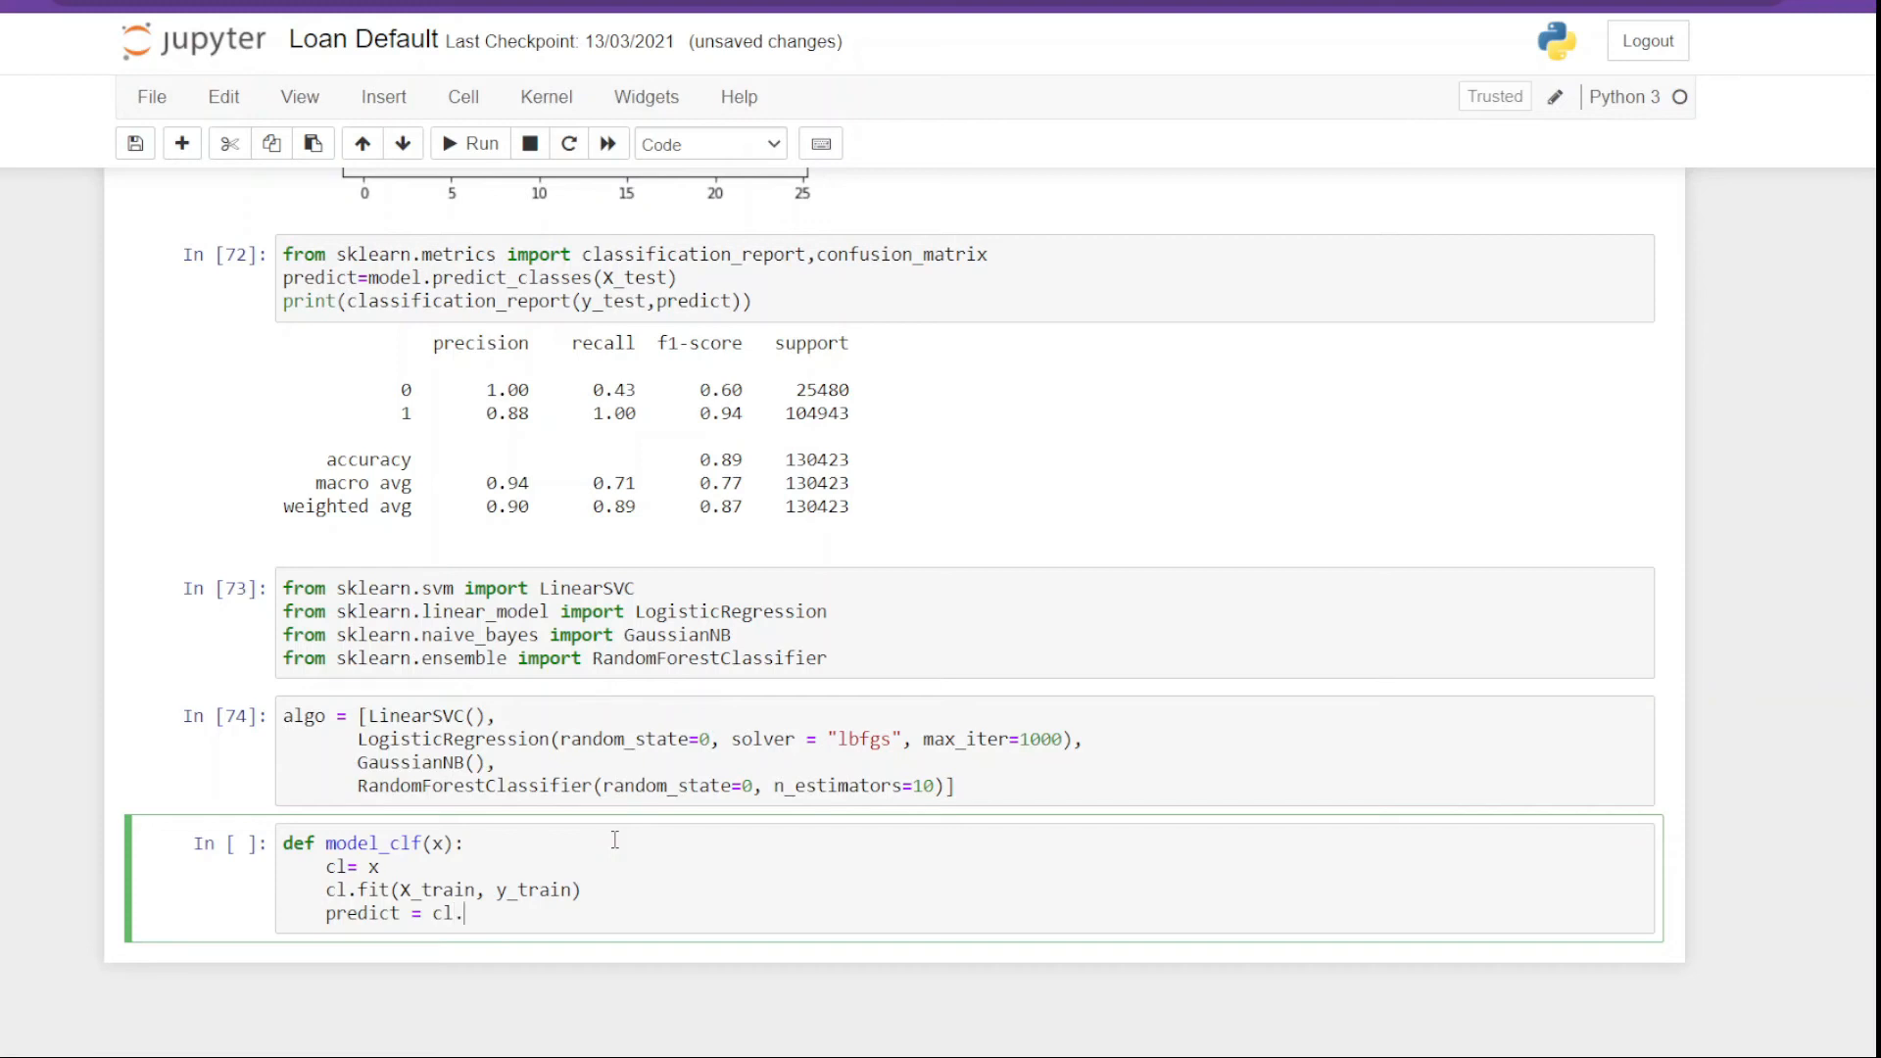
{"action": "type", "text": "predict"}
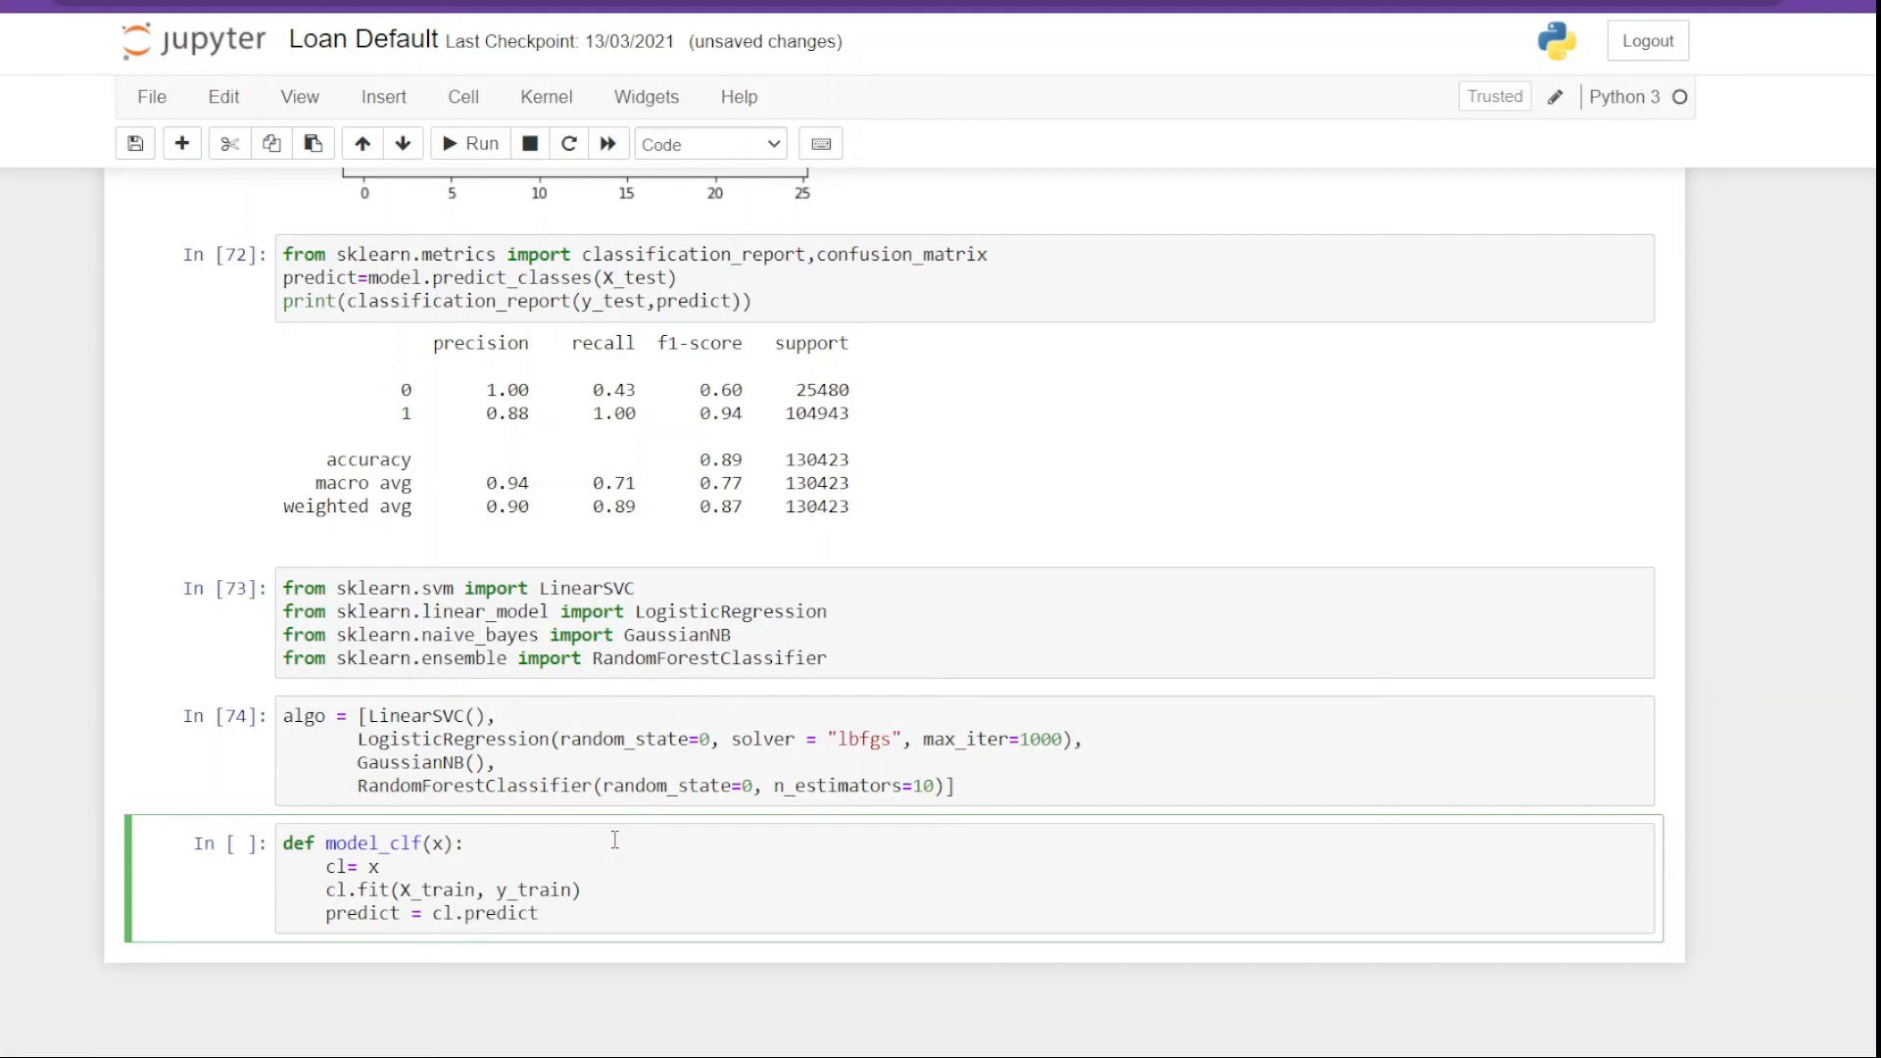
{"action": "type", "text": "()"}
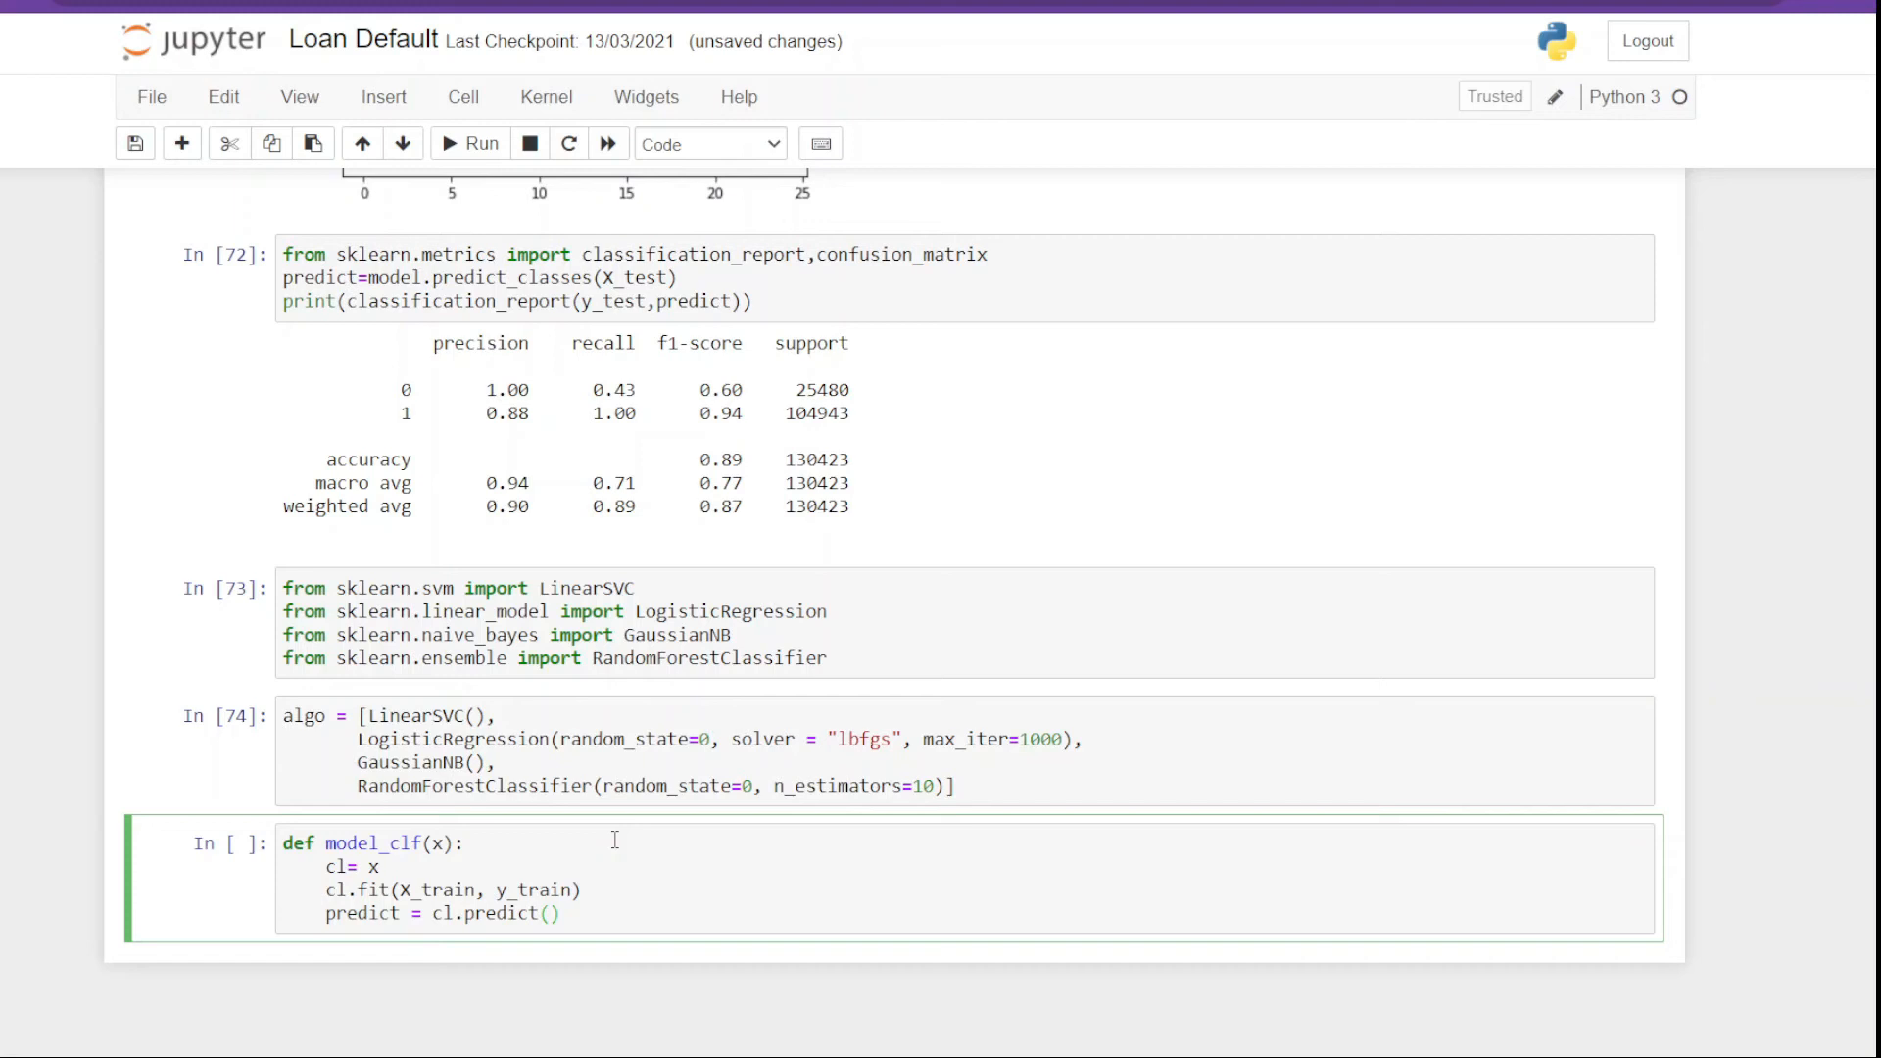
{"action": "type", "text": "X_tes"}
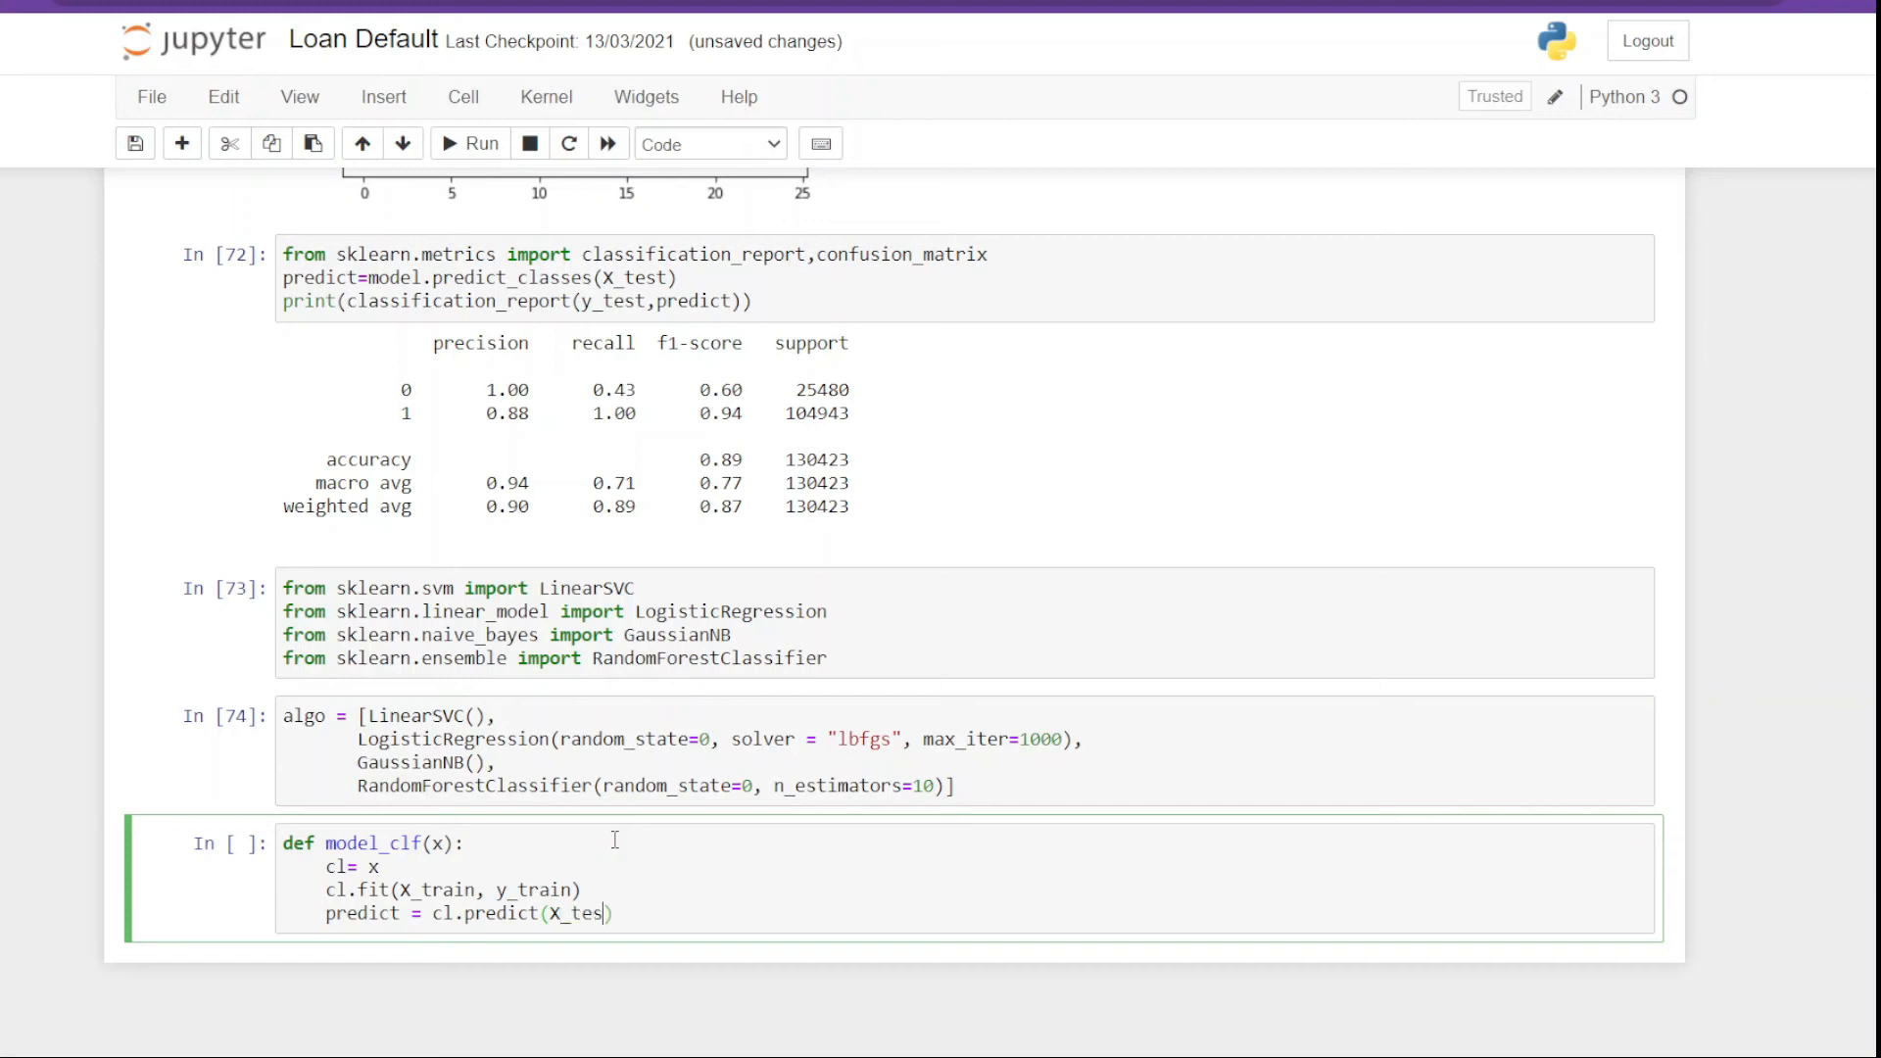
{"action": "type", "text": "t"}
{"action": "type", "text": "pri"}
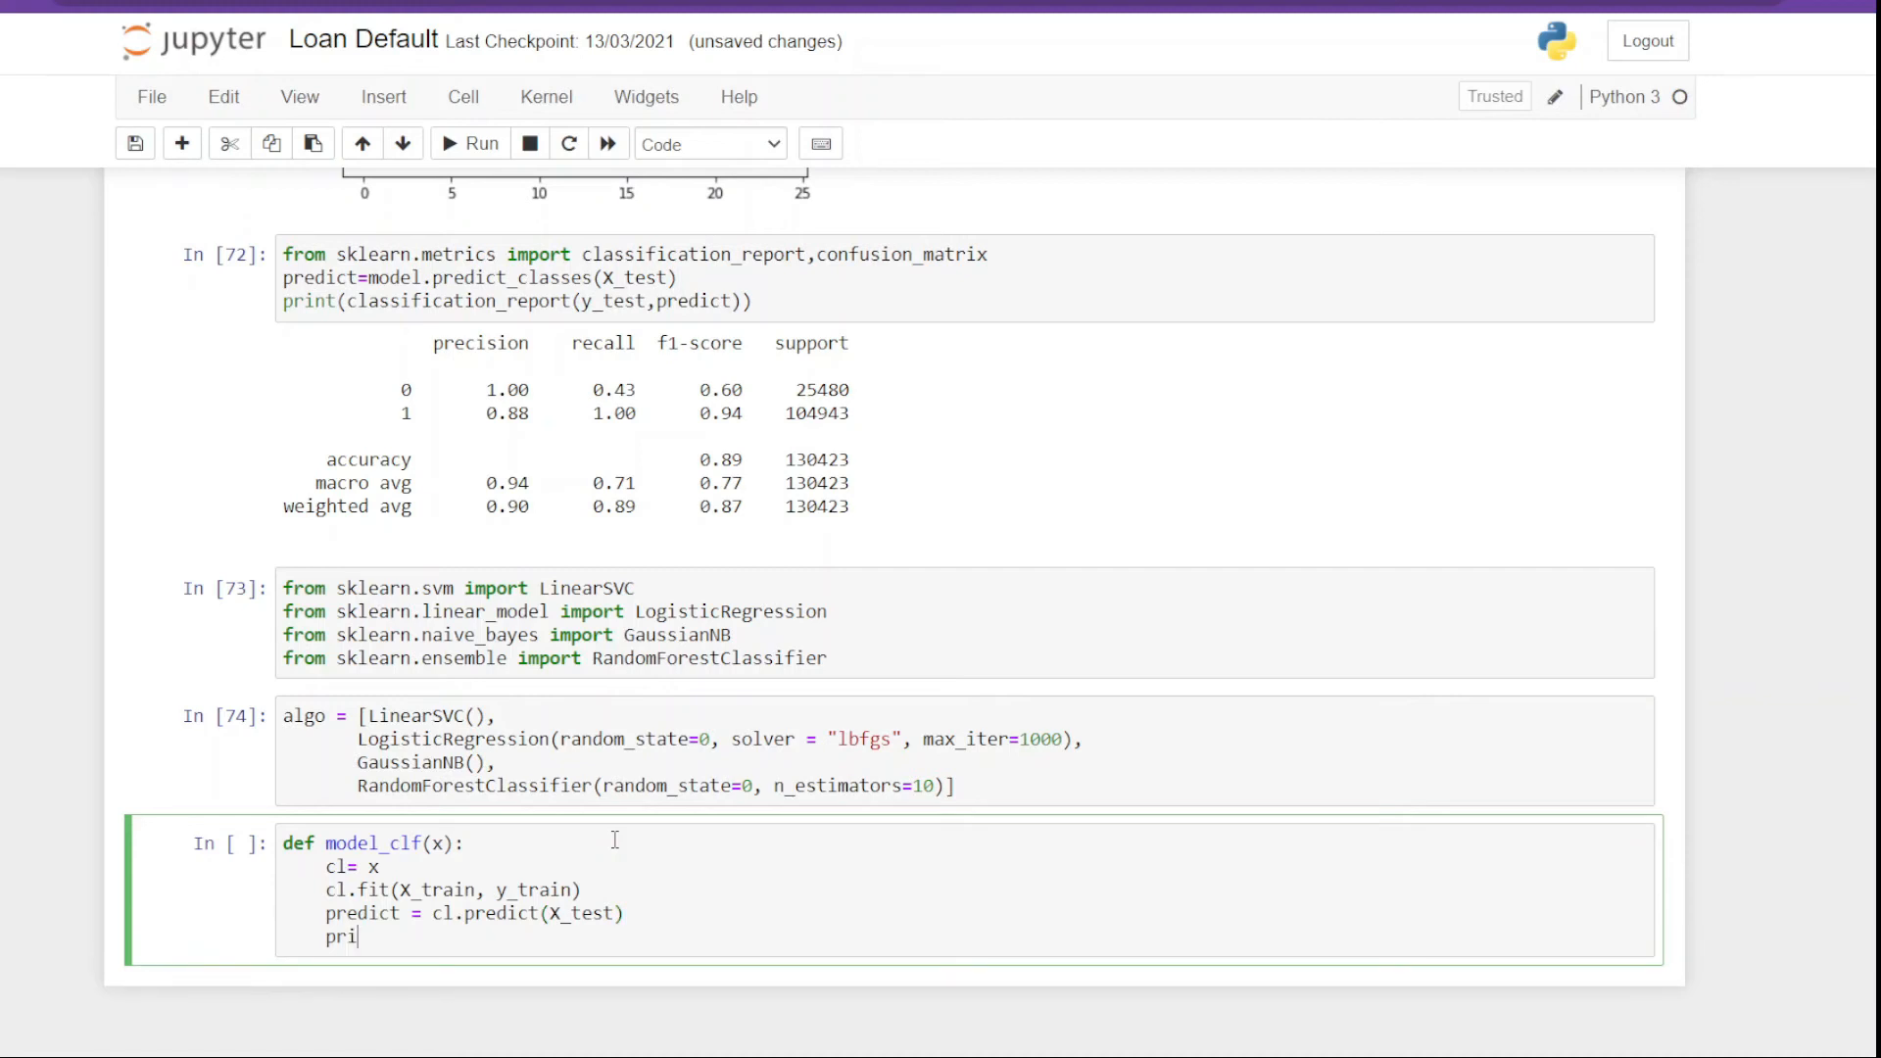
{"action": "type", "text": "nt(classification_report"}
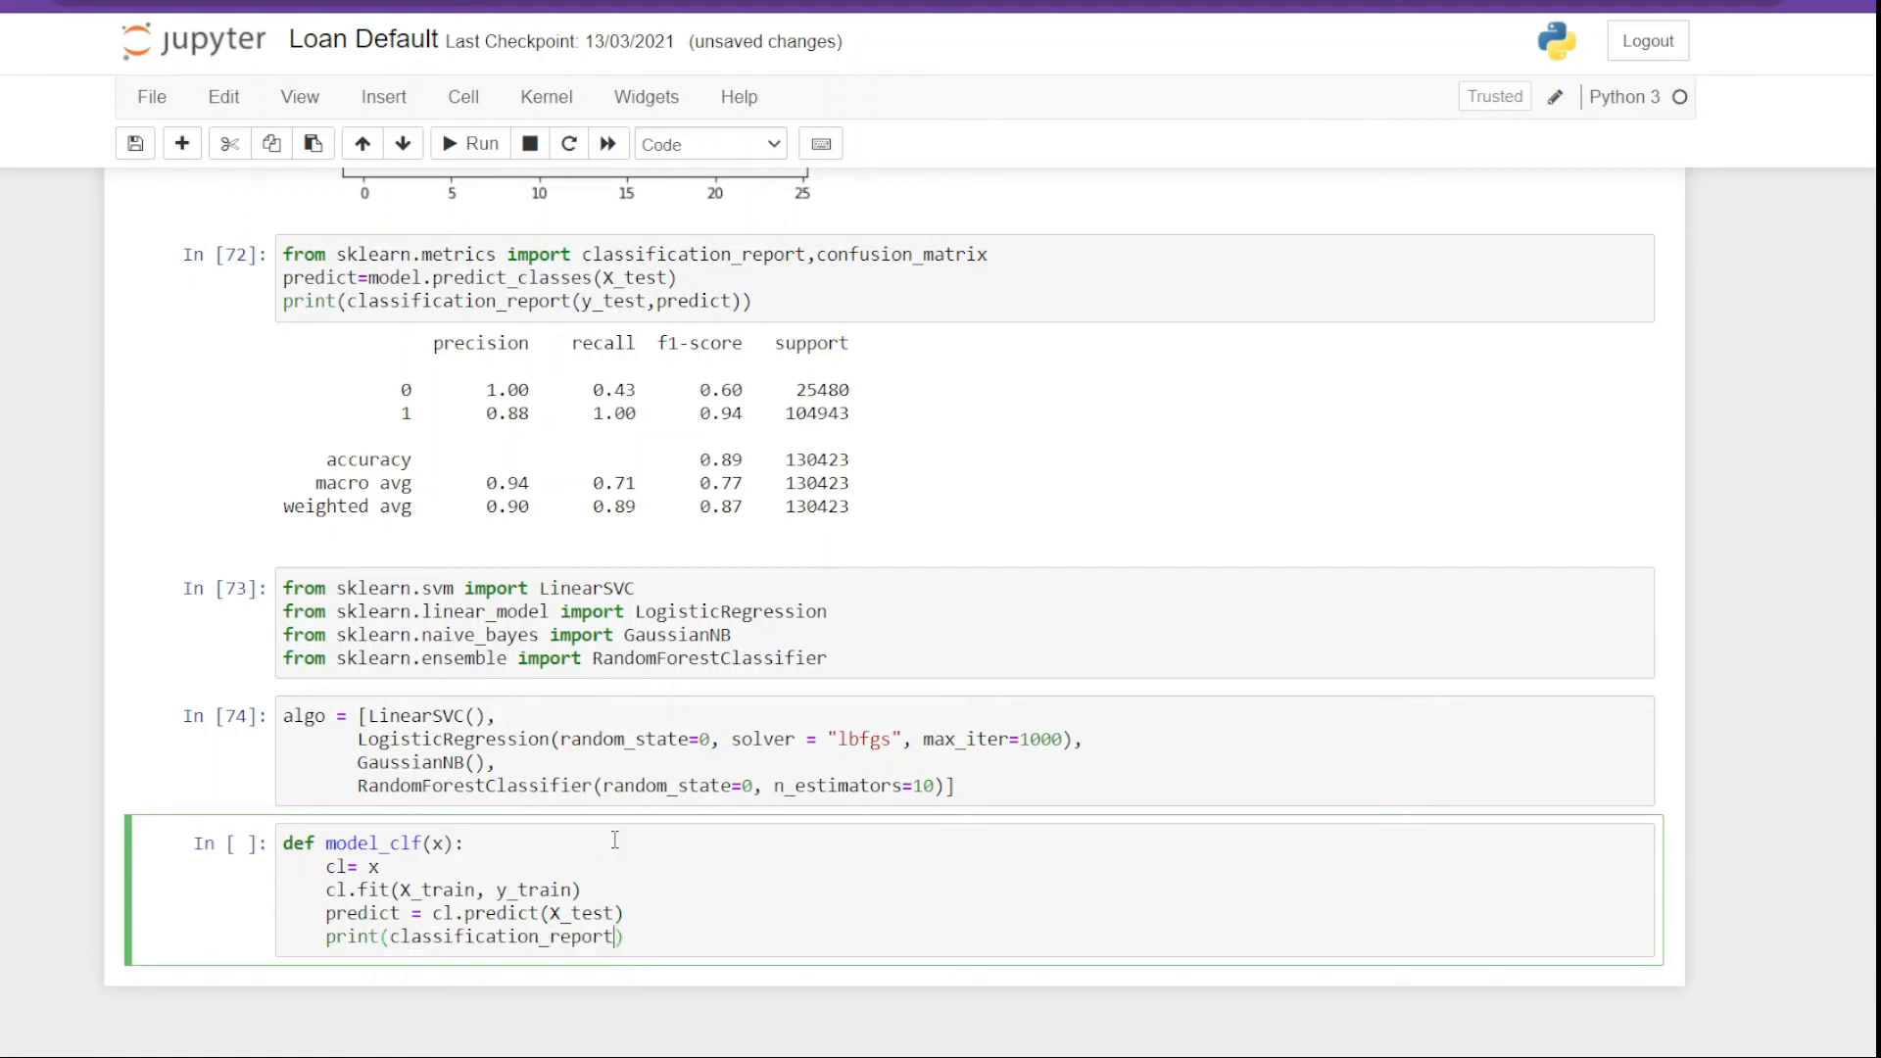
{"action": "type", "text": "(y_test, predict"}
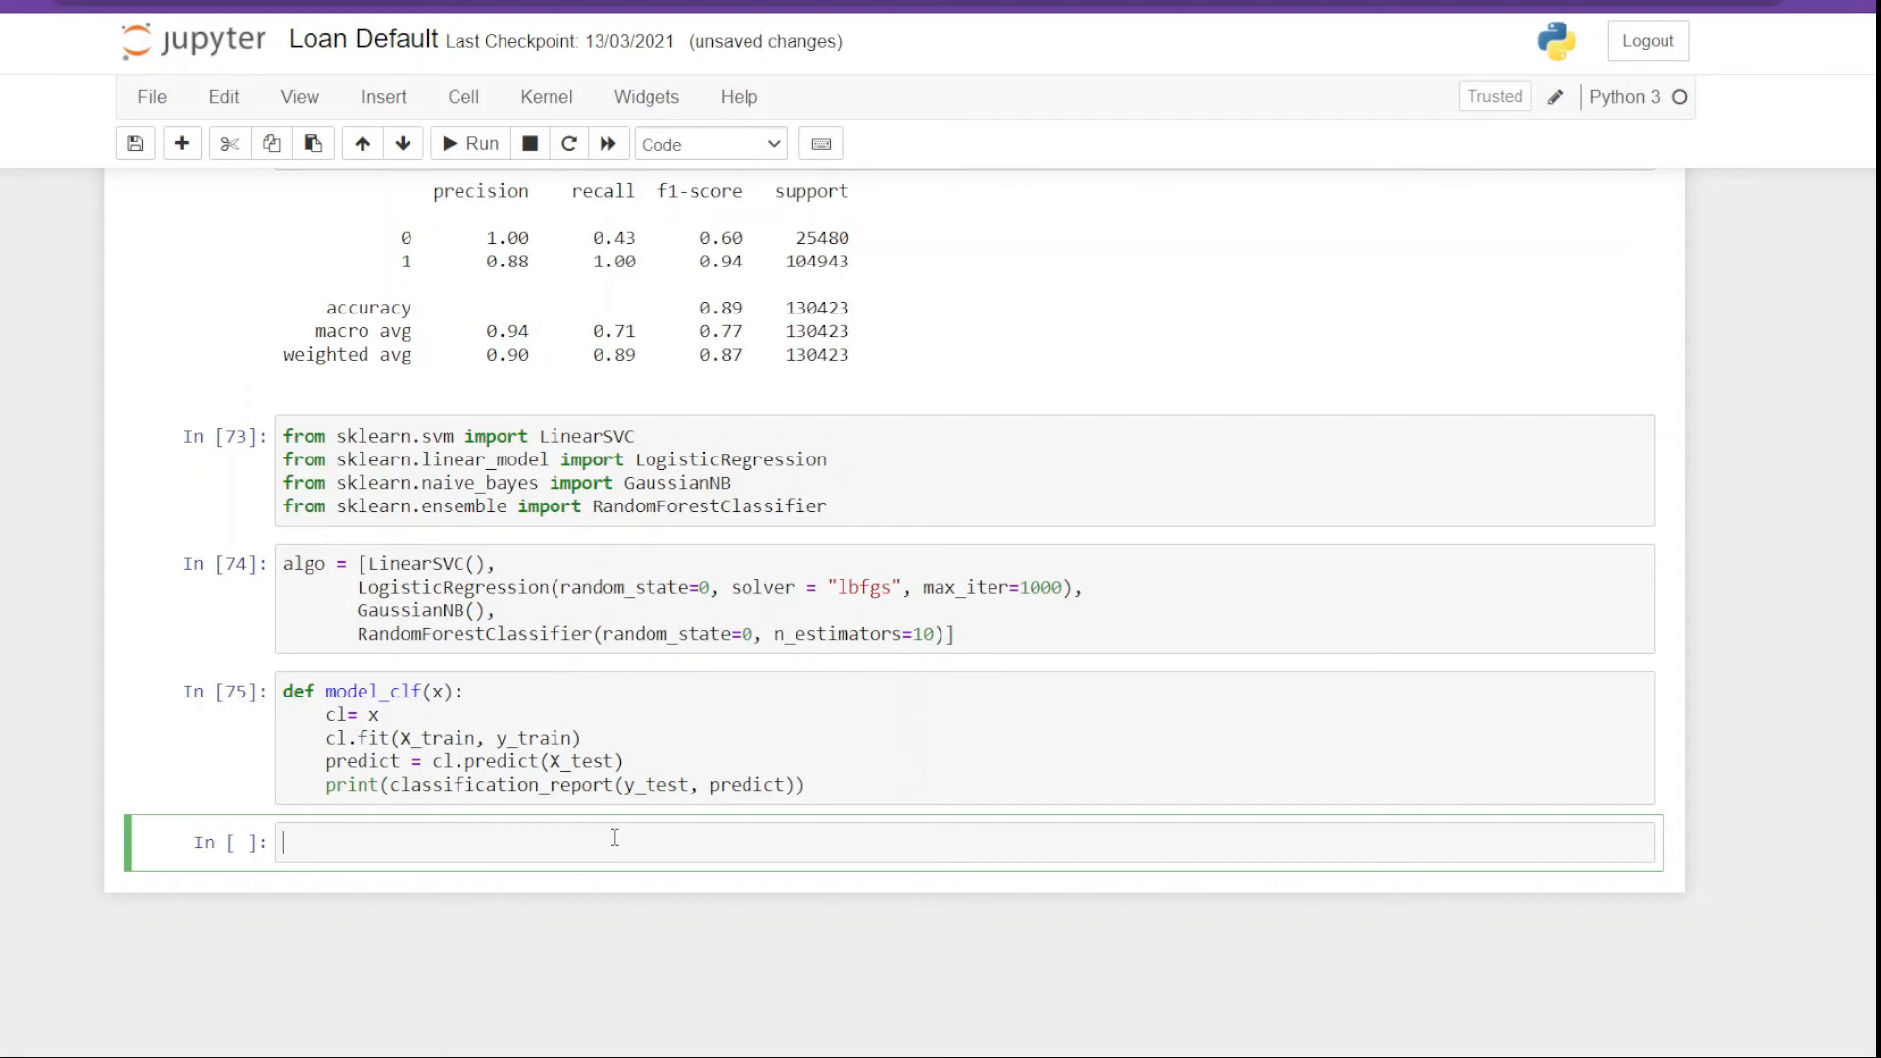
Step: Run a loop over algo calling model(alg), then return to the failing cell
{"action": "type", "text": "for alg in al"}
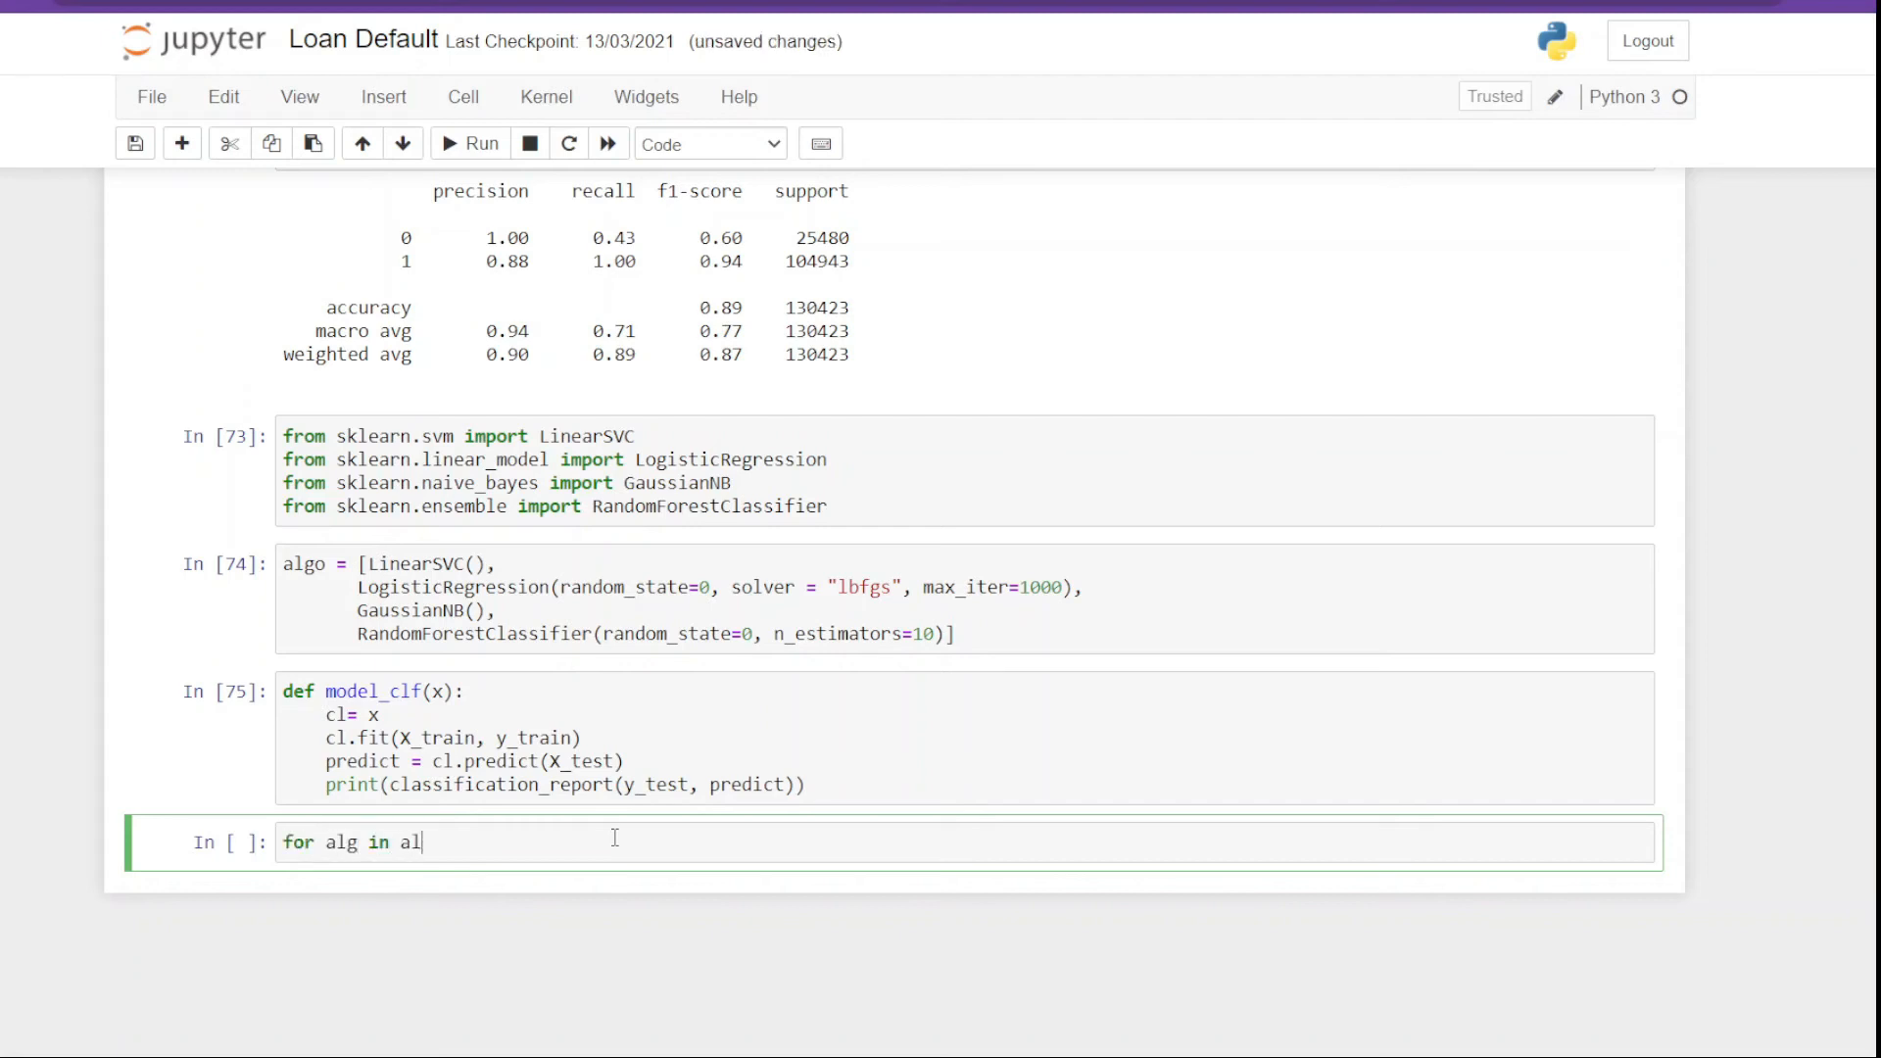
{"action": "type", "text": "go:"}
{"action": "type", "text": "model(alg)"}
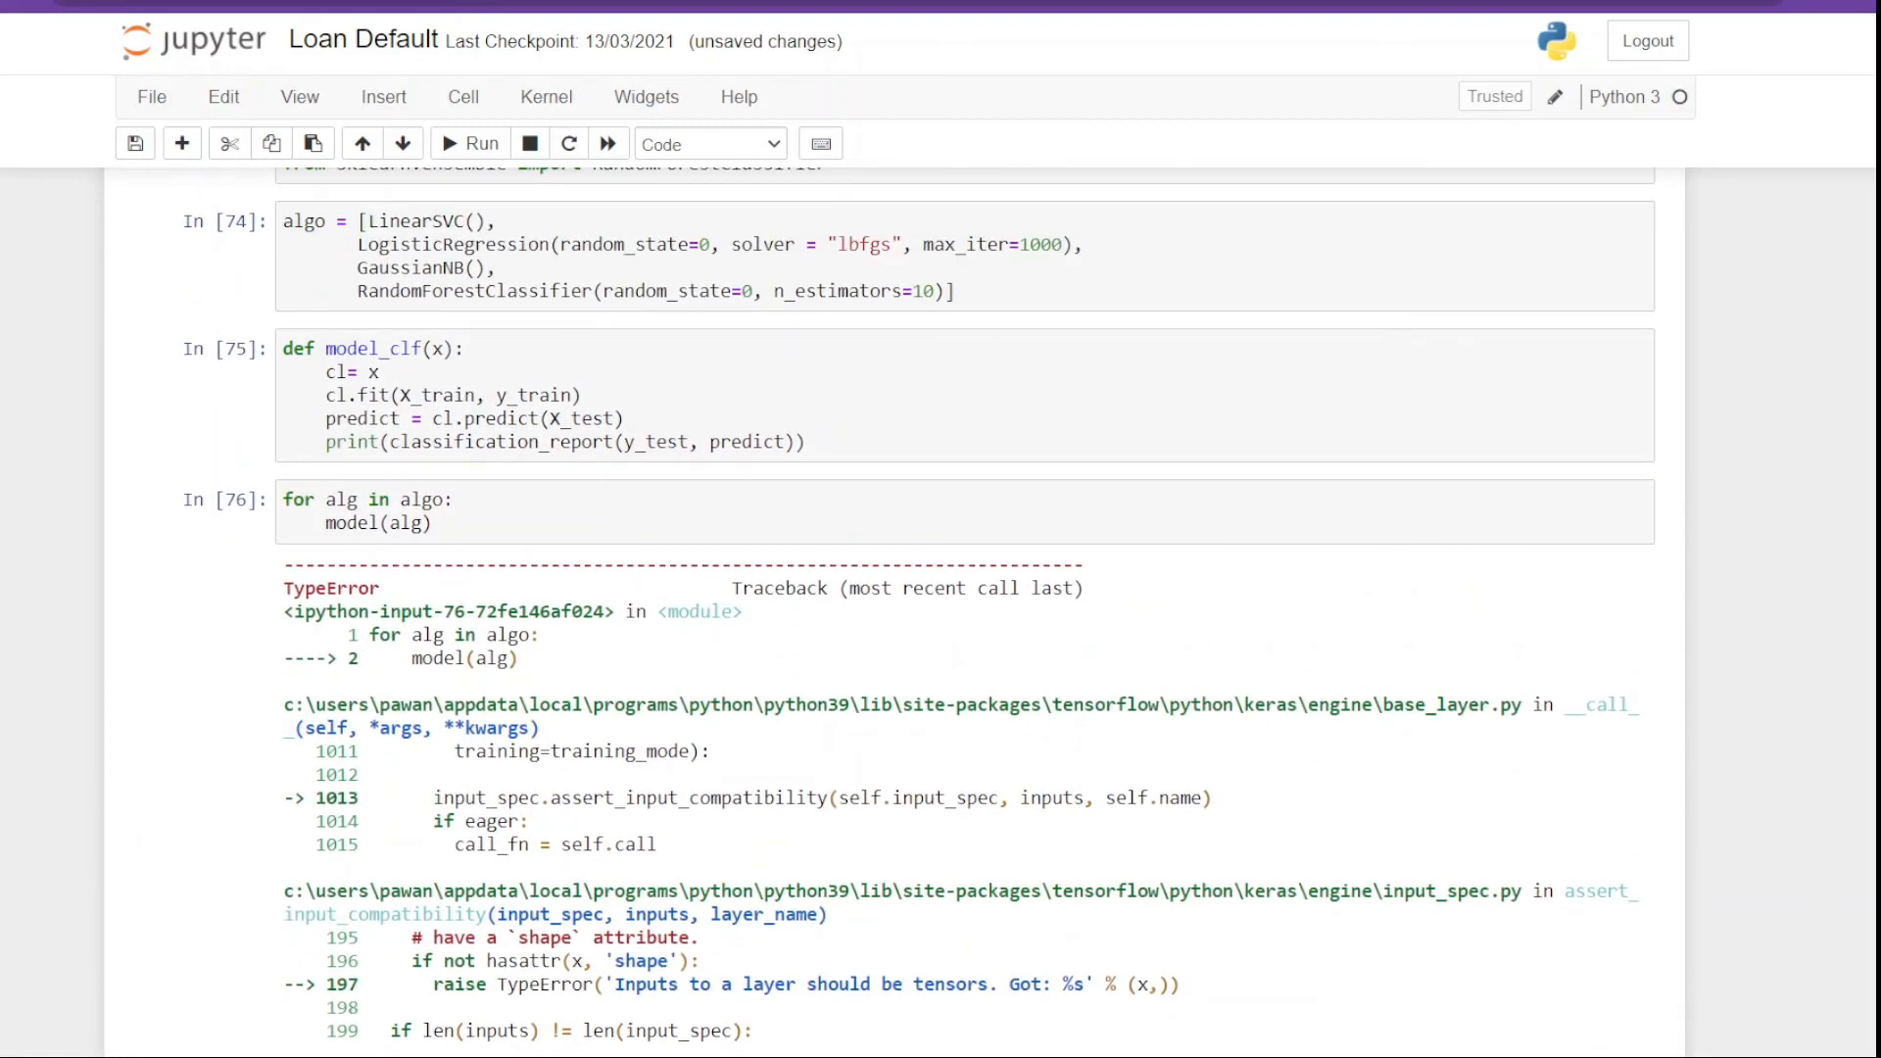
{"action": "left_click", "coordinate": [399, 523]}
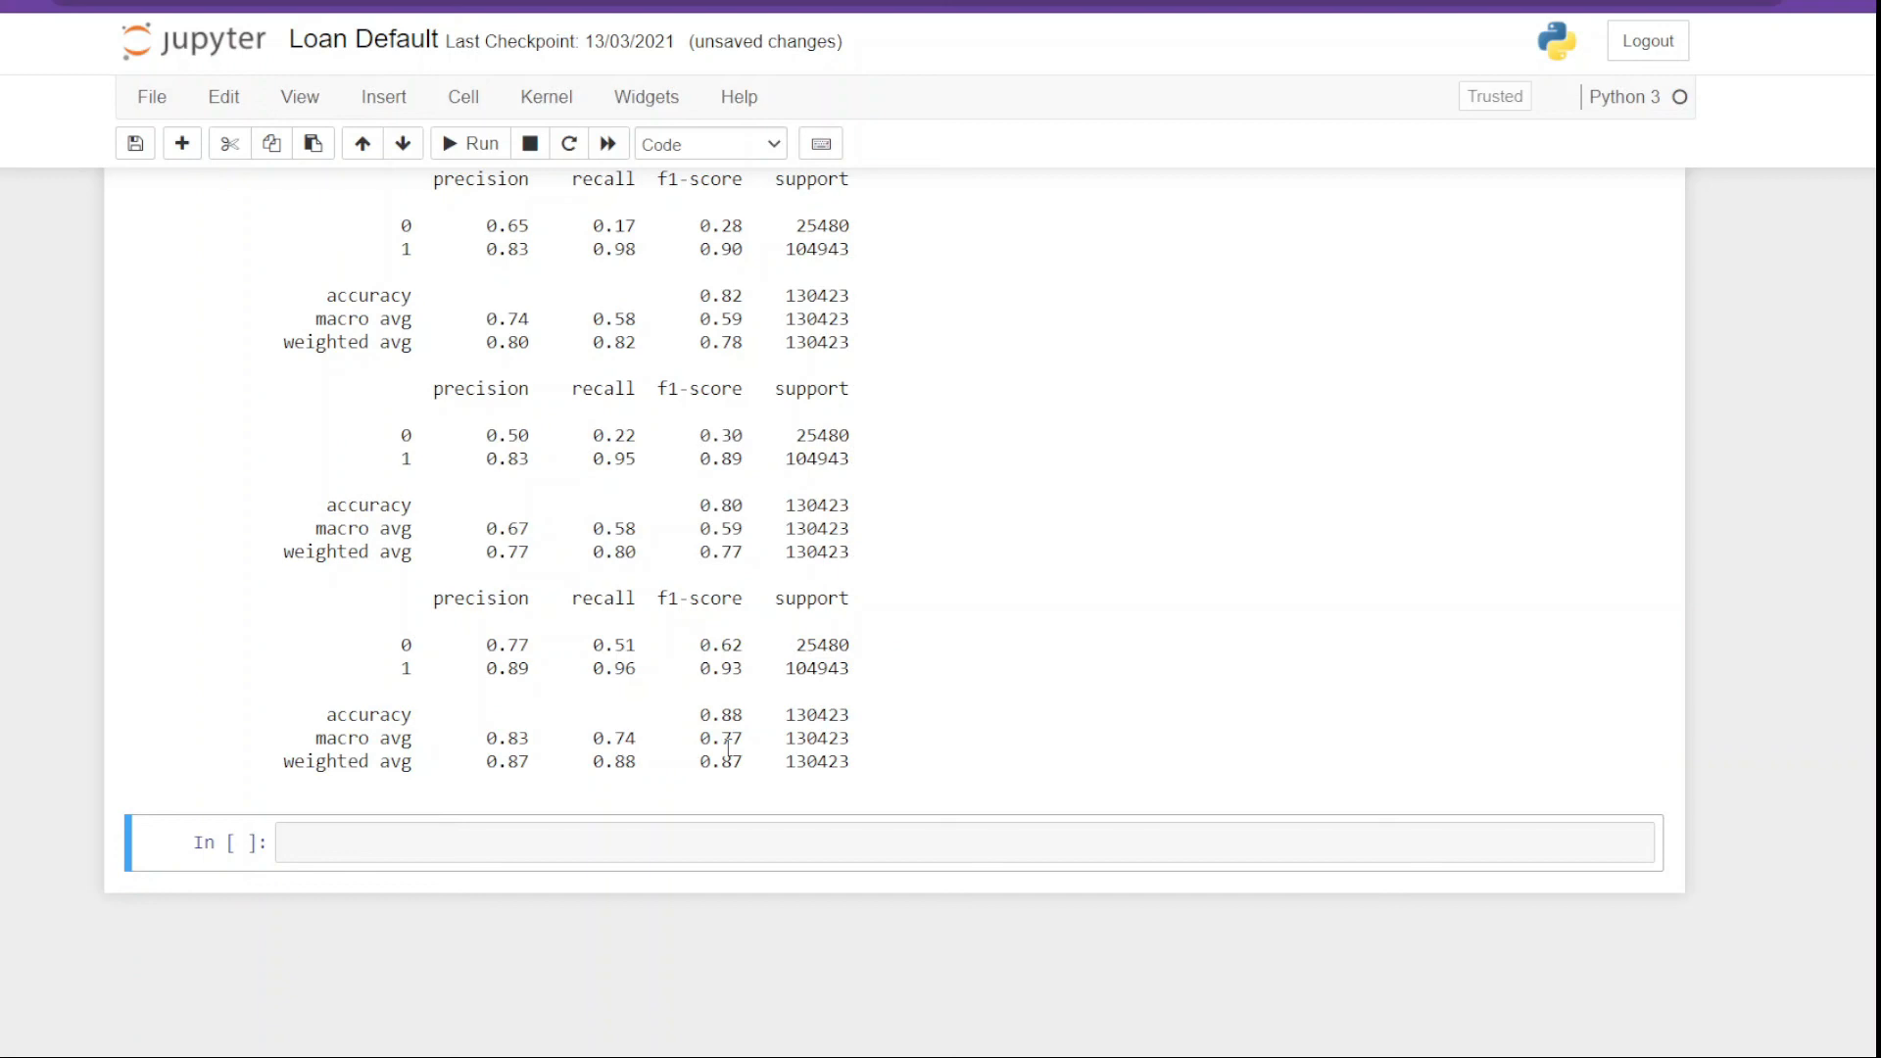
{"action": "mouse_move", "coordinate": [730, 746]}
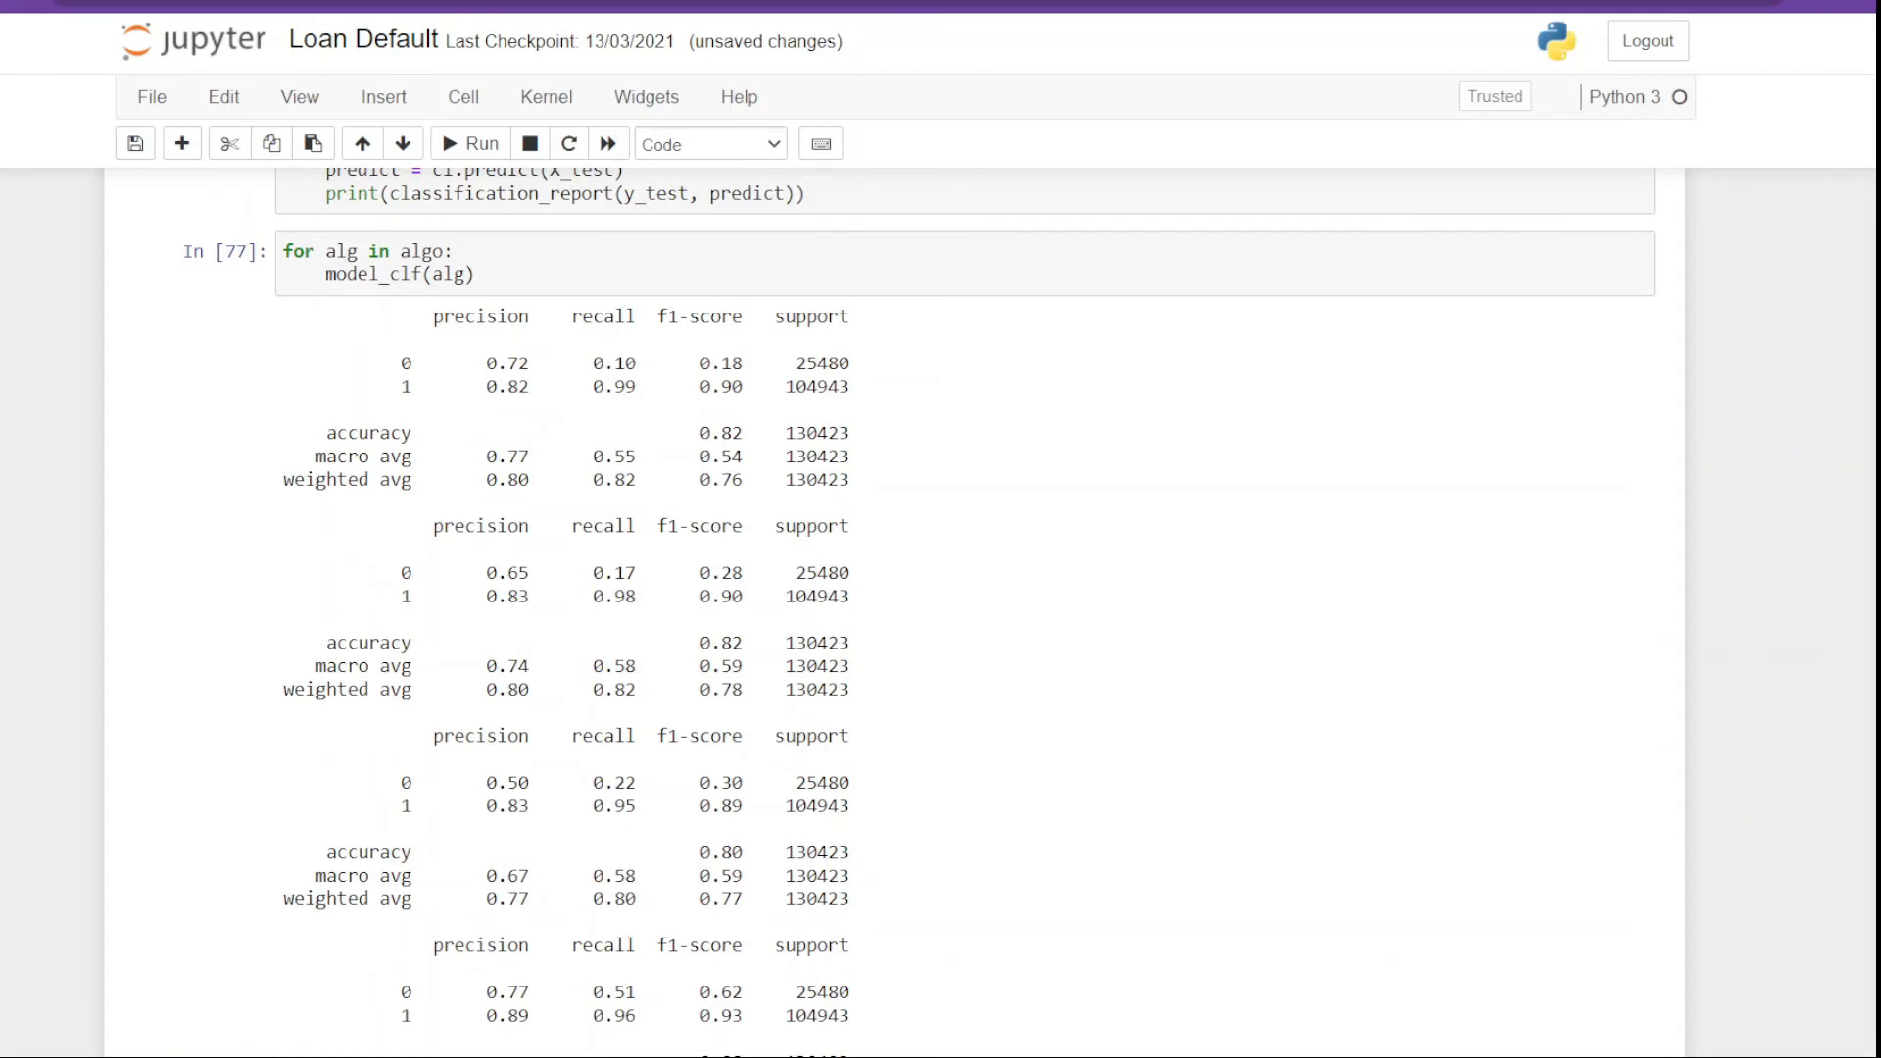
Step: Scroll through the four printed classification reports, the last showing 0.88 accuracy
{"action": "scroll", "scroll_direction": "down", "scroll_amount": 3}
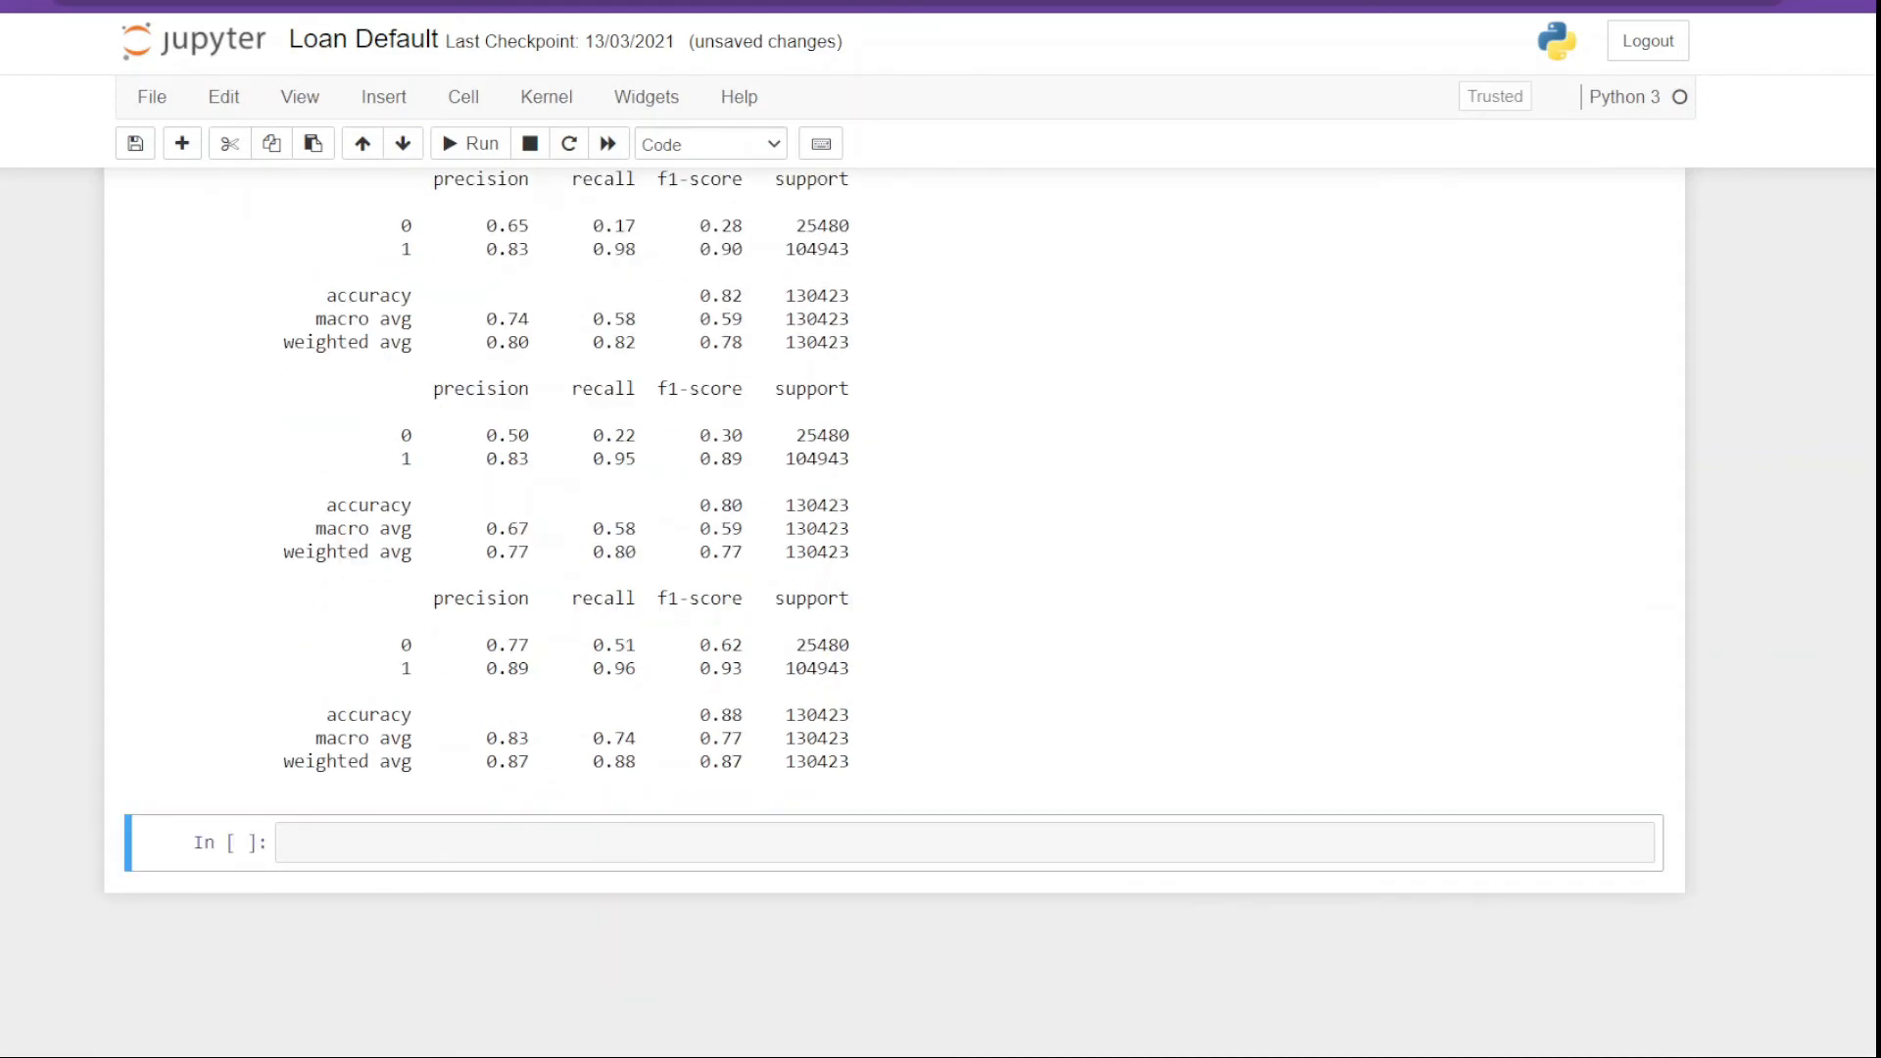